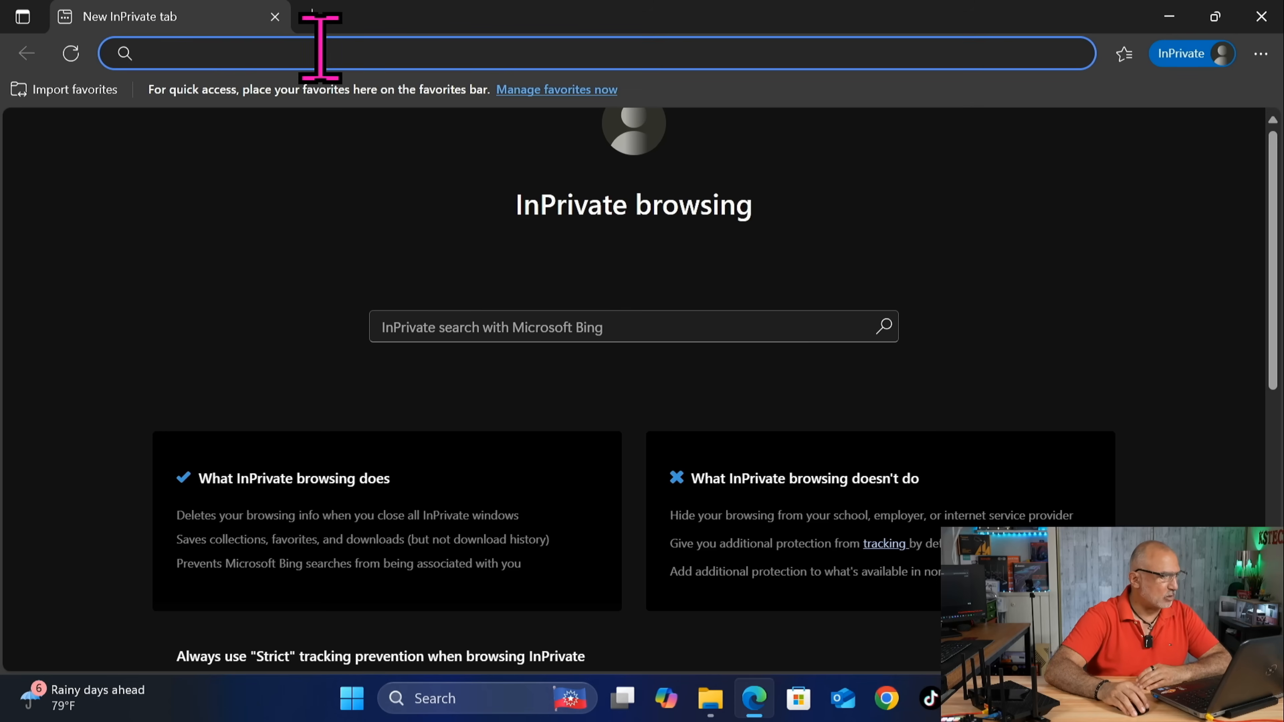
type("http://tplinkwifi.net/")
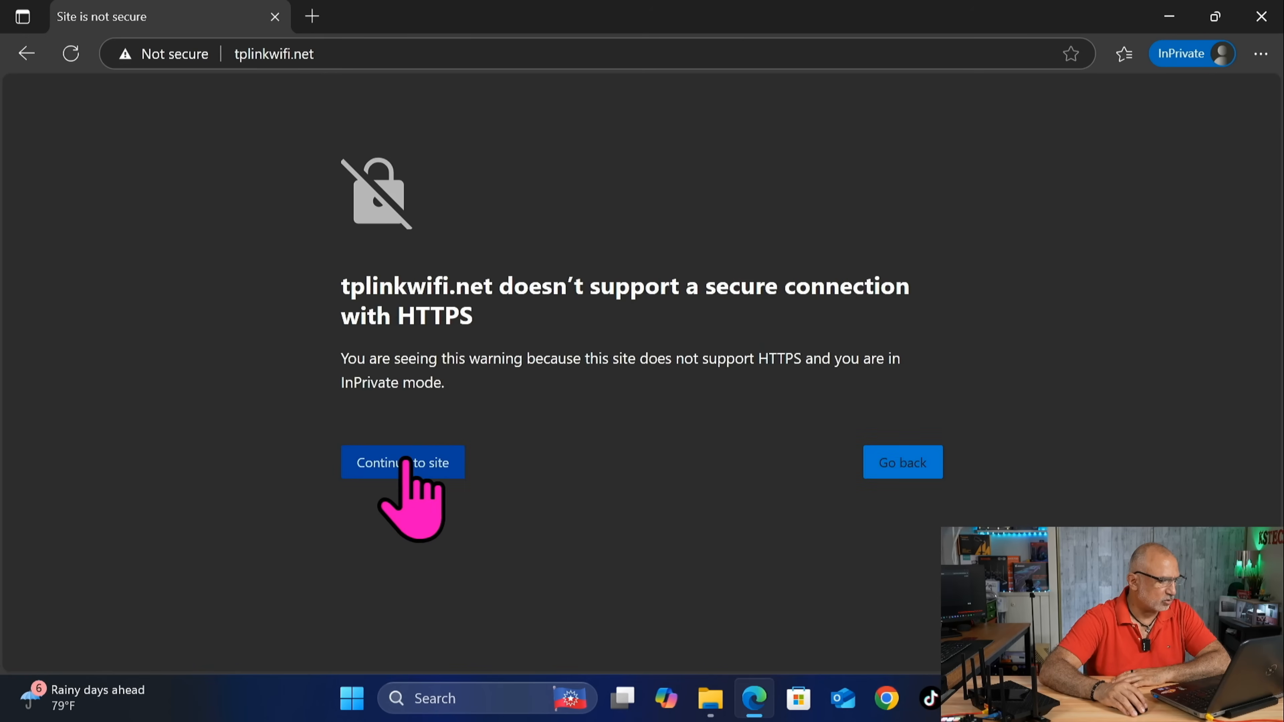
left_click(402, 462)
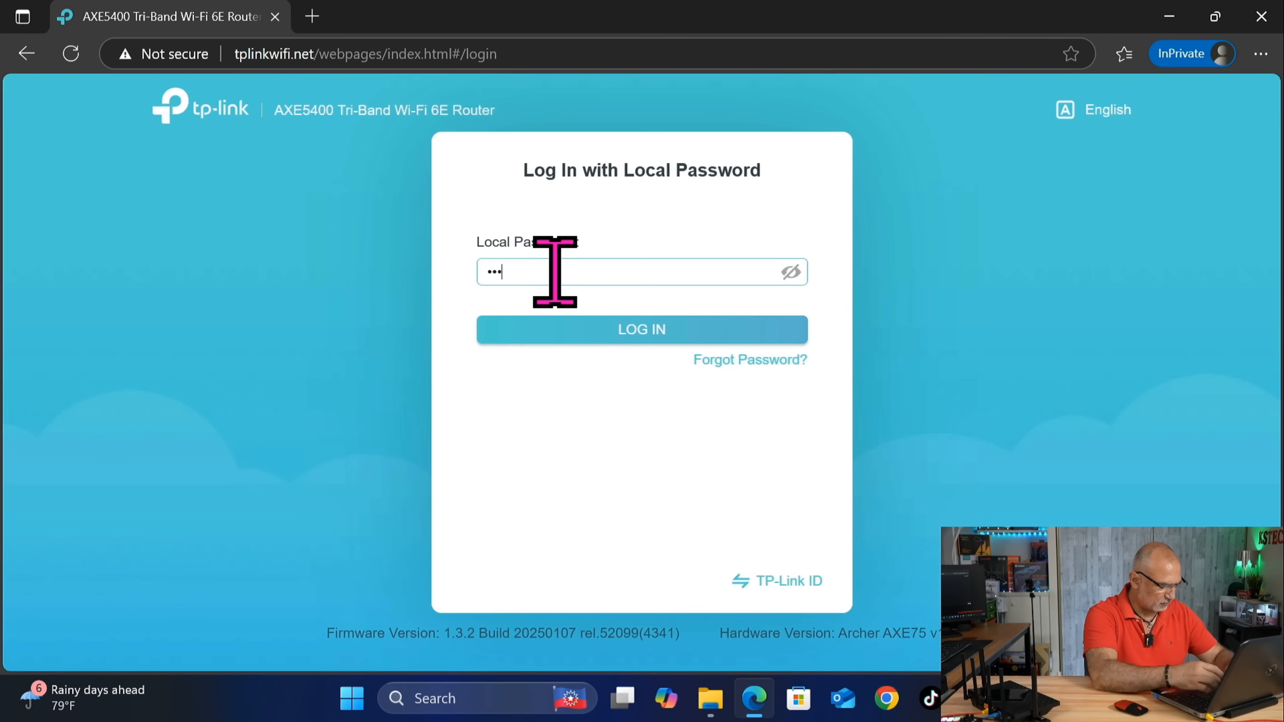
type("password")
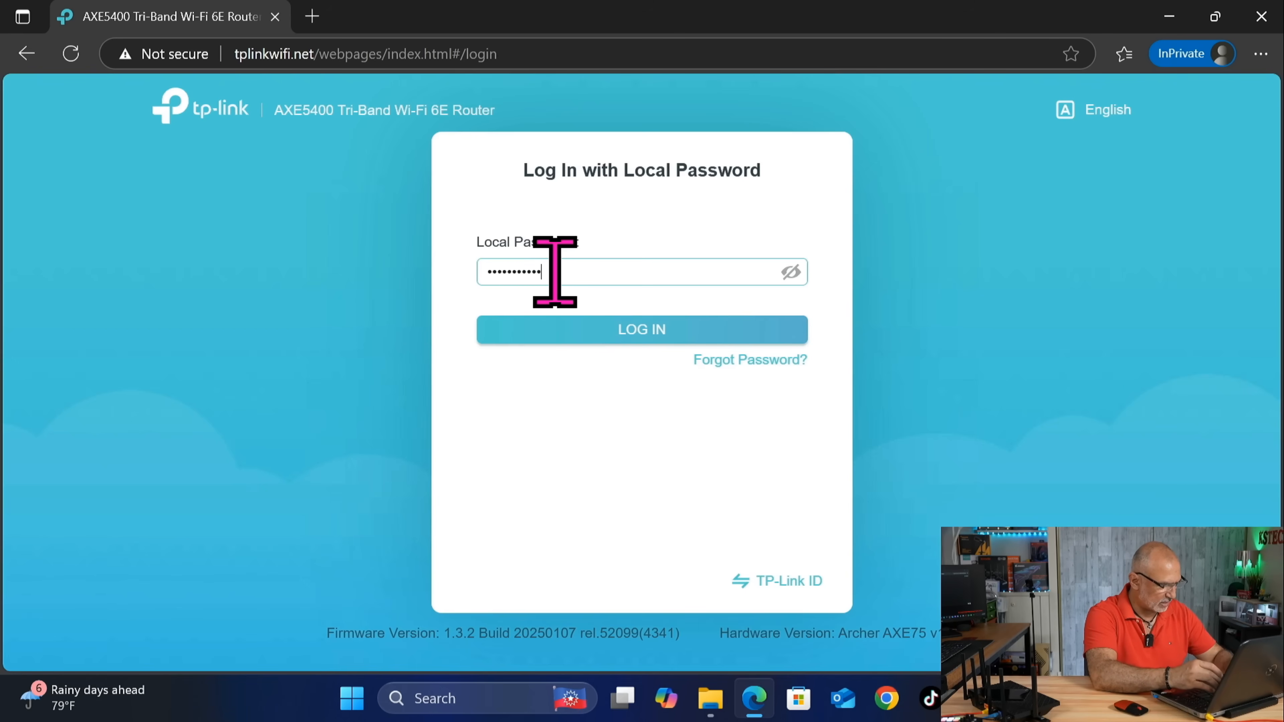
left_click(641, 329)
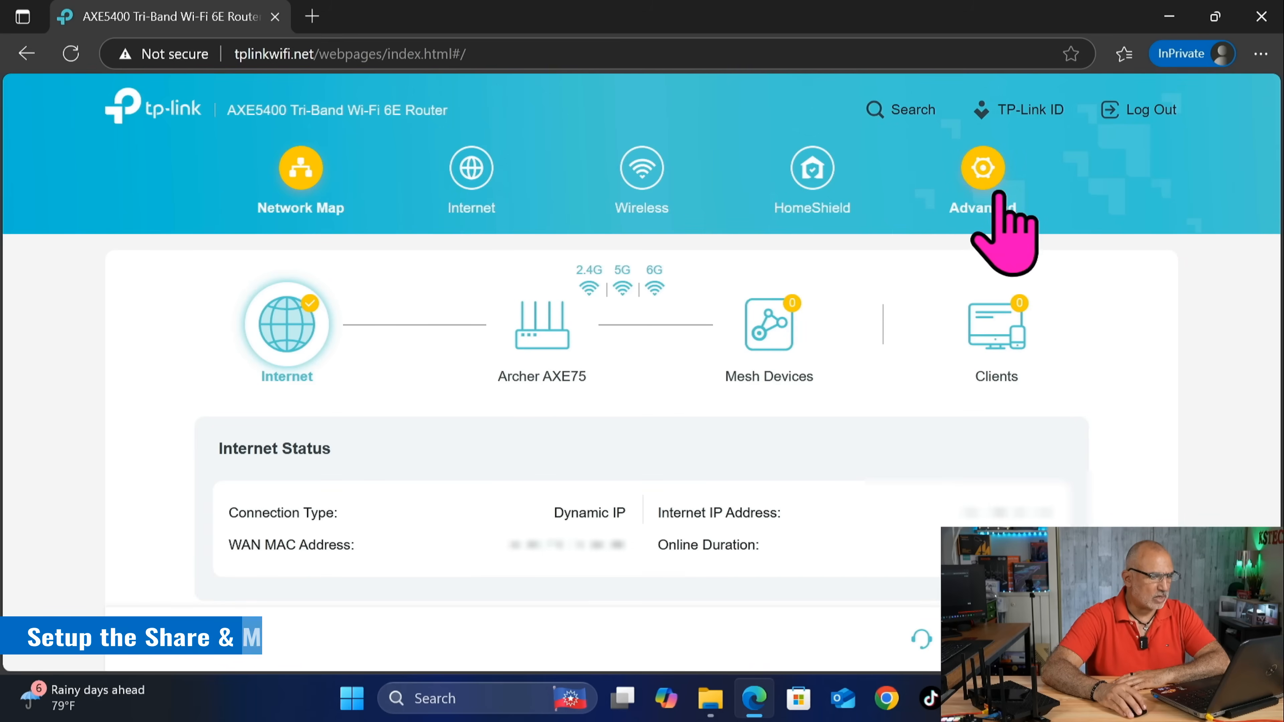
Reach Advanced > USB > Storage Sharing, listing the 233 GB SanDisk drive with sharing enabled.
left_click(981, 168)
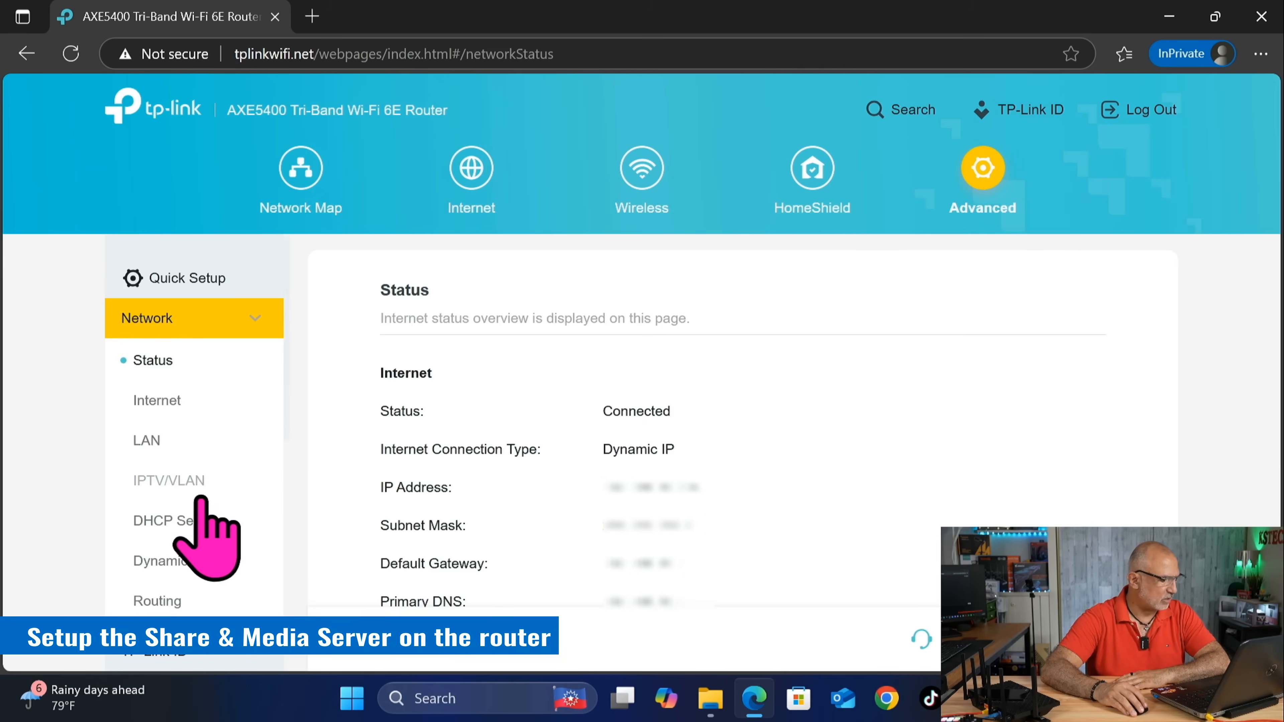
scroll("down", 3)
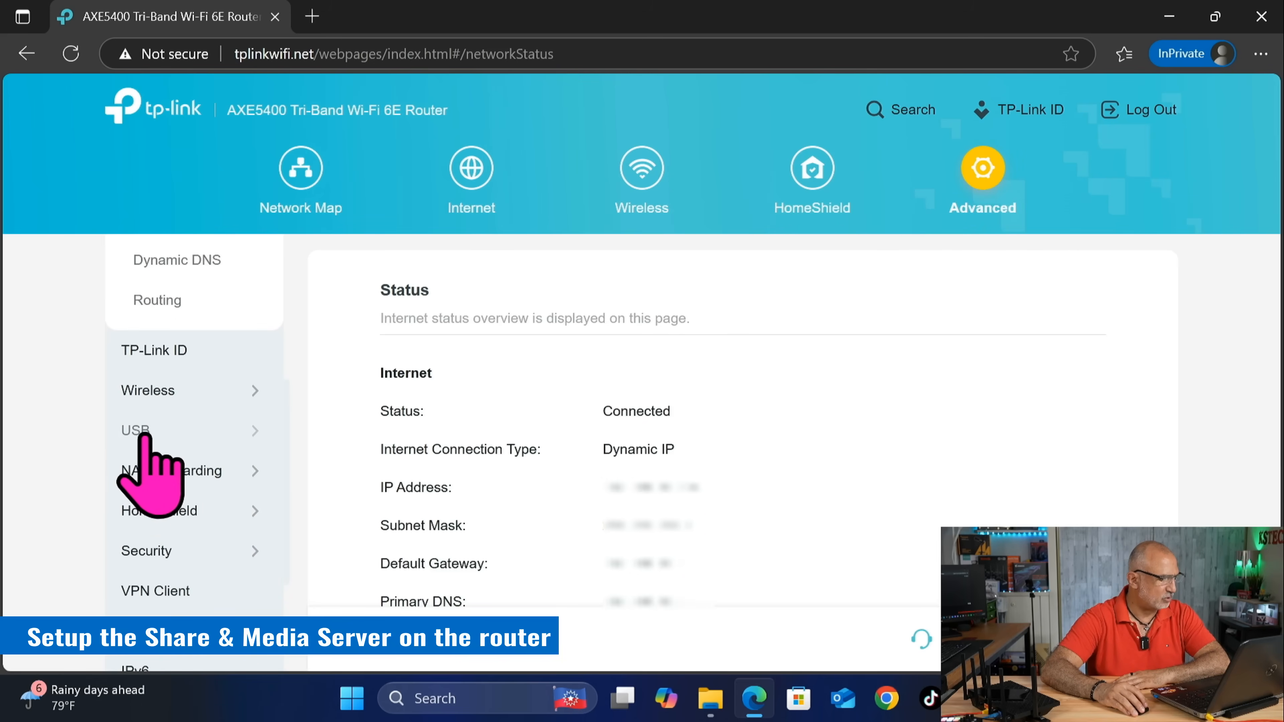
left_click(135, 430)
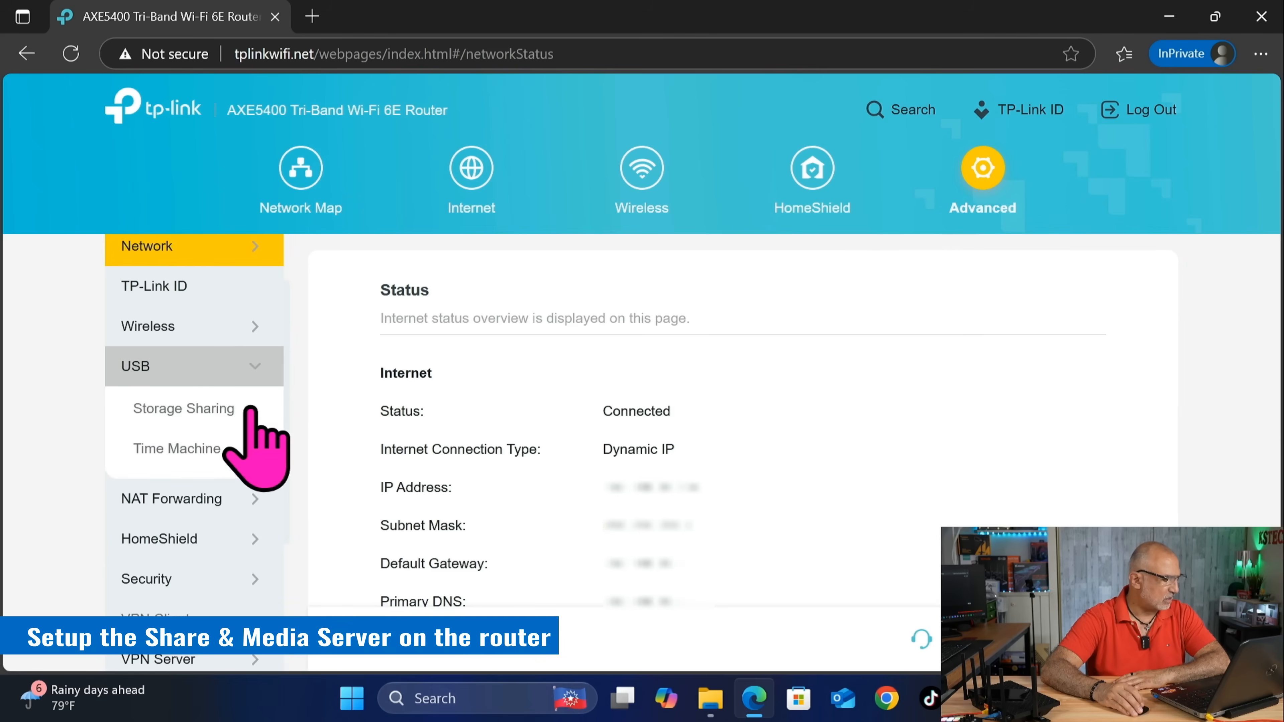
left_click(183, 409)
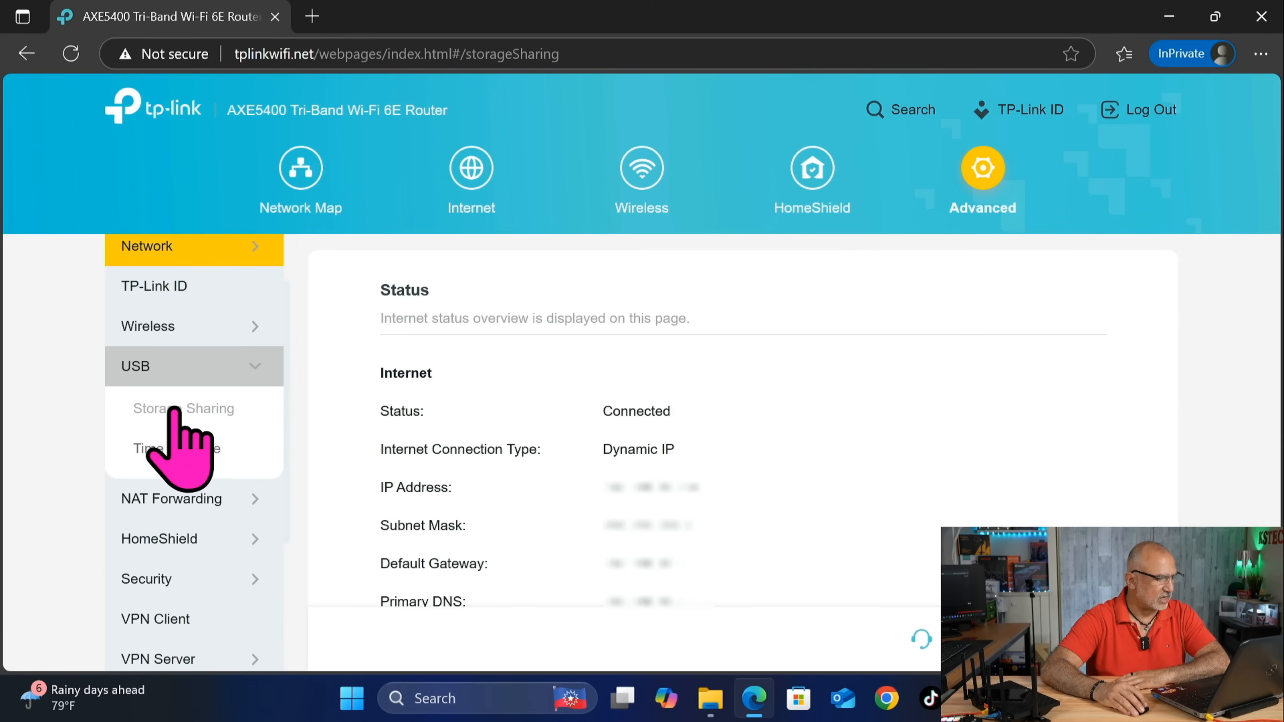
left_click(183, 408)
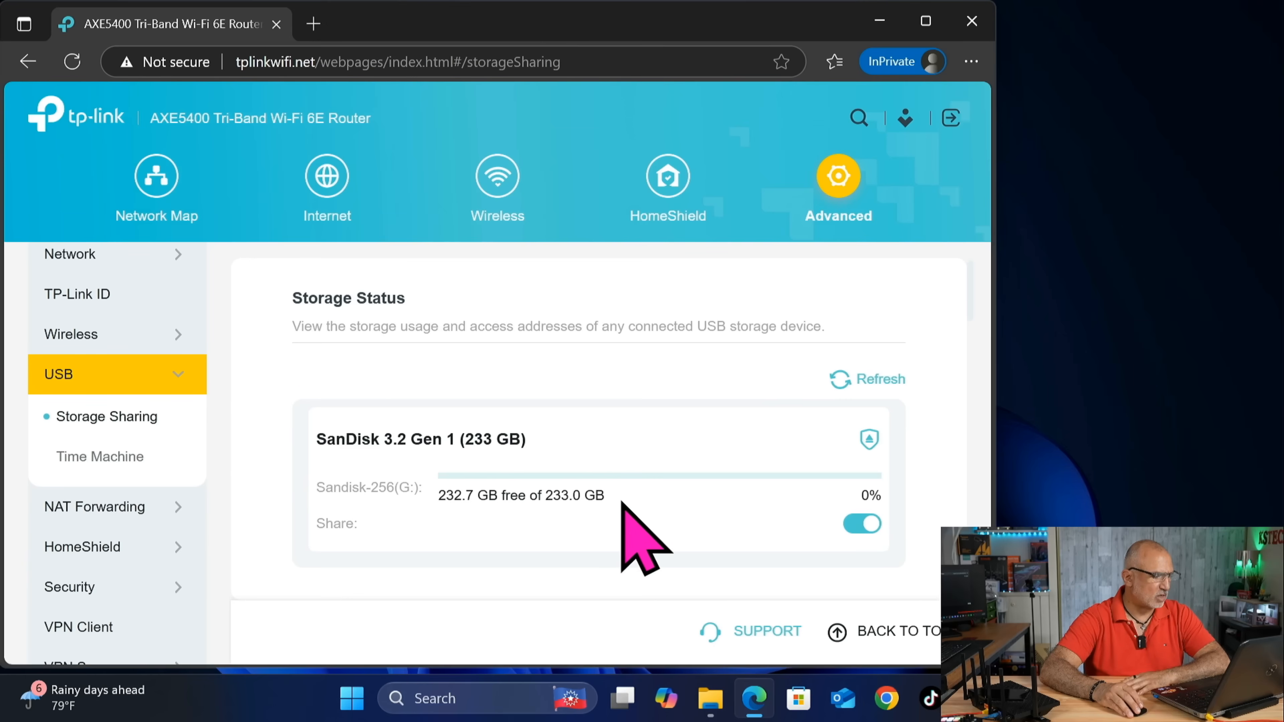
mouse_move(617, 520)
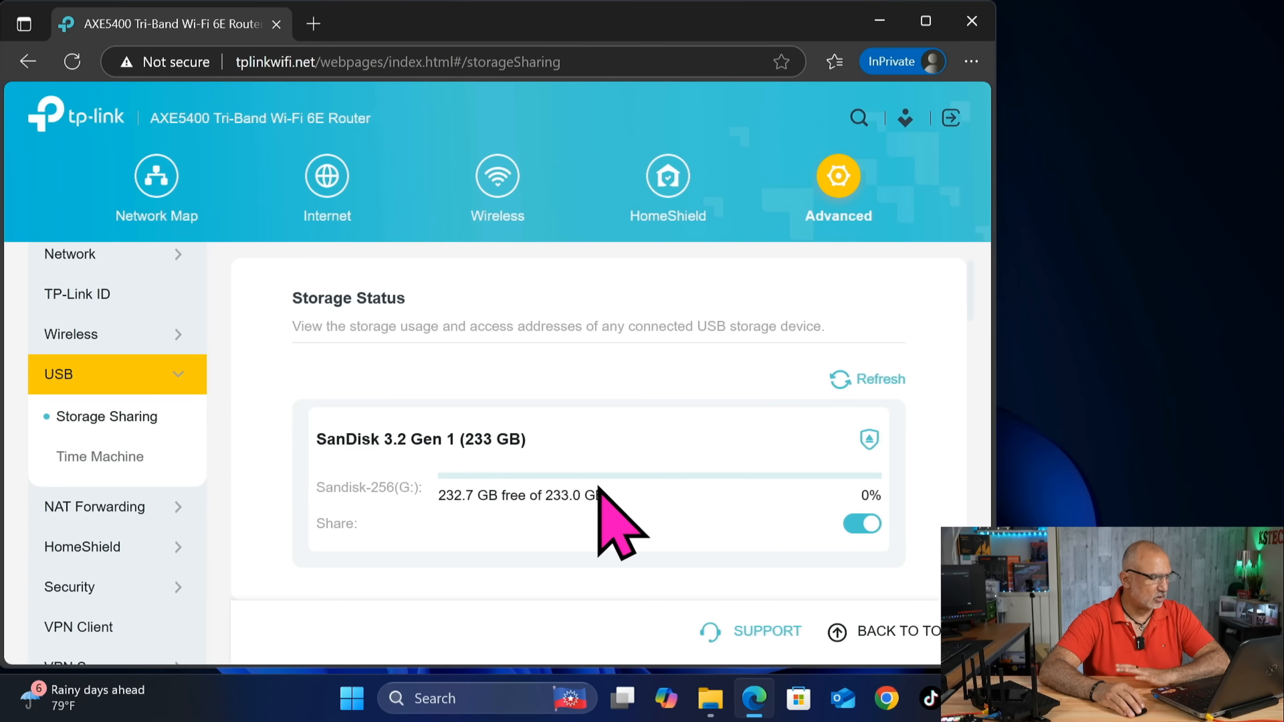
mouse_move(704, 515)
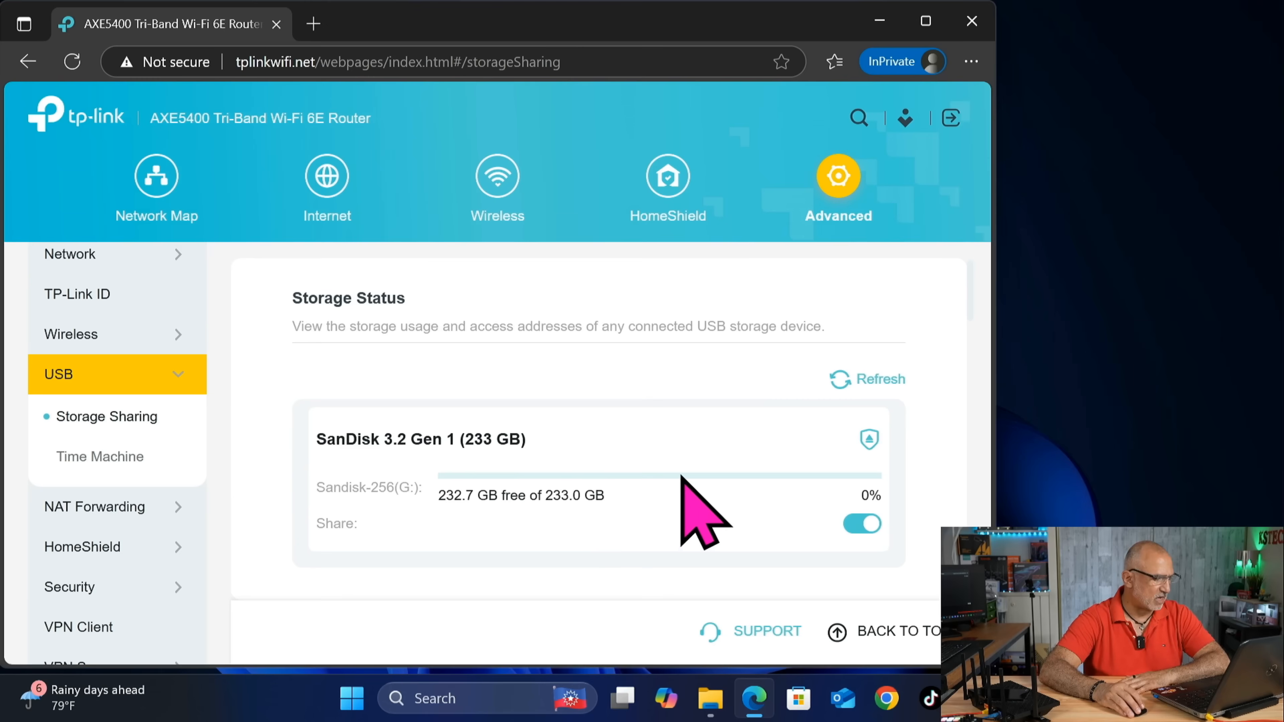
mouse_move(530, 557)
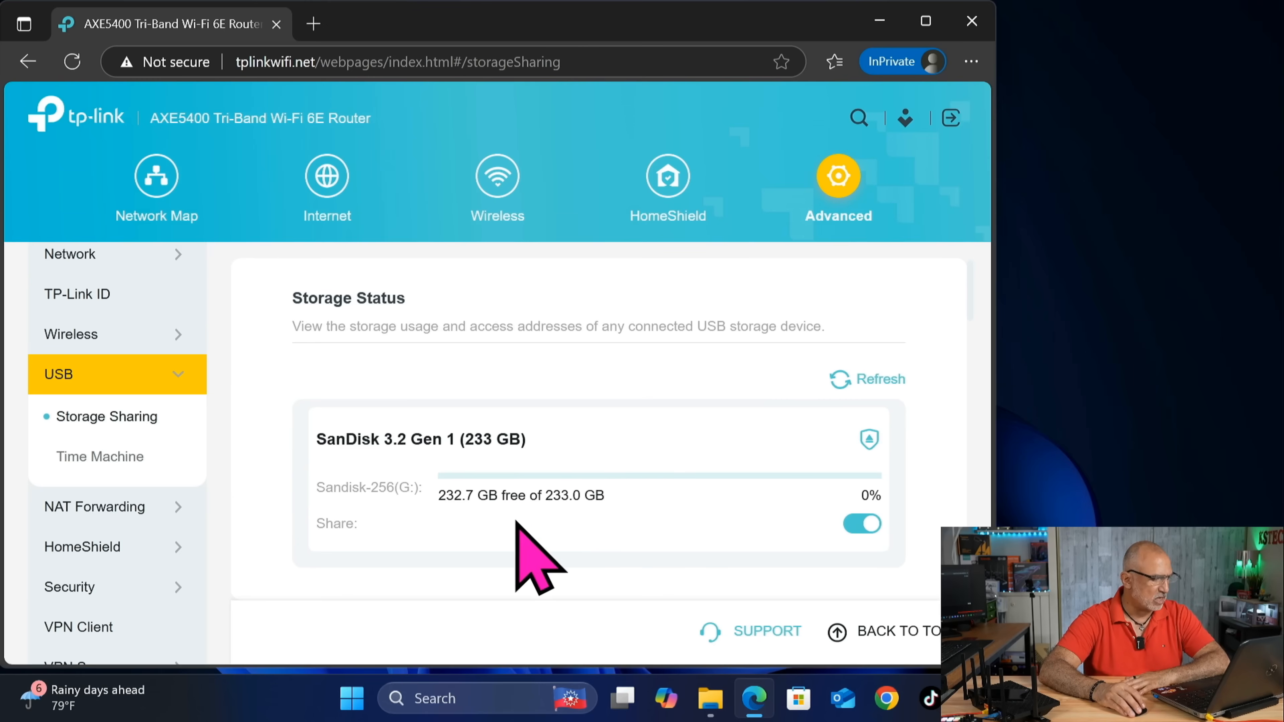
mouse_move(664, 516)
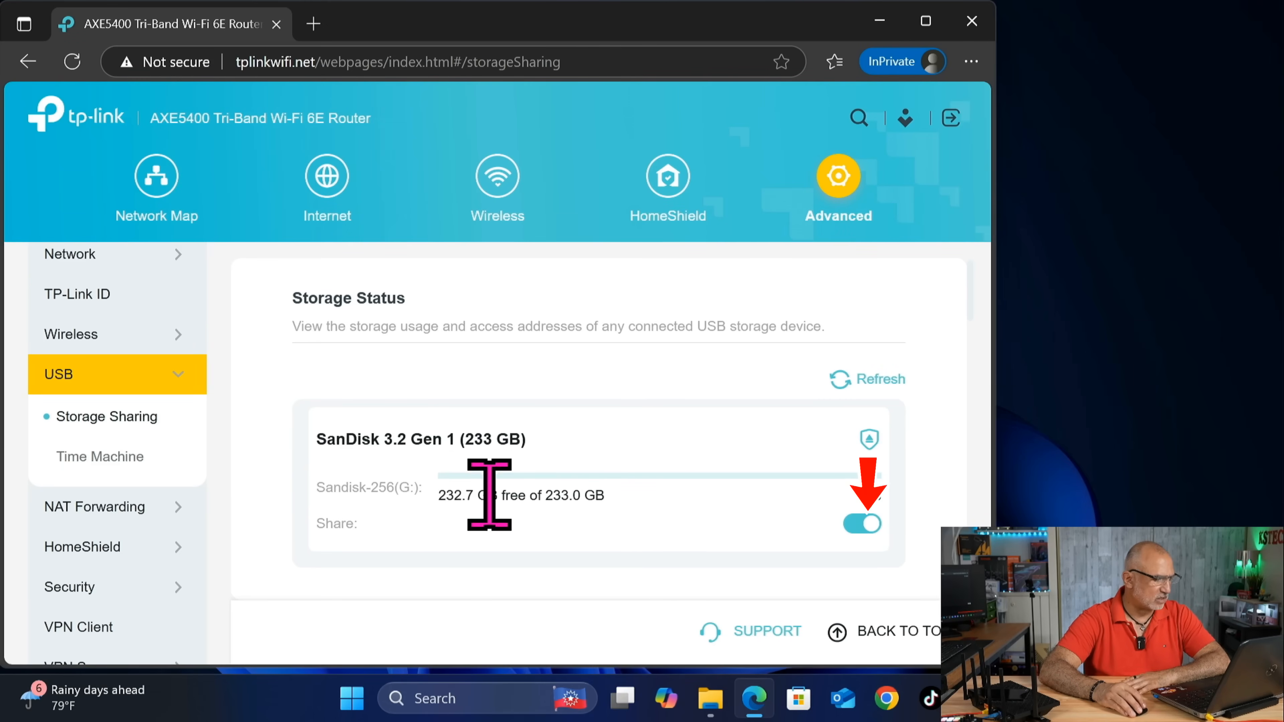
mouse_move(946, 315)
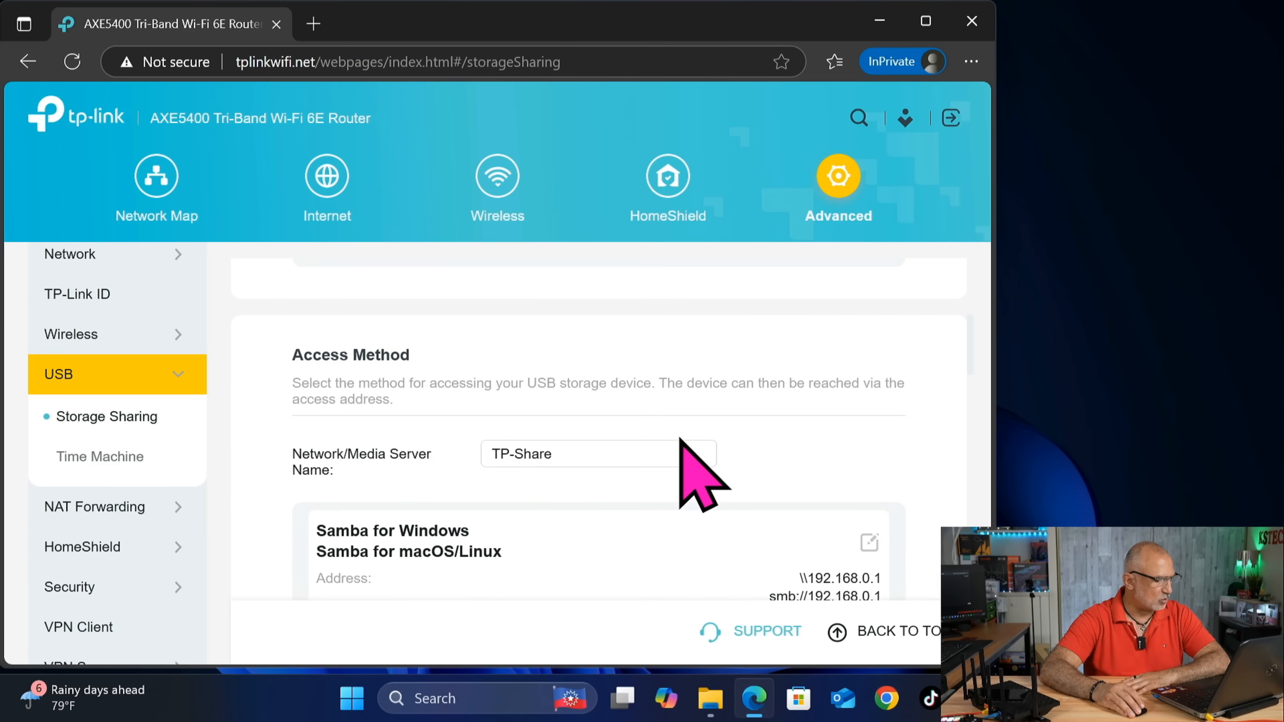
Change the Network/Media Server Name from TP-Share to KST-Share and review the Samba and Local FTP entries.
left_click(598, 453)
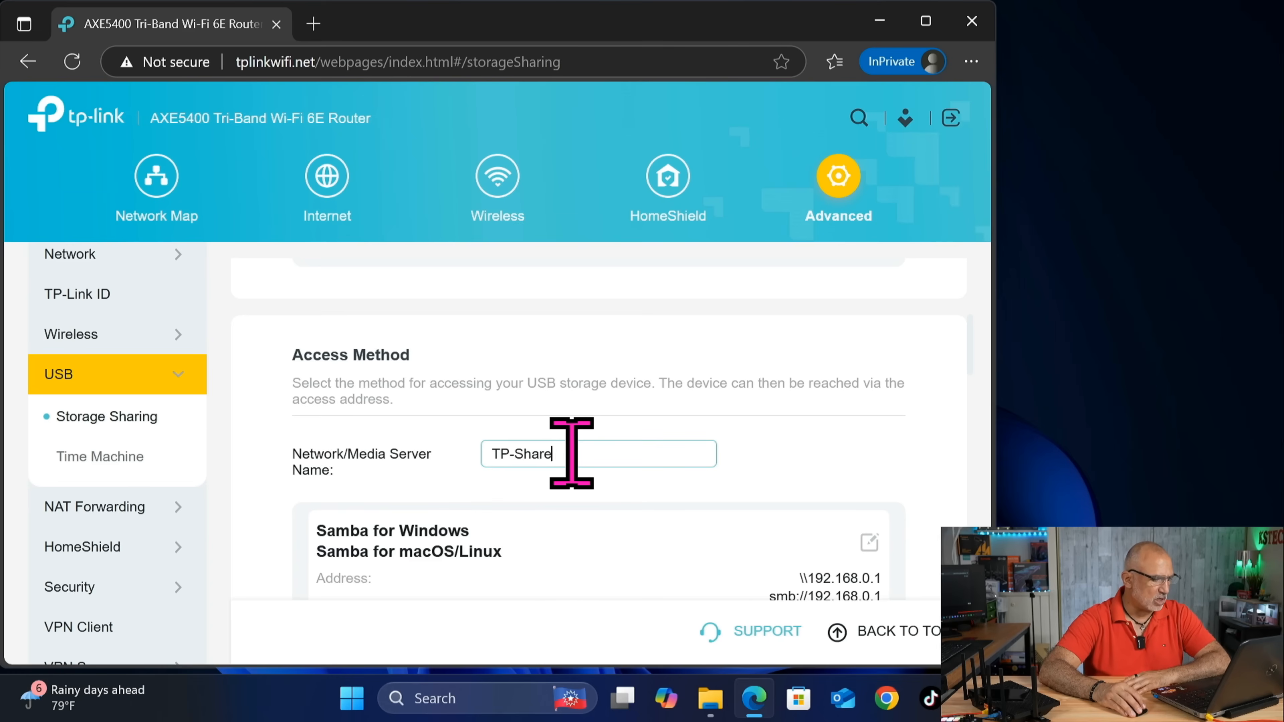
type("KS")
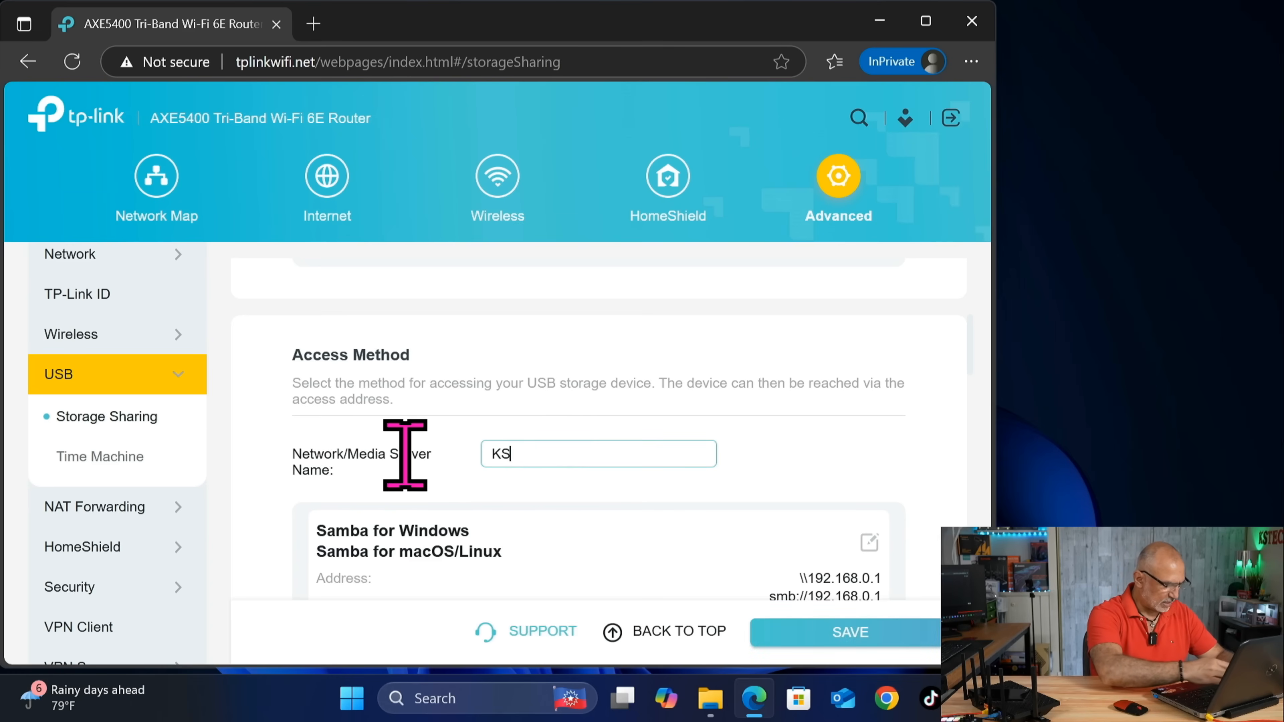
type("T-Share")
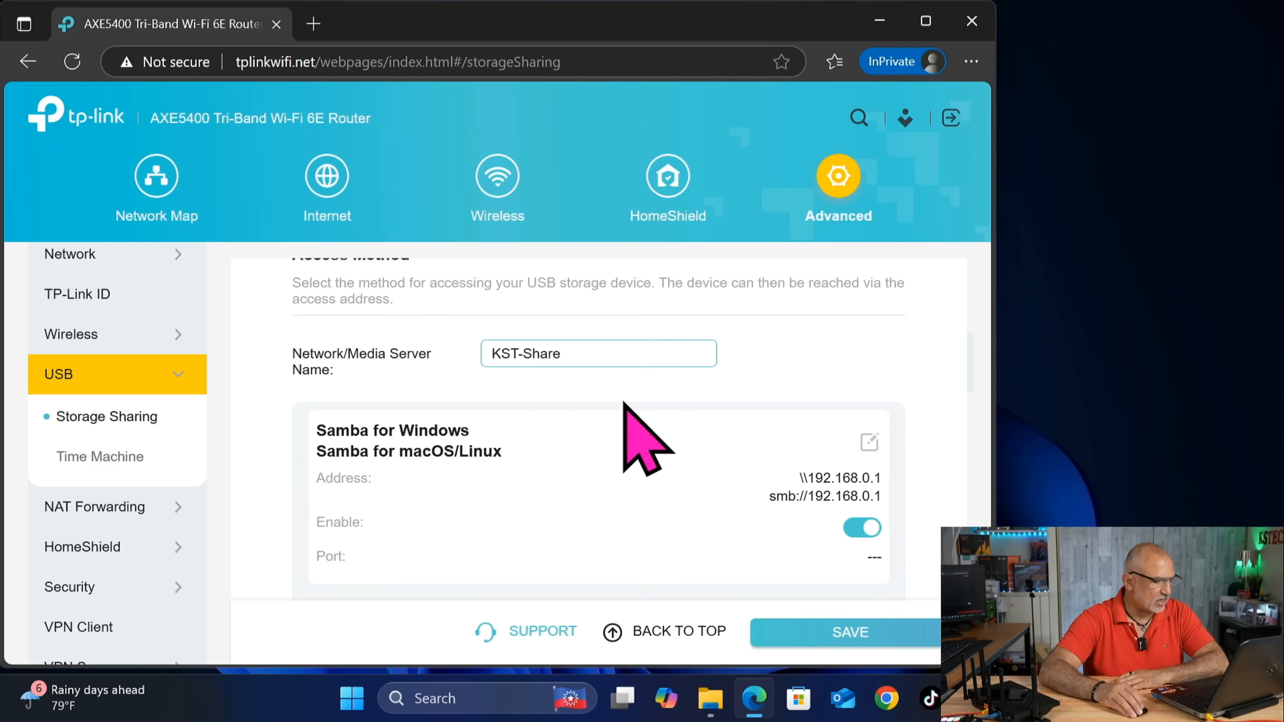
scroll("down", 3)
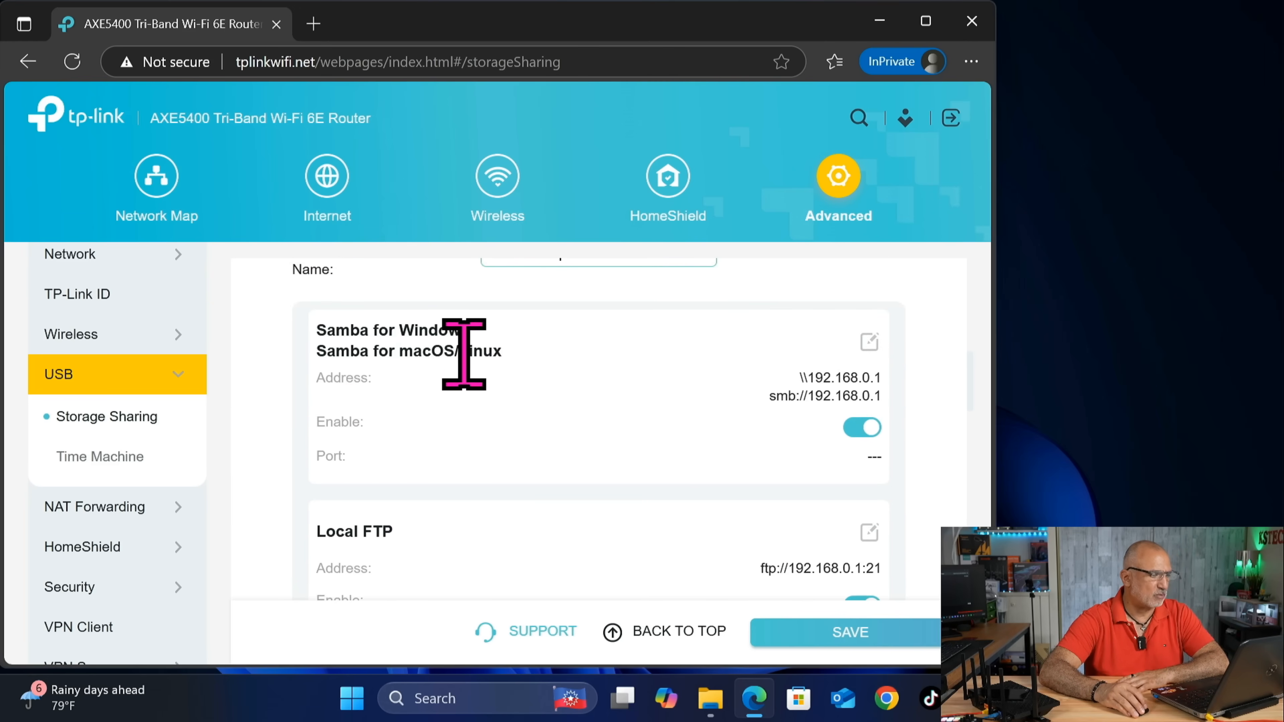
mouse_move(876, 483)
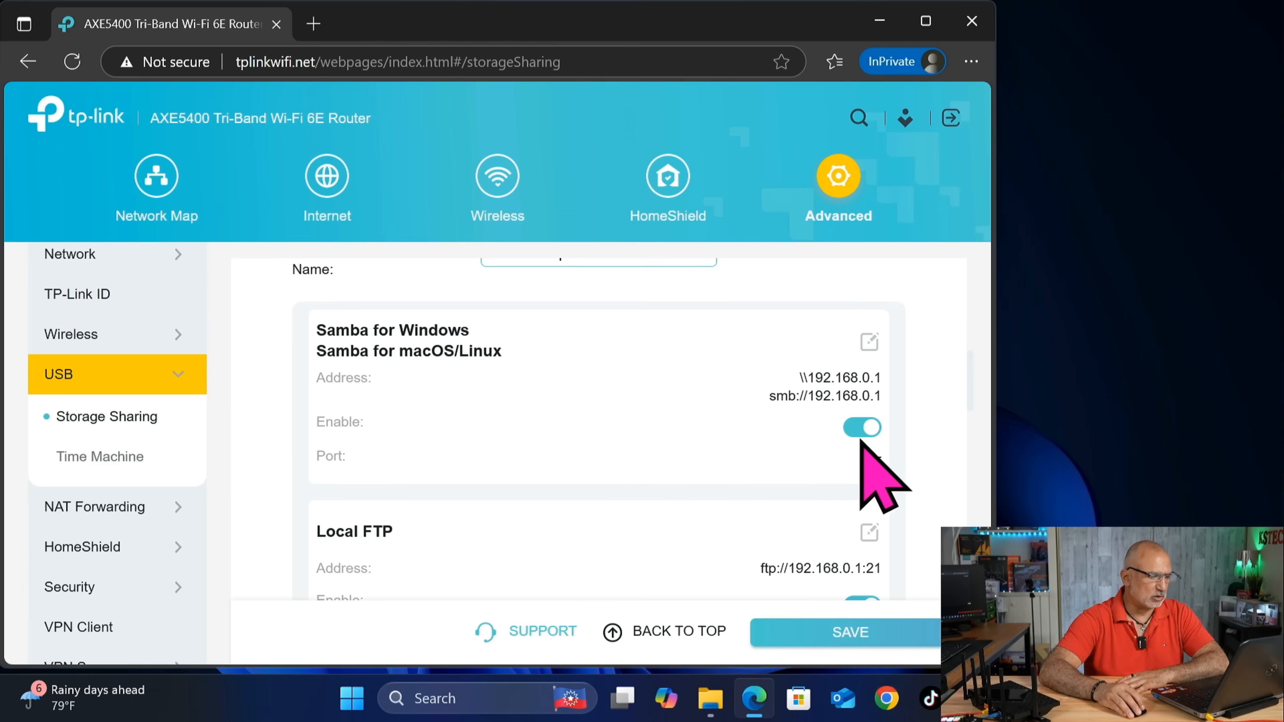
mouse_move(861, 427)
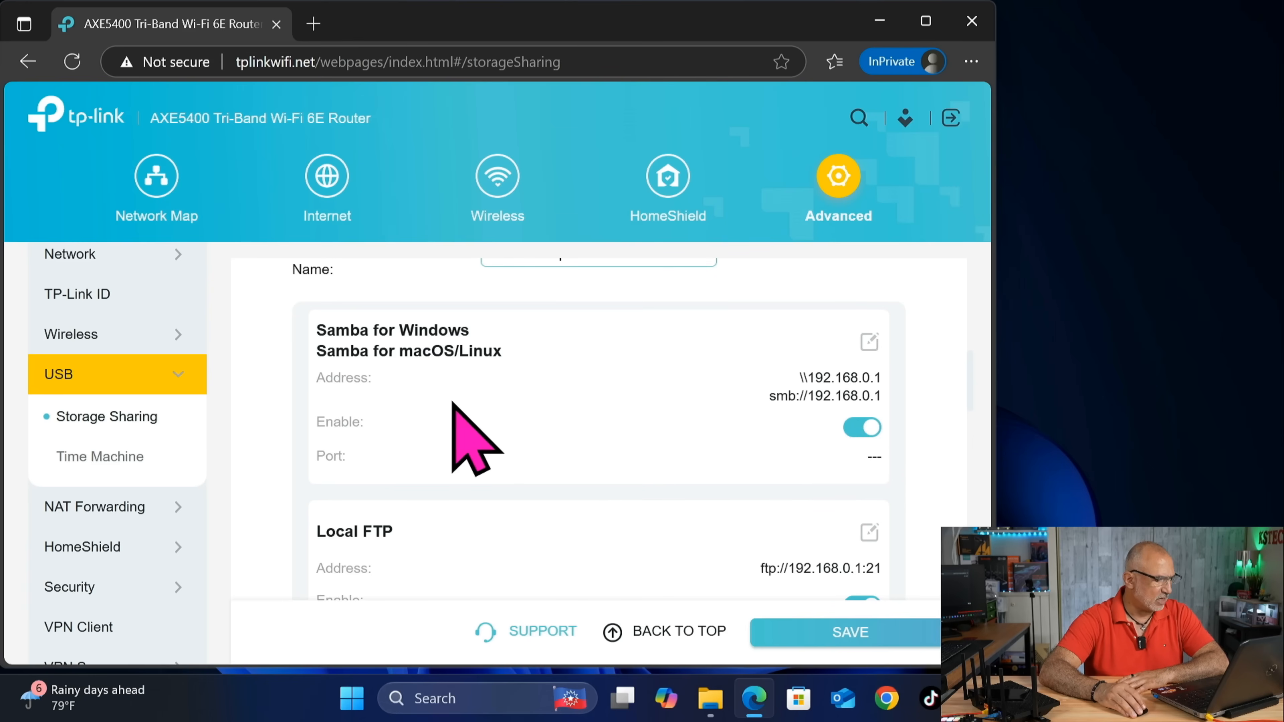
scroll("down", 3)
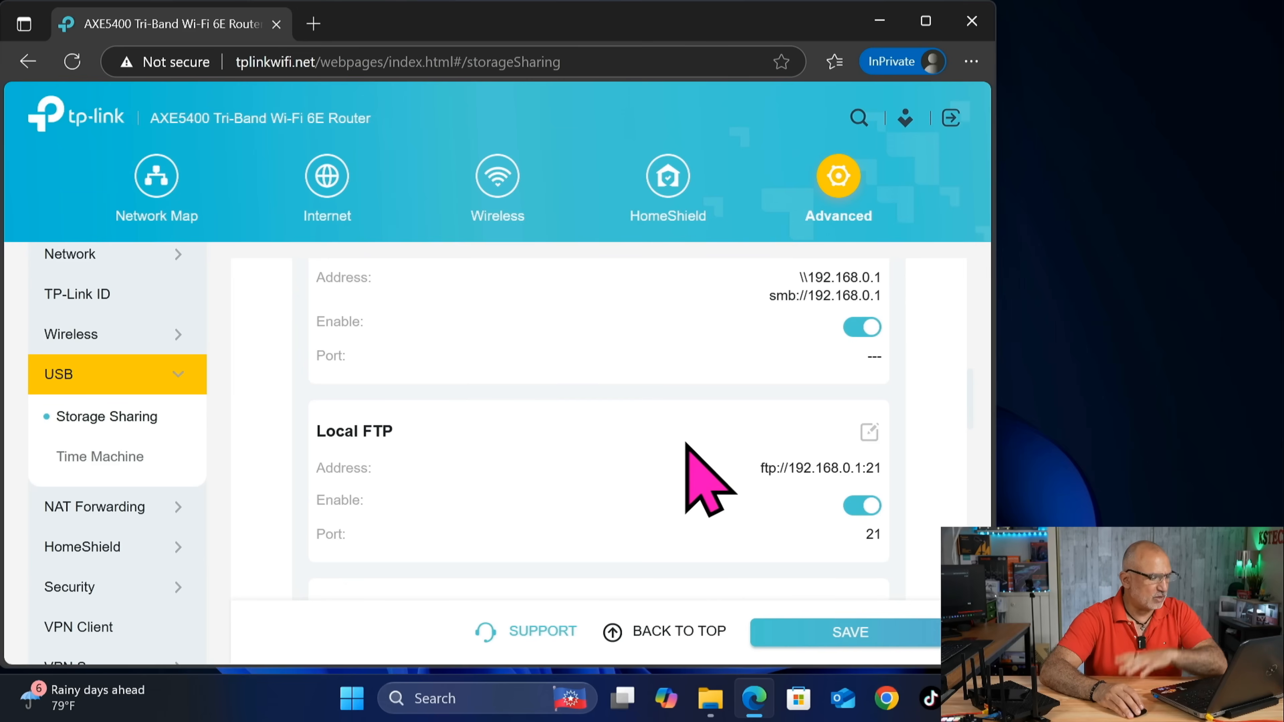
Scroll the Storage Sharing page to the File Sharing section with the Sandisk-256 folder checked.
left_click(861, 505)
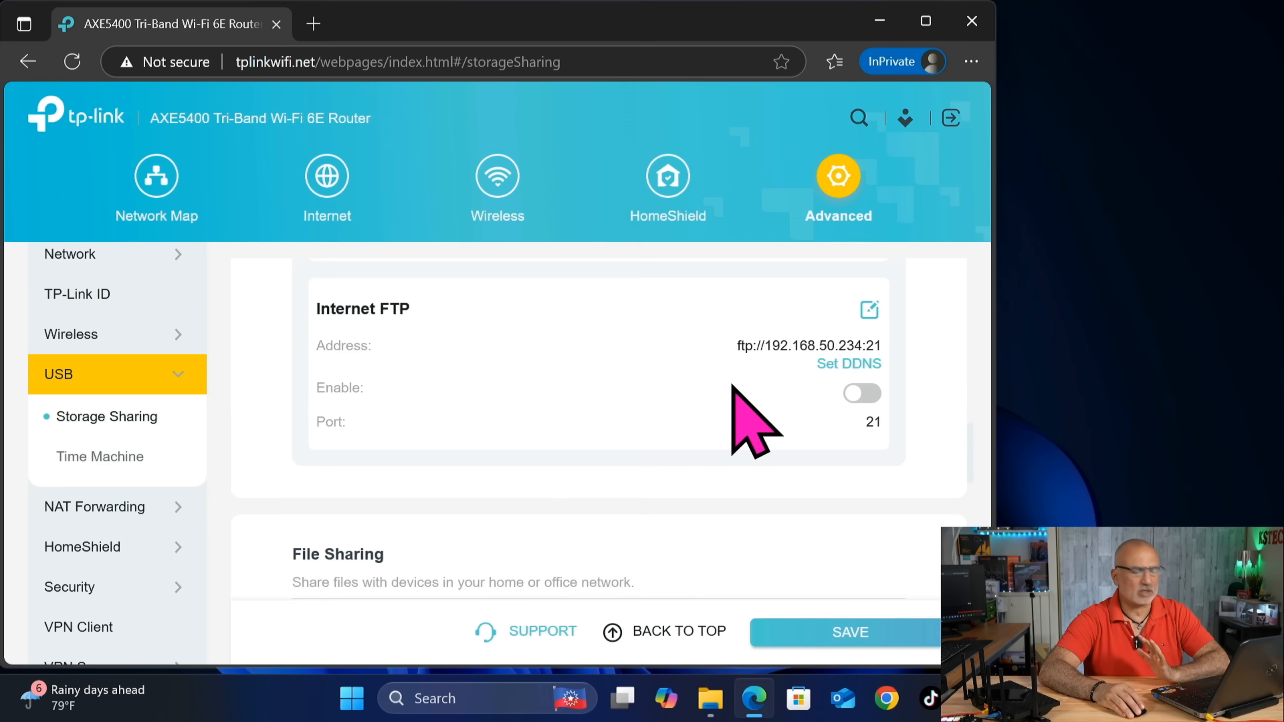
scroll("down", 3)
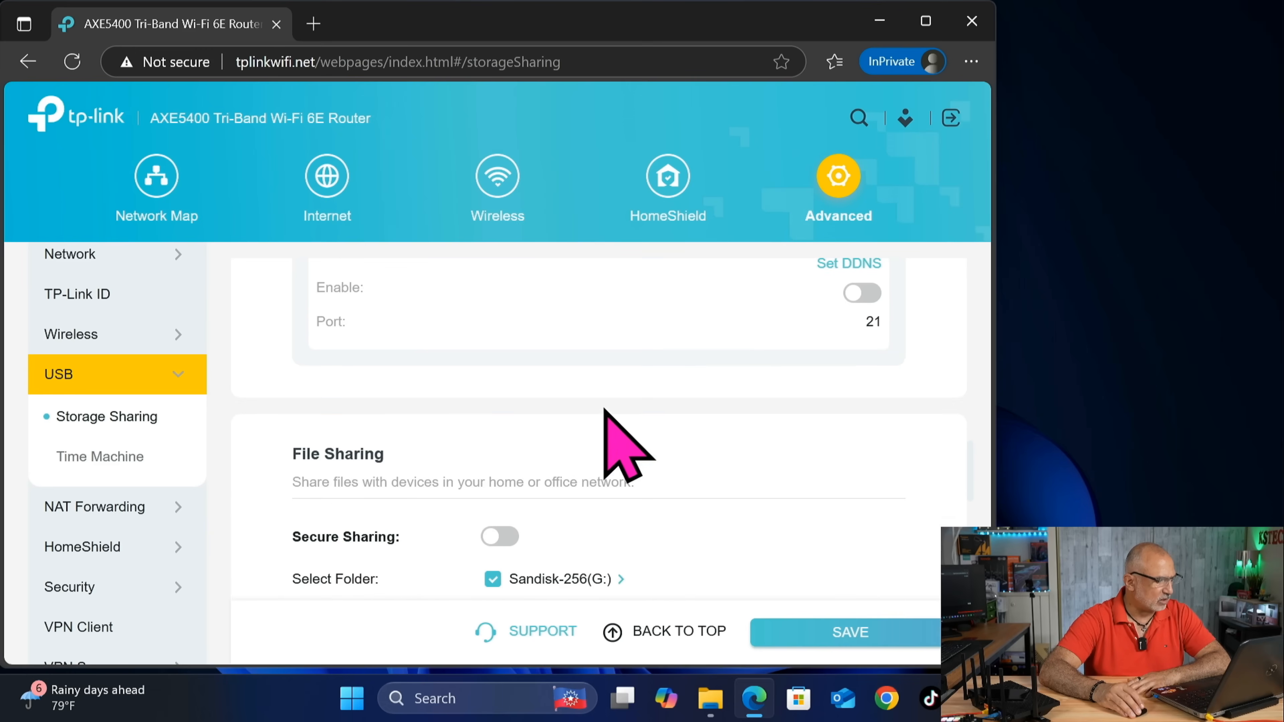
scroll("down", 3)
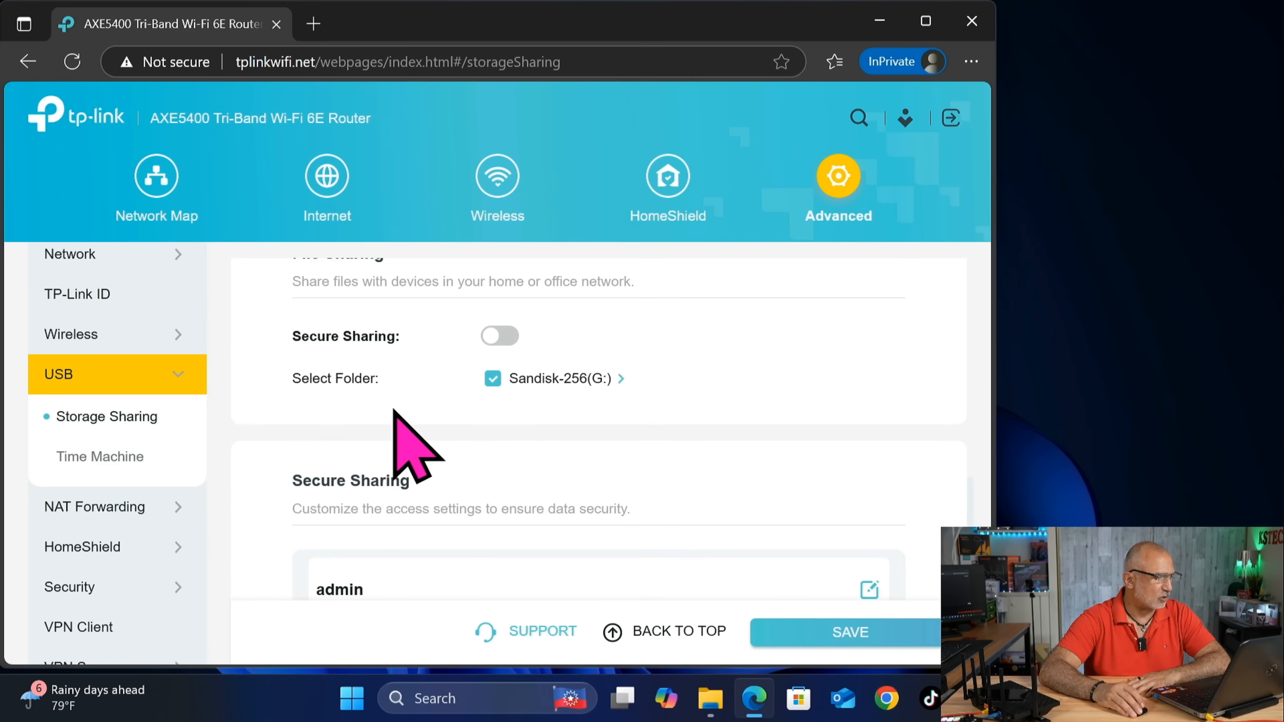
scroll("up", 3)
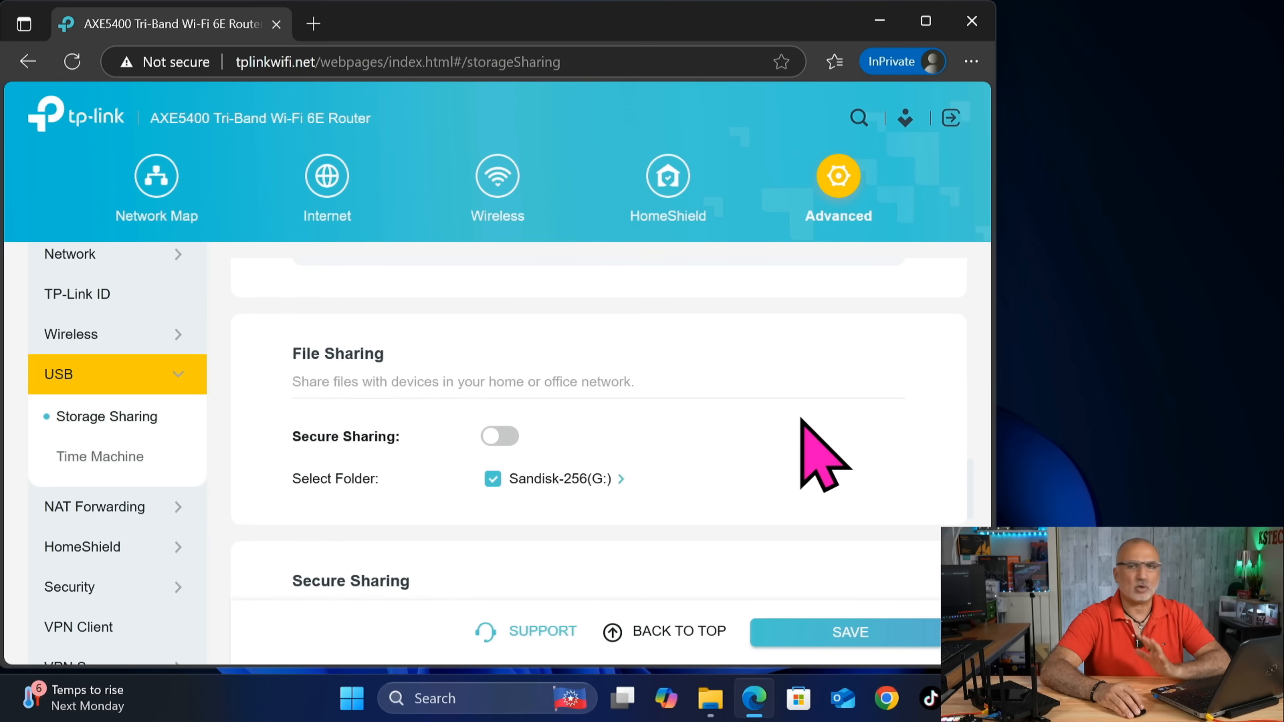
mouse_move(868, 466)
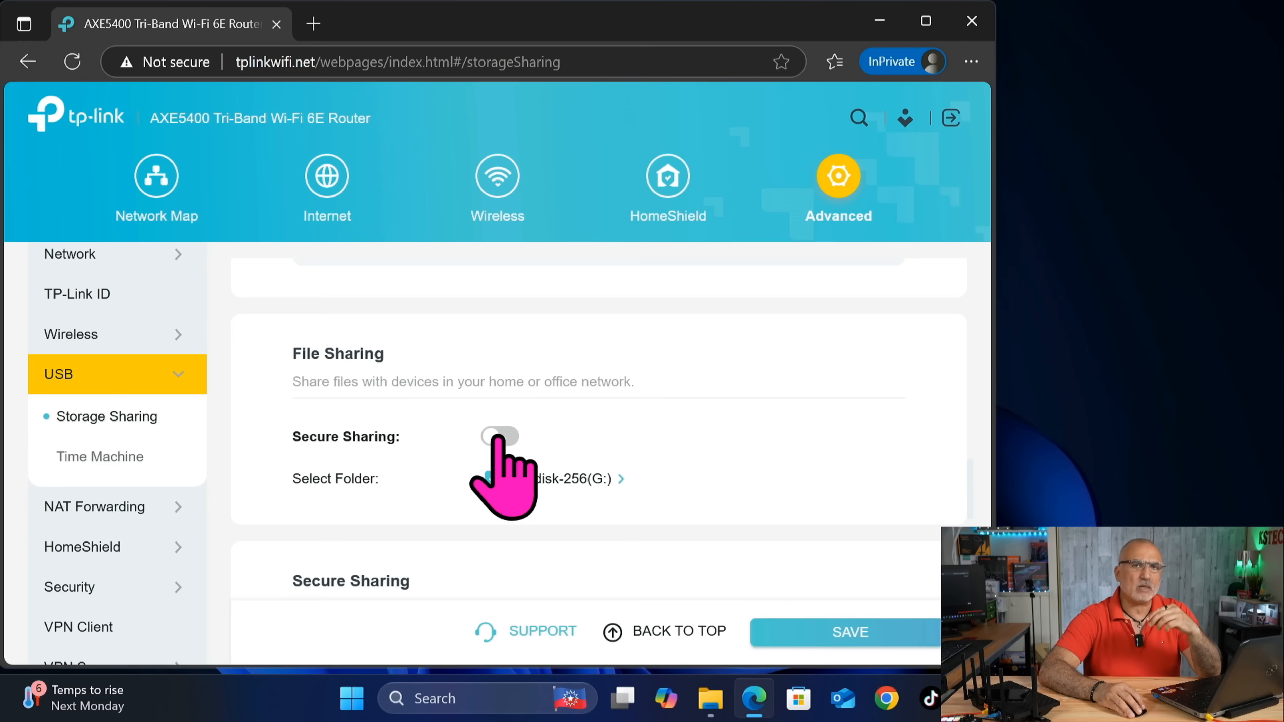
mouse_move(491, 459)
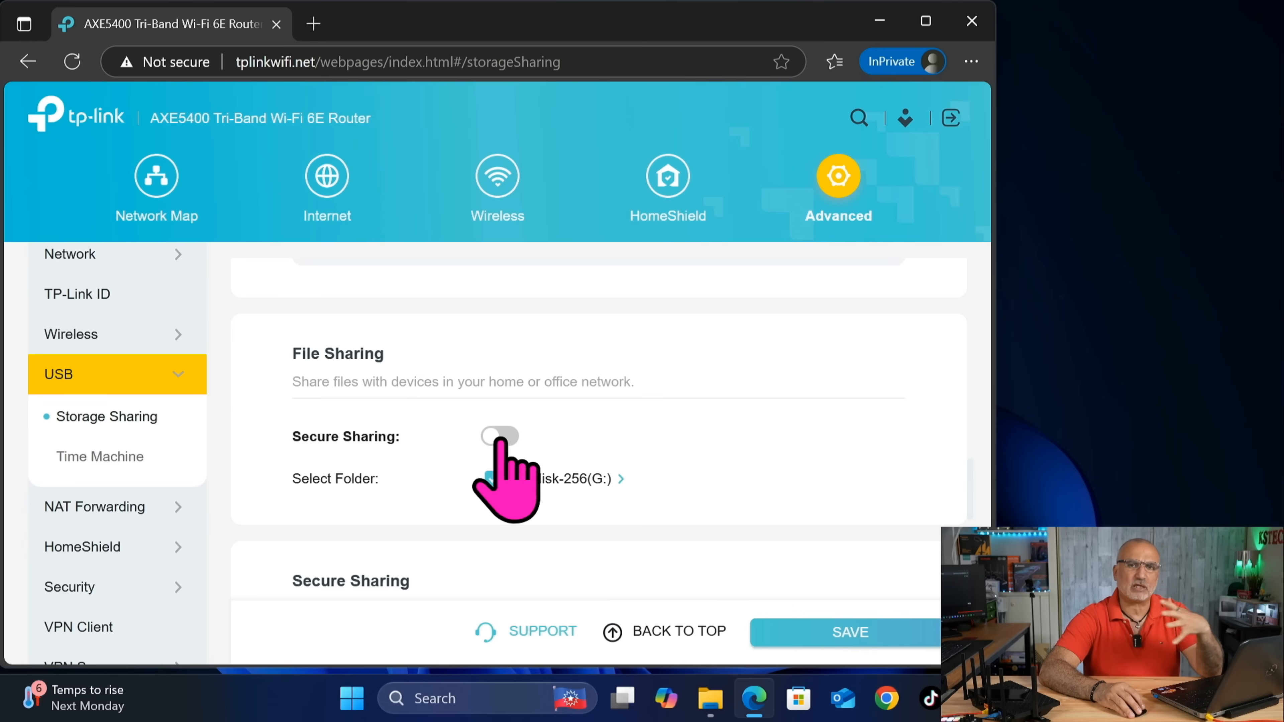
Enable Secure Sharing and untick System Volume Information and $RECYCLE.BIN on Sandisk-256(G:), leaving Files and Media shared.
left_click(492, 479)
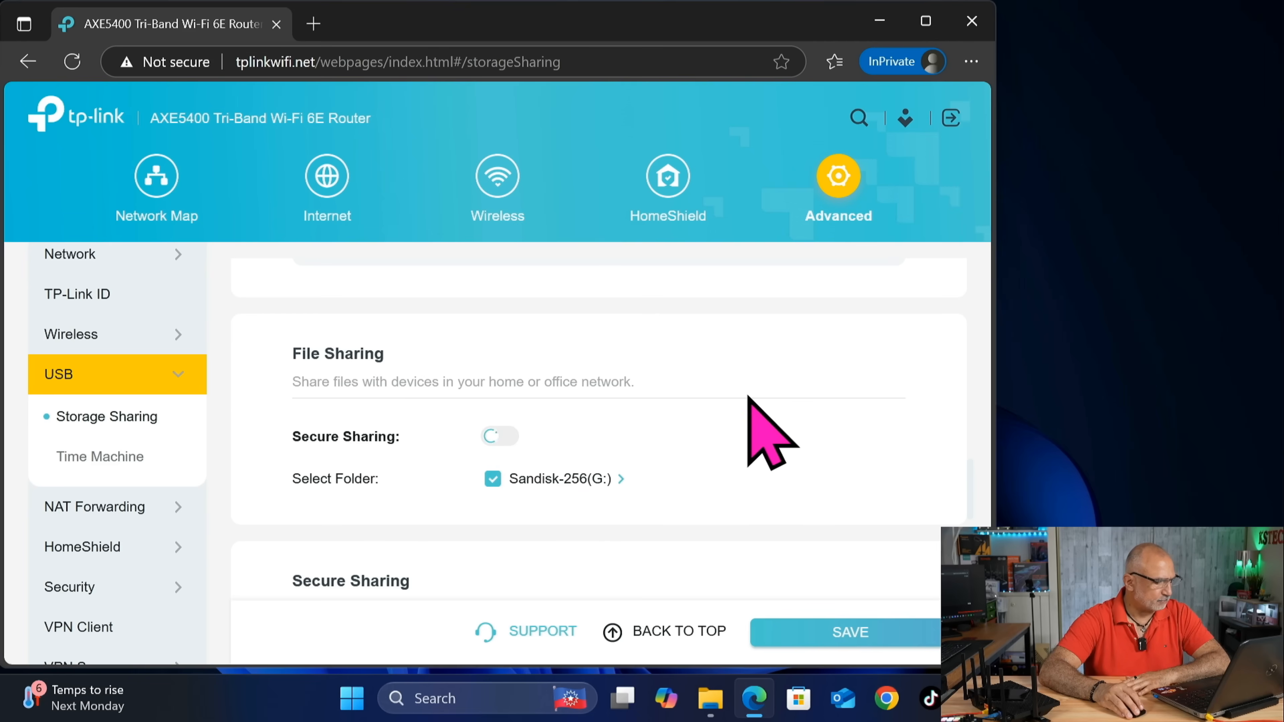
left_click(500, 435)
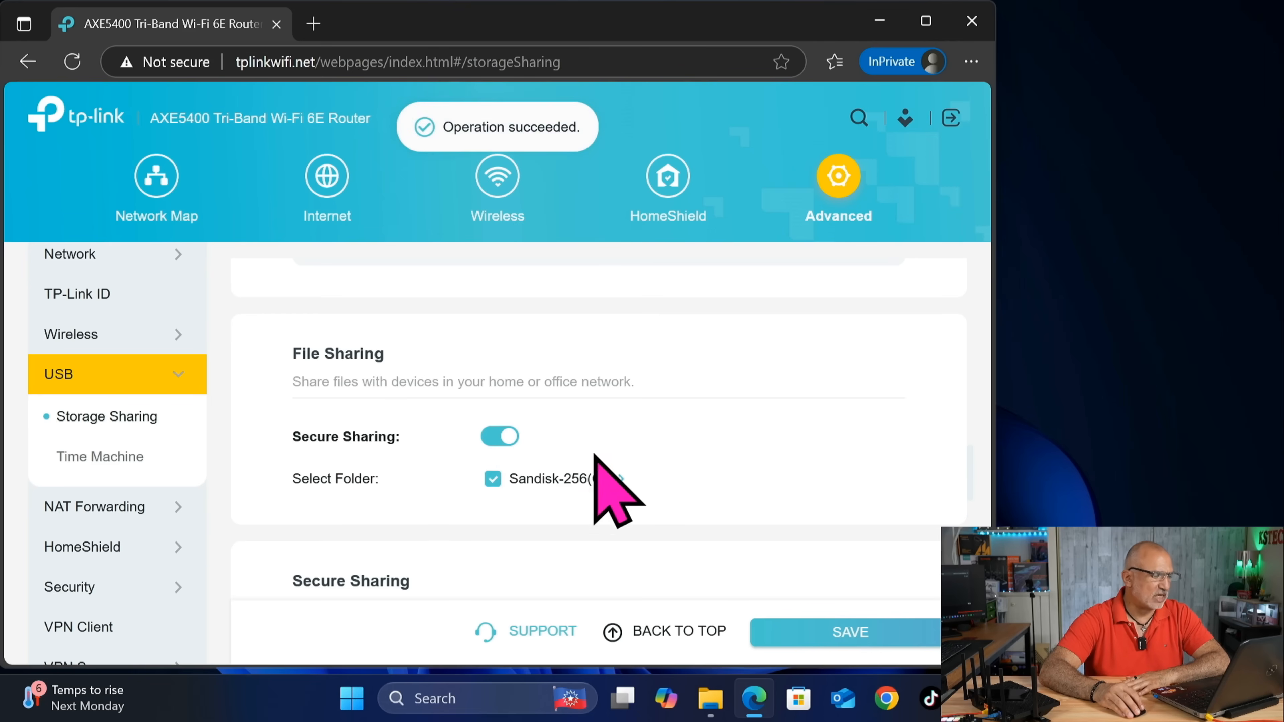
mouse_move(716, 491)
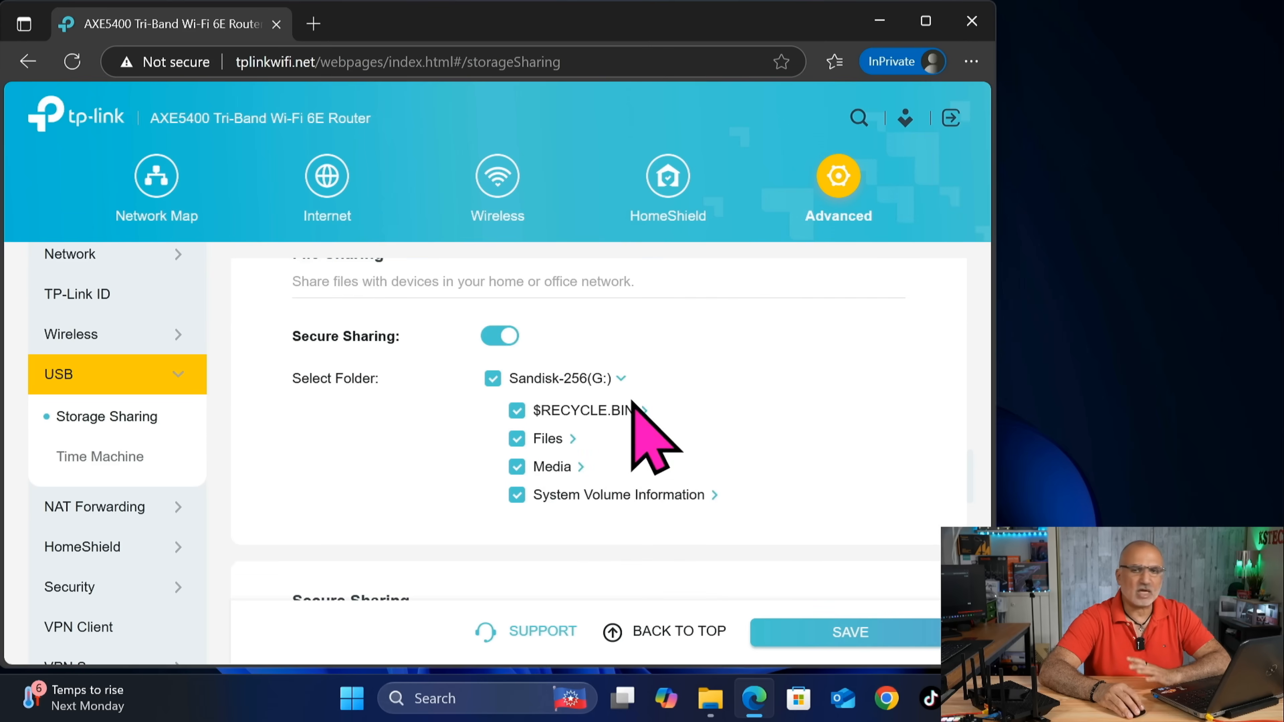
mouse_move(655, 540)
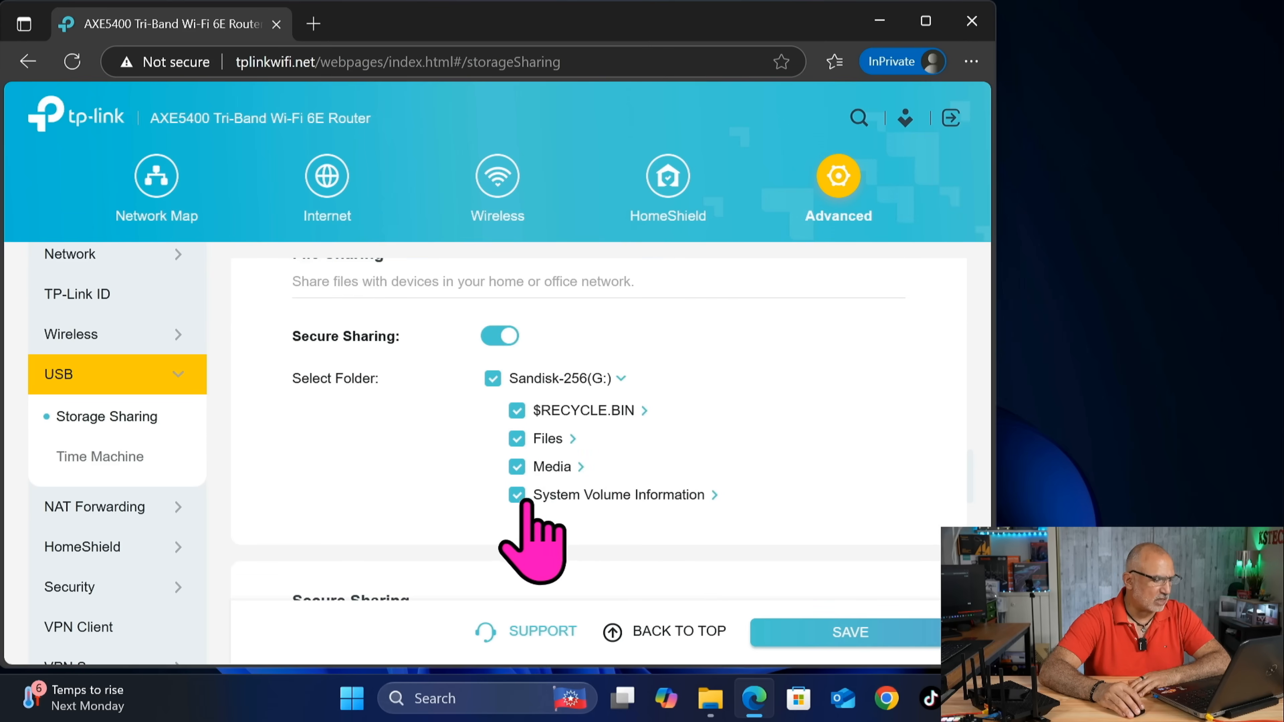
left_click(492, 377)
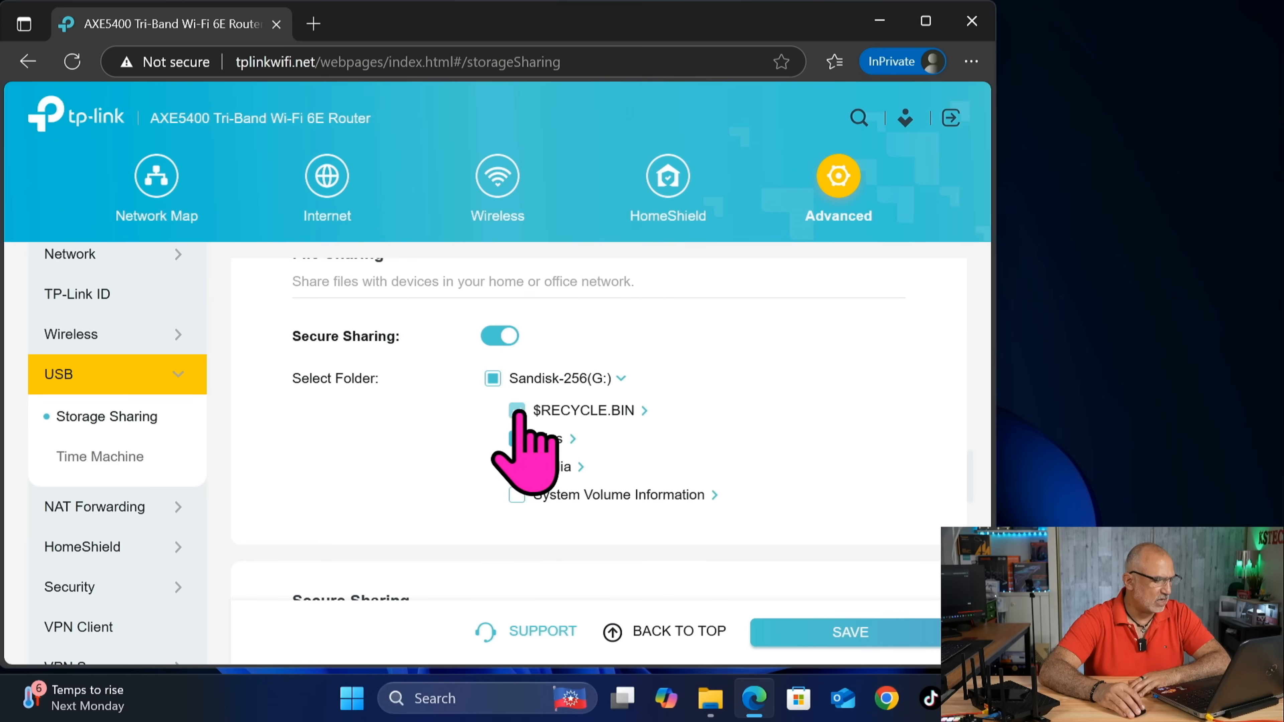
left_click(516, 438)
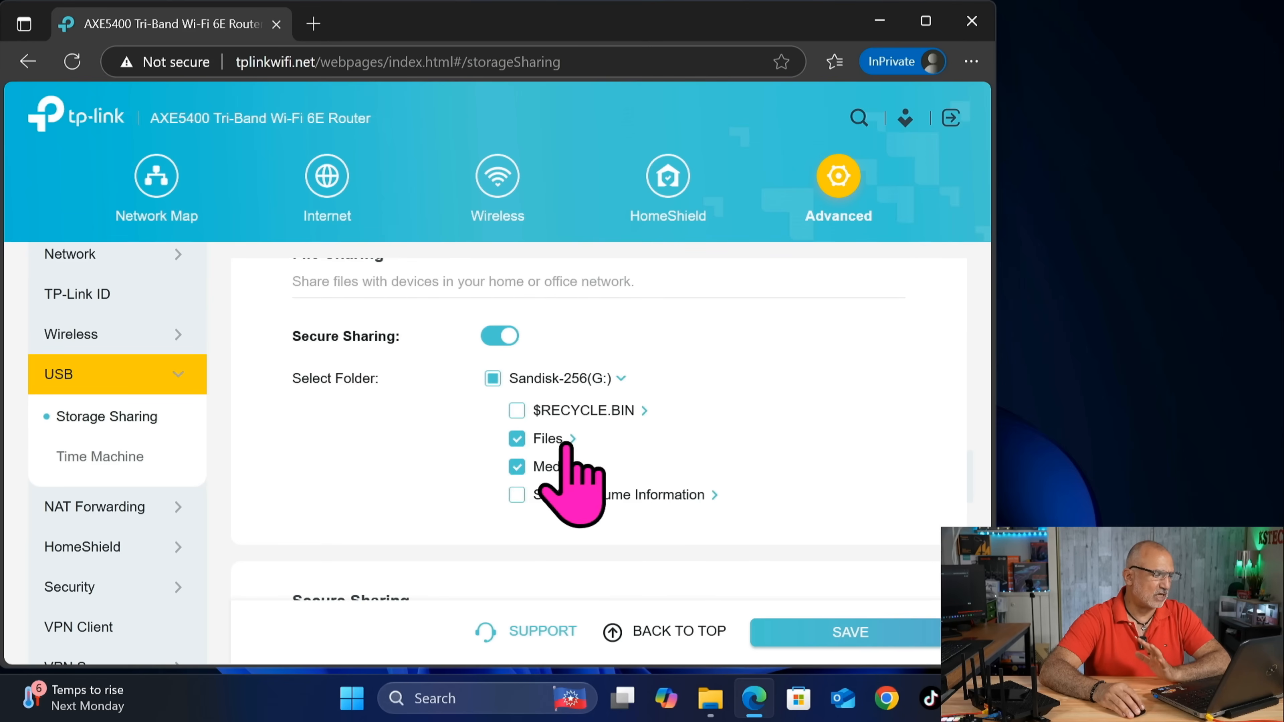
mouse_move(769, 466)
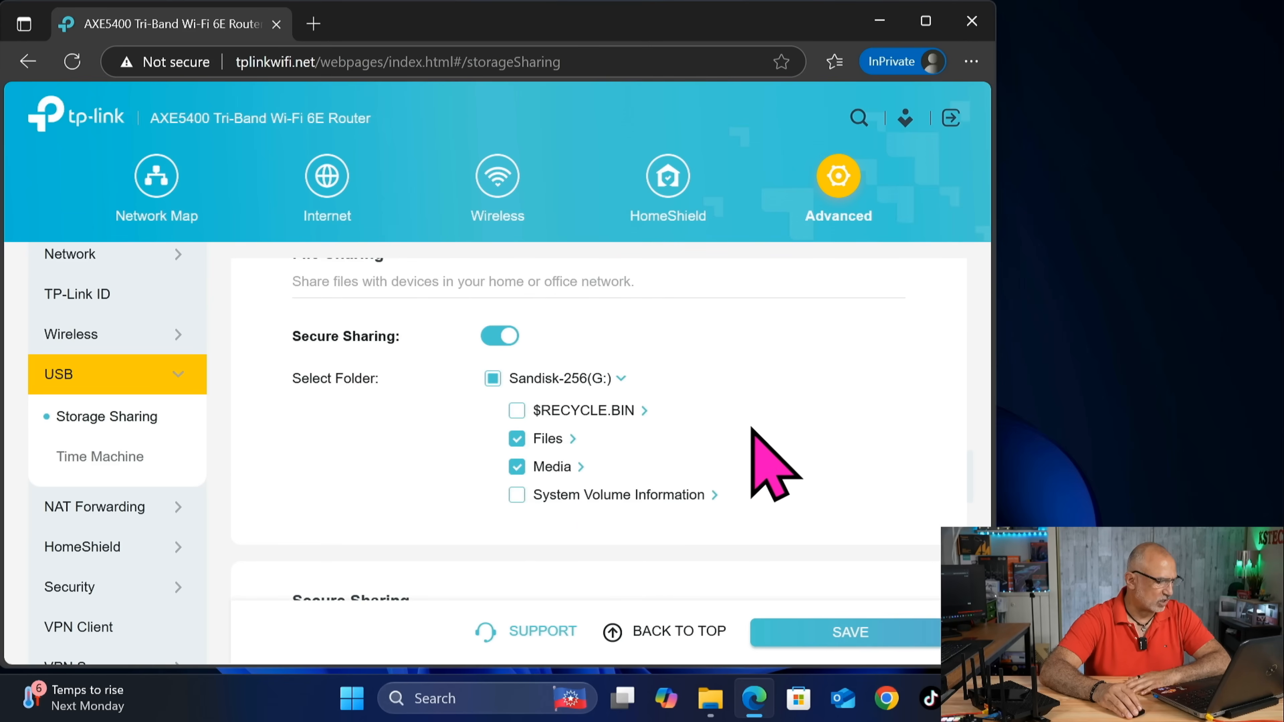
scroll("down", 3)
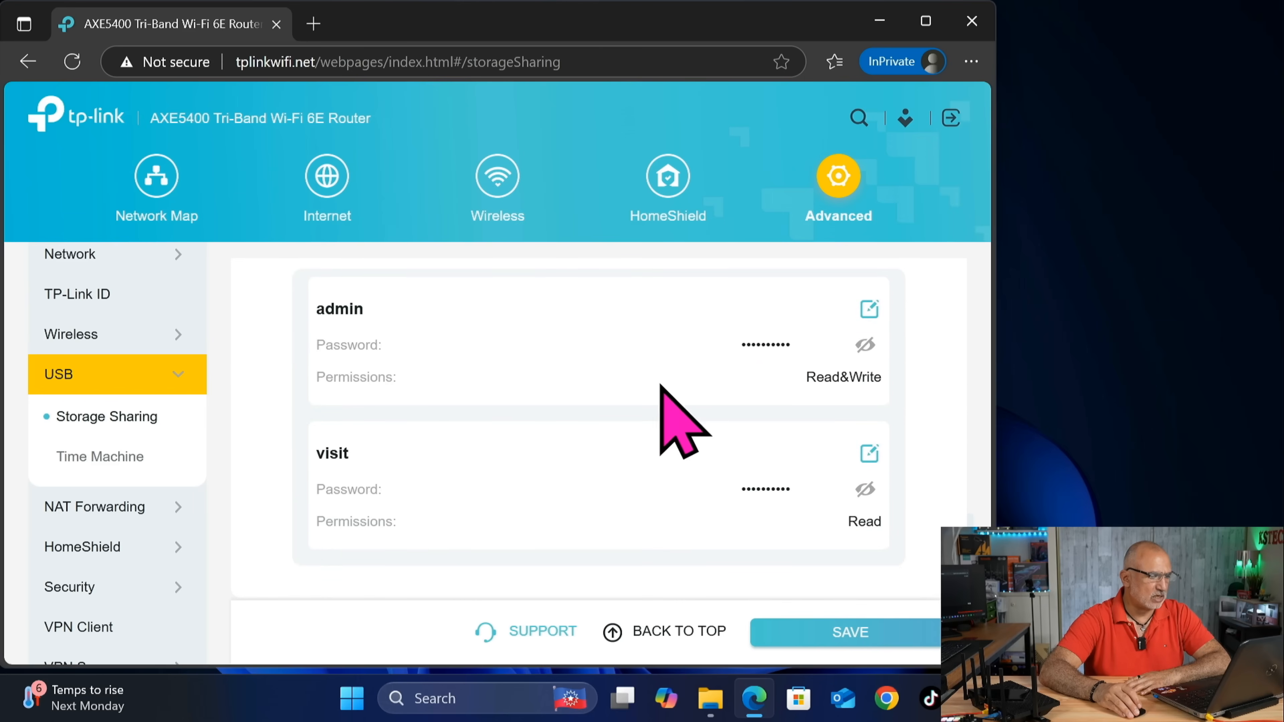
mouse_move(700, 442)
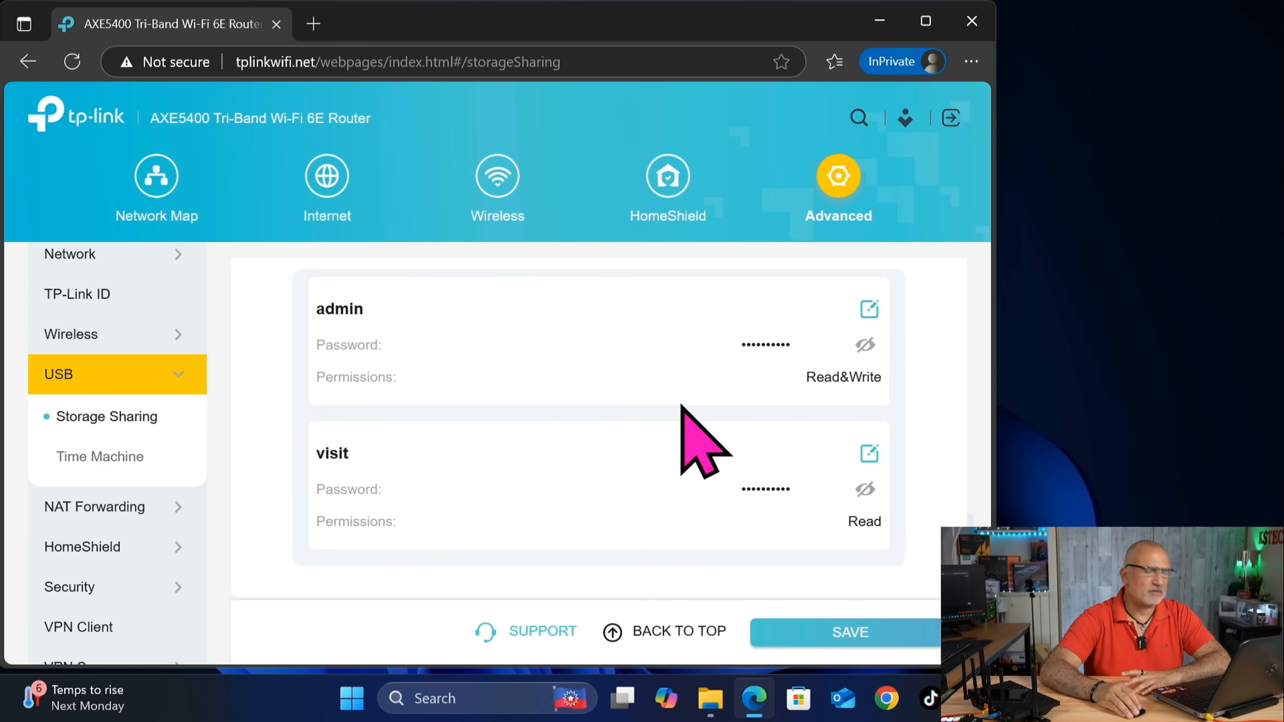
mouse_move(503, 417)
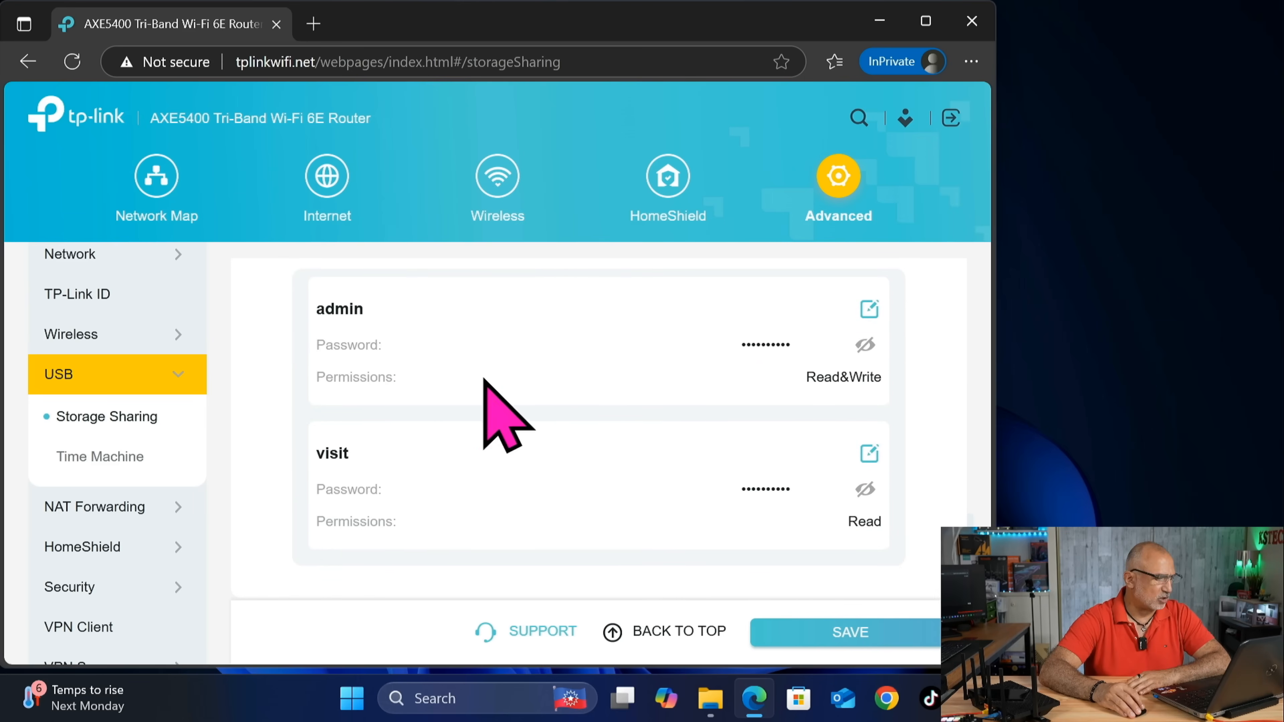
mouse_move(569, 361)
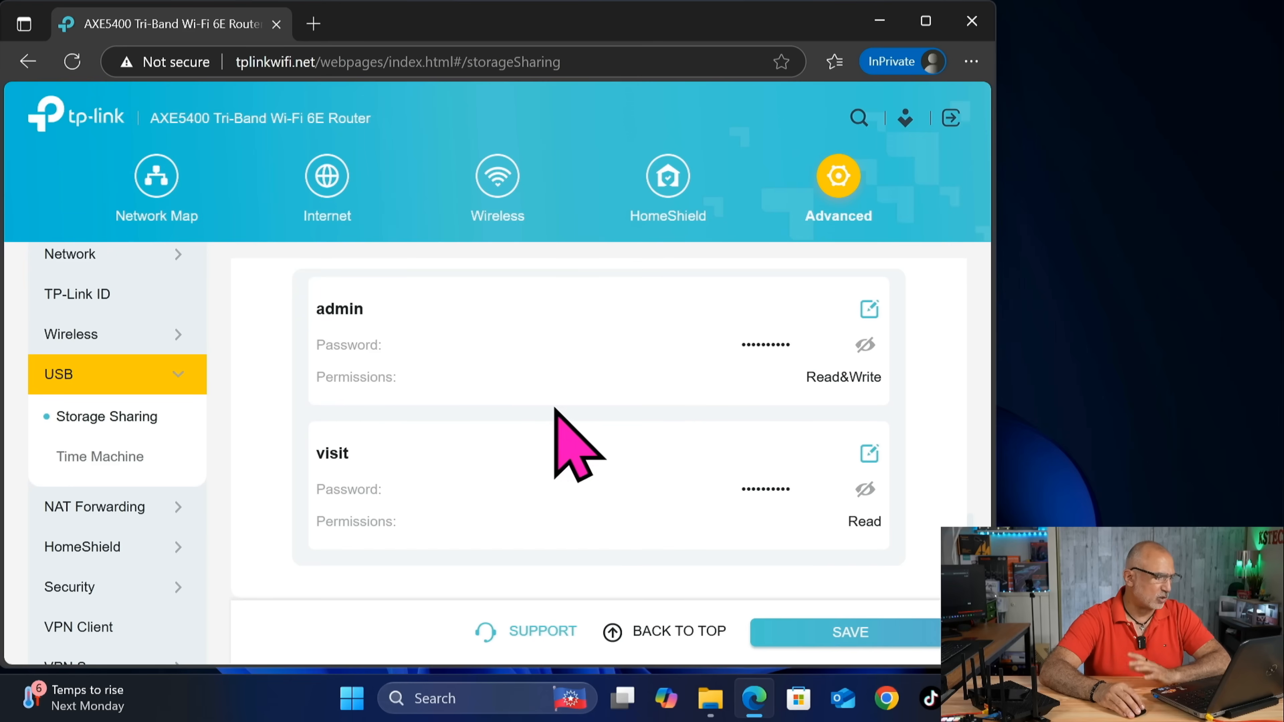
mouse_move(865, 376)
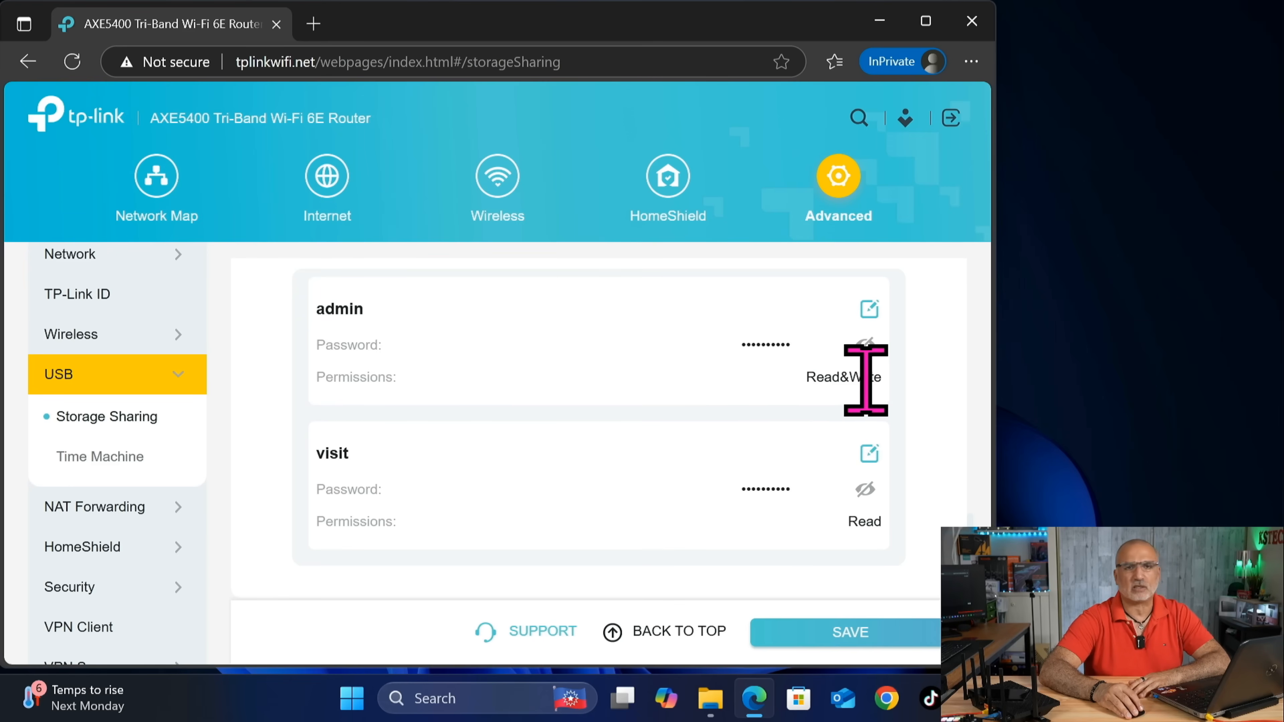
mouse_move(409, 500)
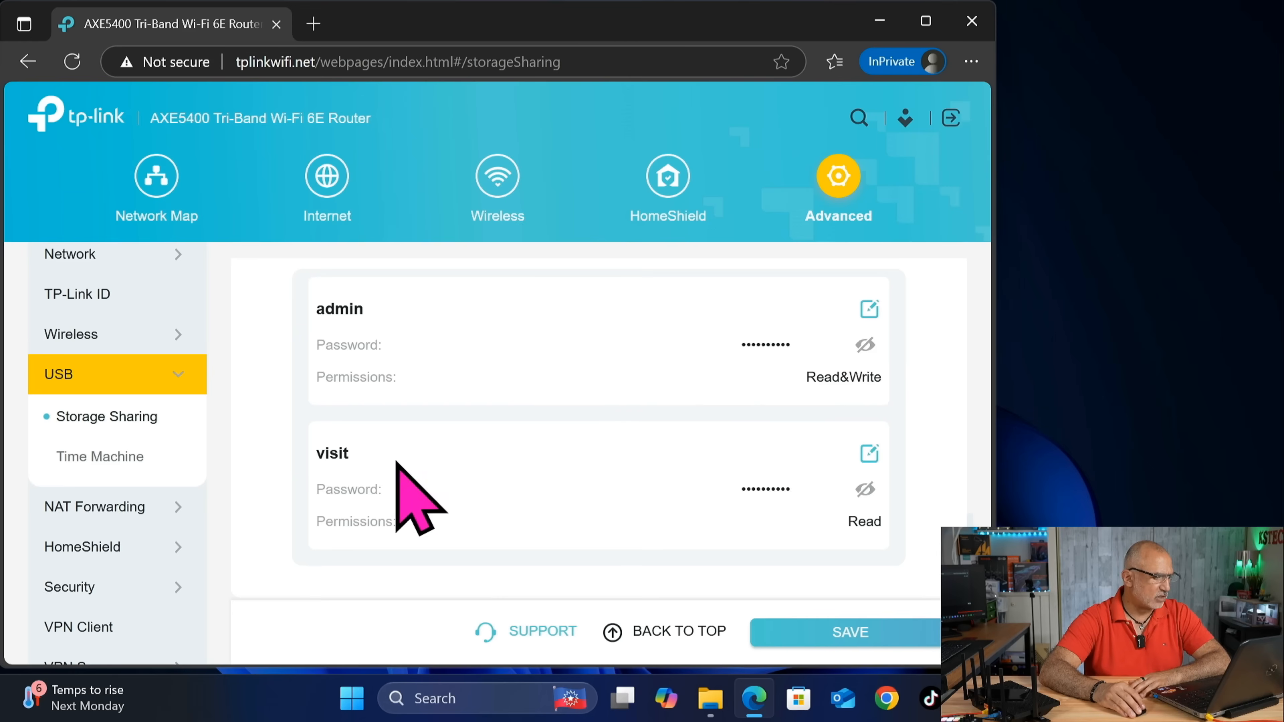
mouse_move(602, 544)
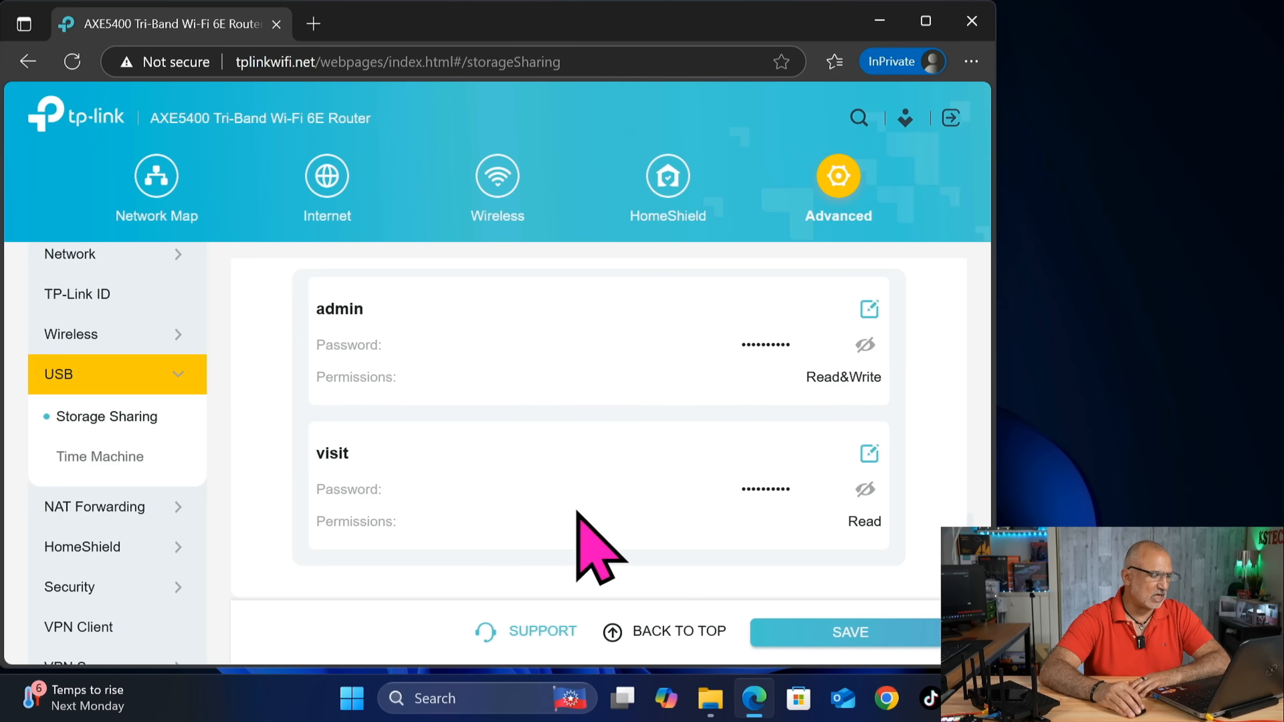
mouse_move(810, 565)
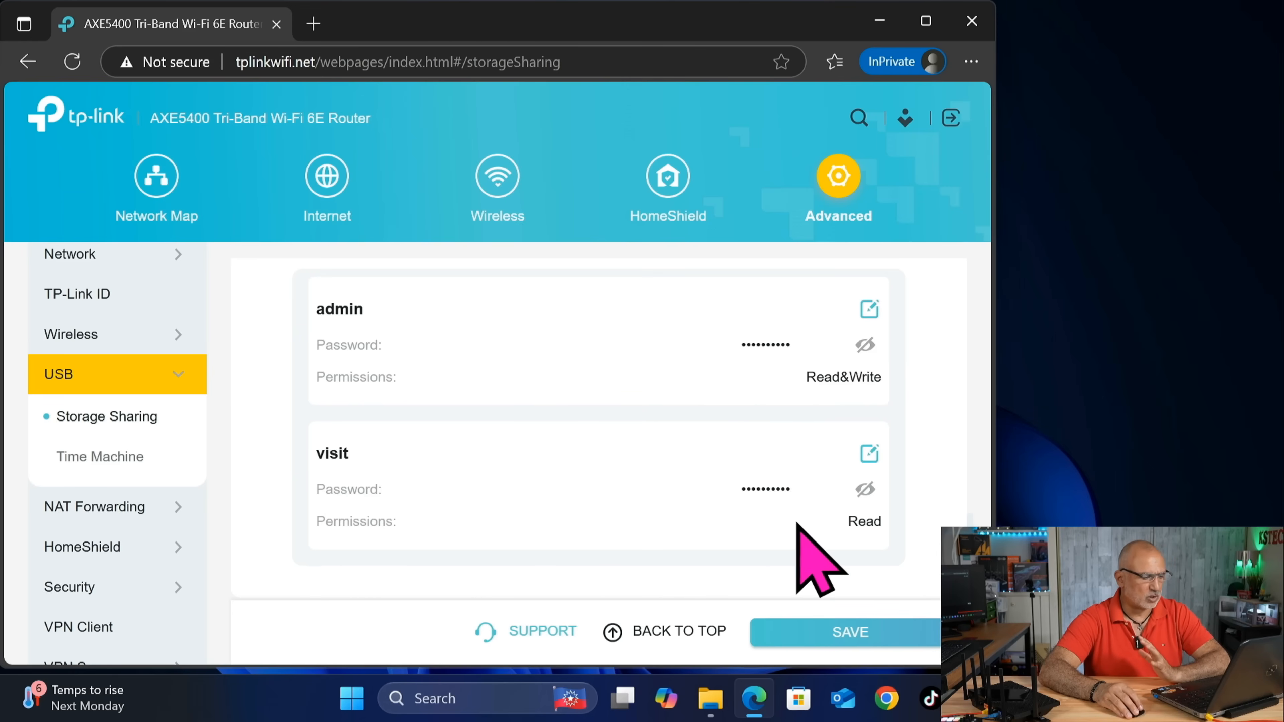
mouse_move(454, 442)
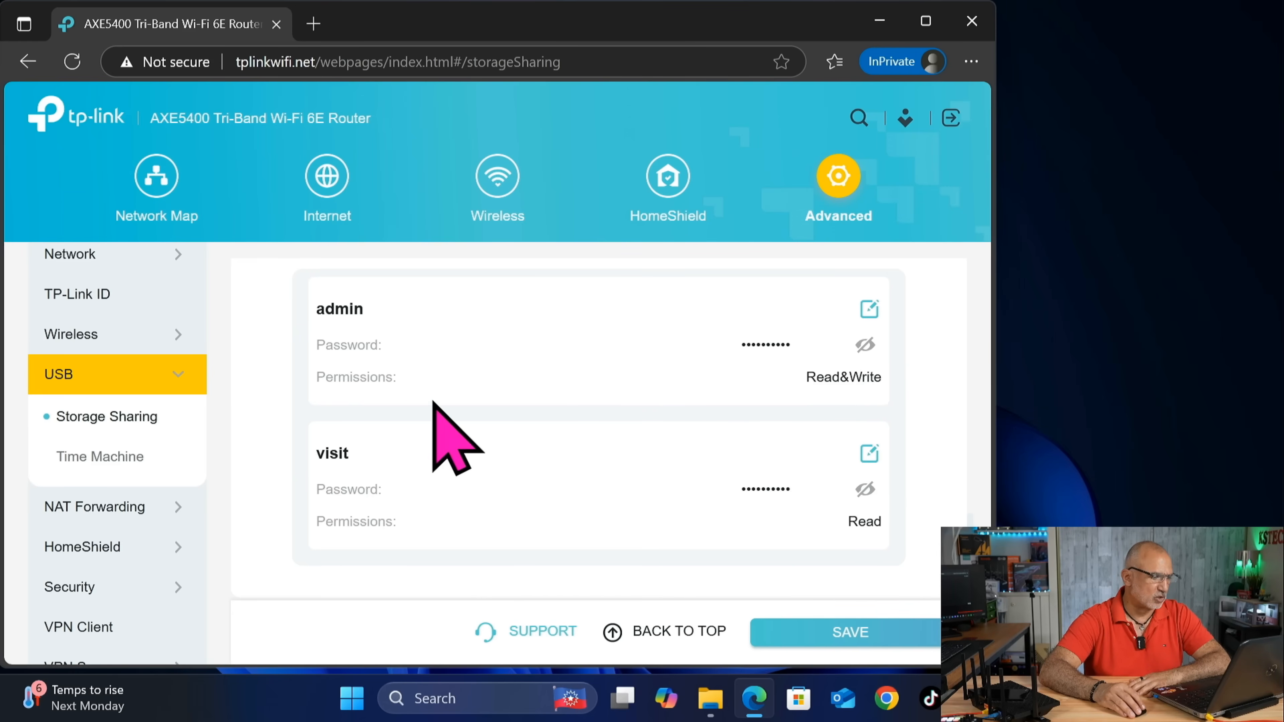
mouse_move(360, 450)
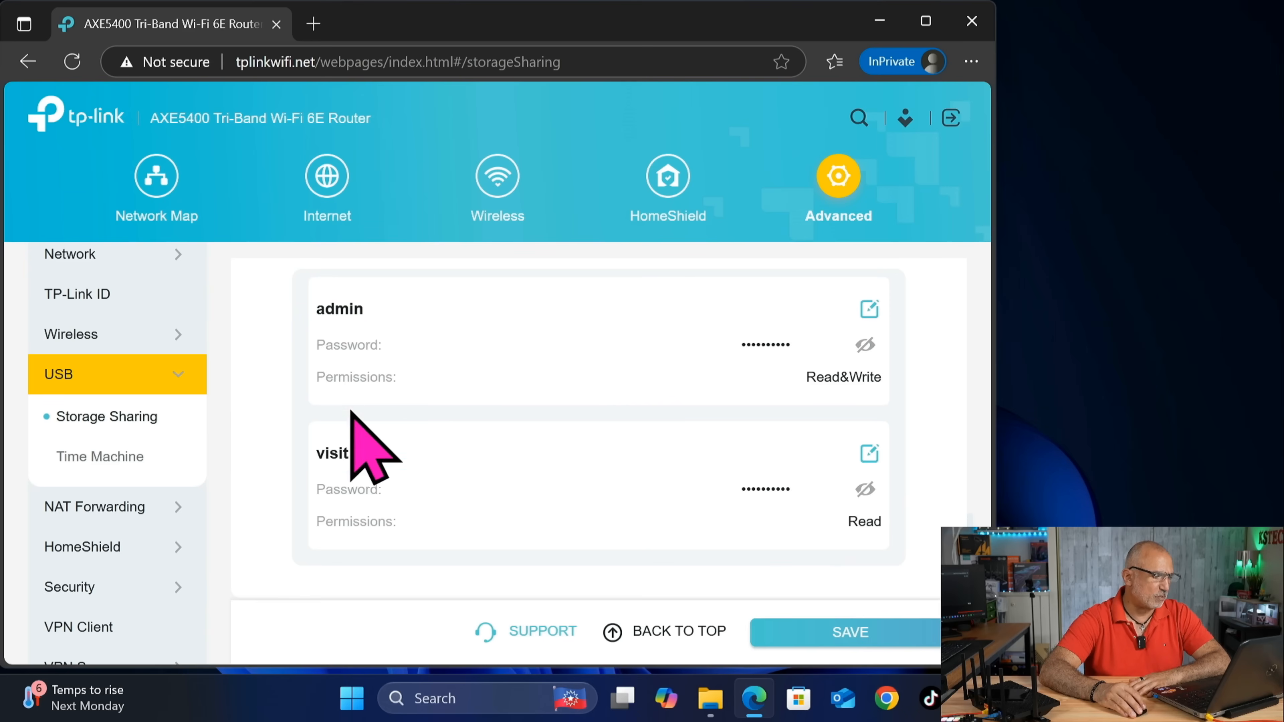
mouse_move(631, 393)
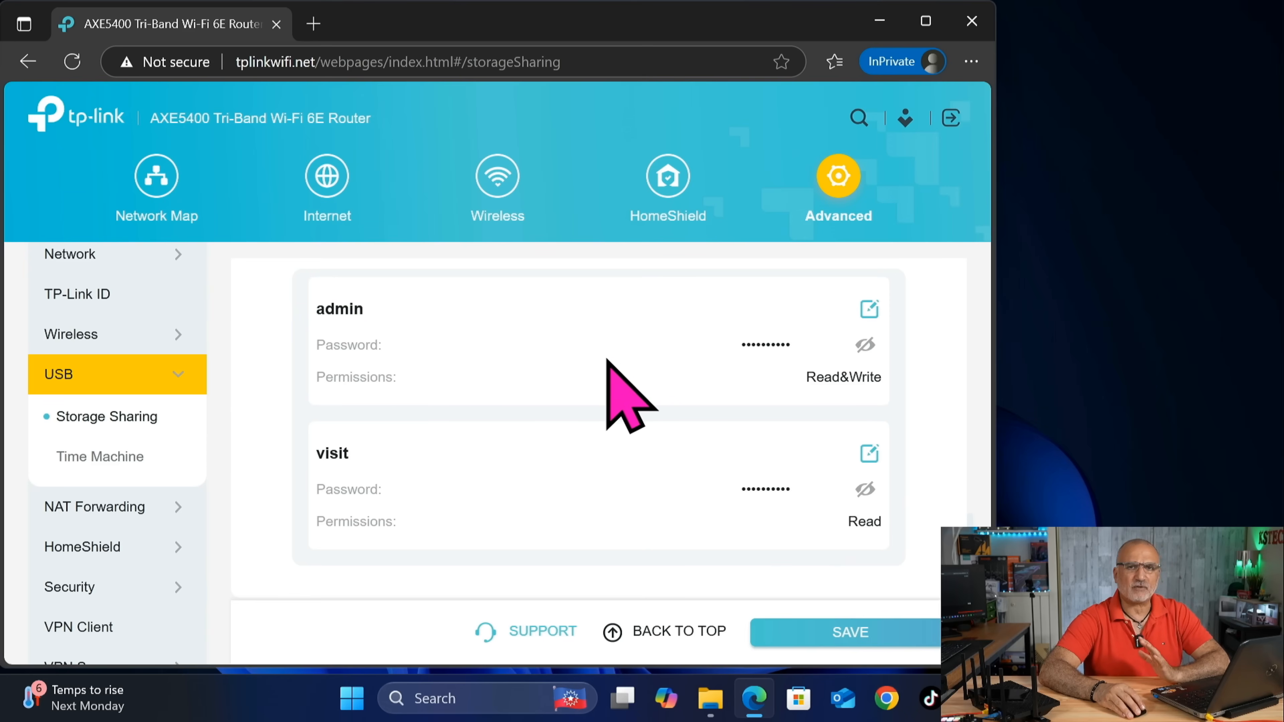
mouse_move(642, 401)
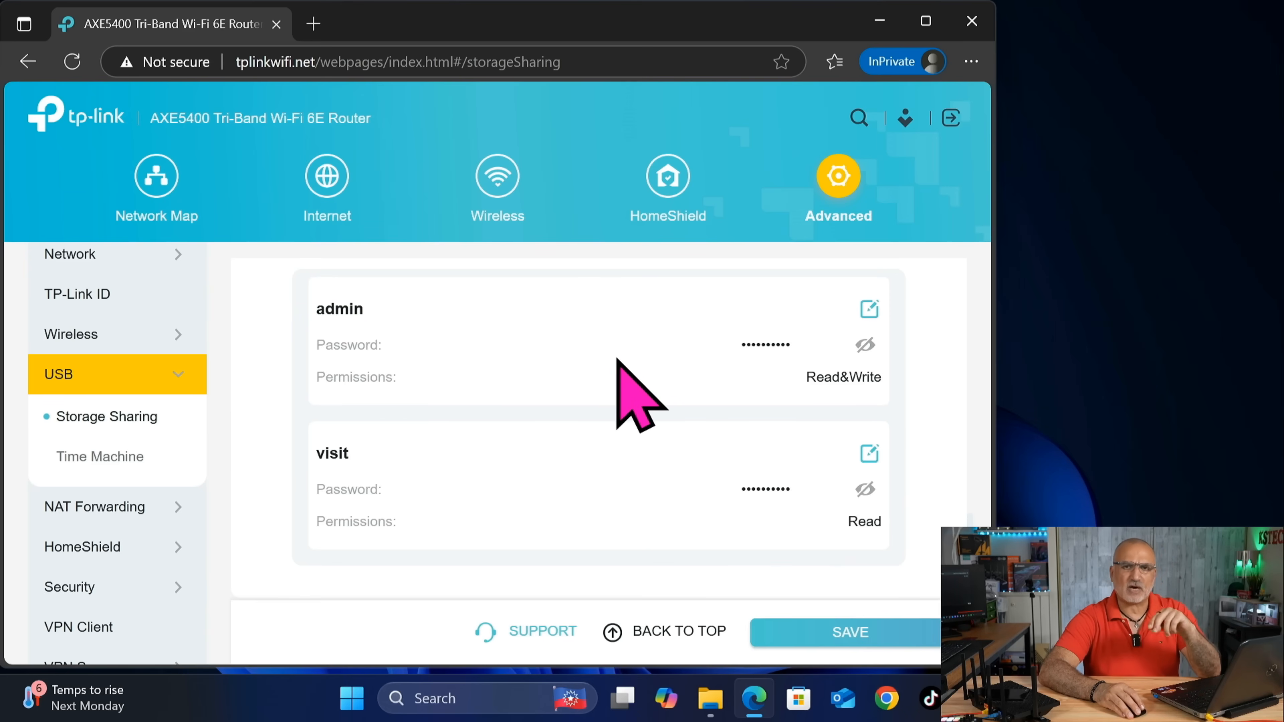
mouse_move(646, 430)
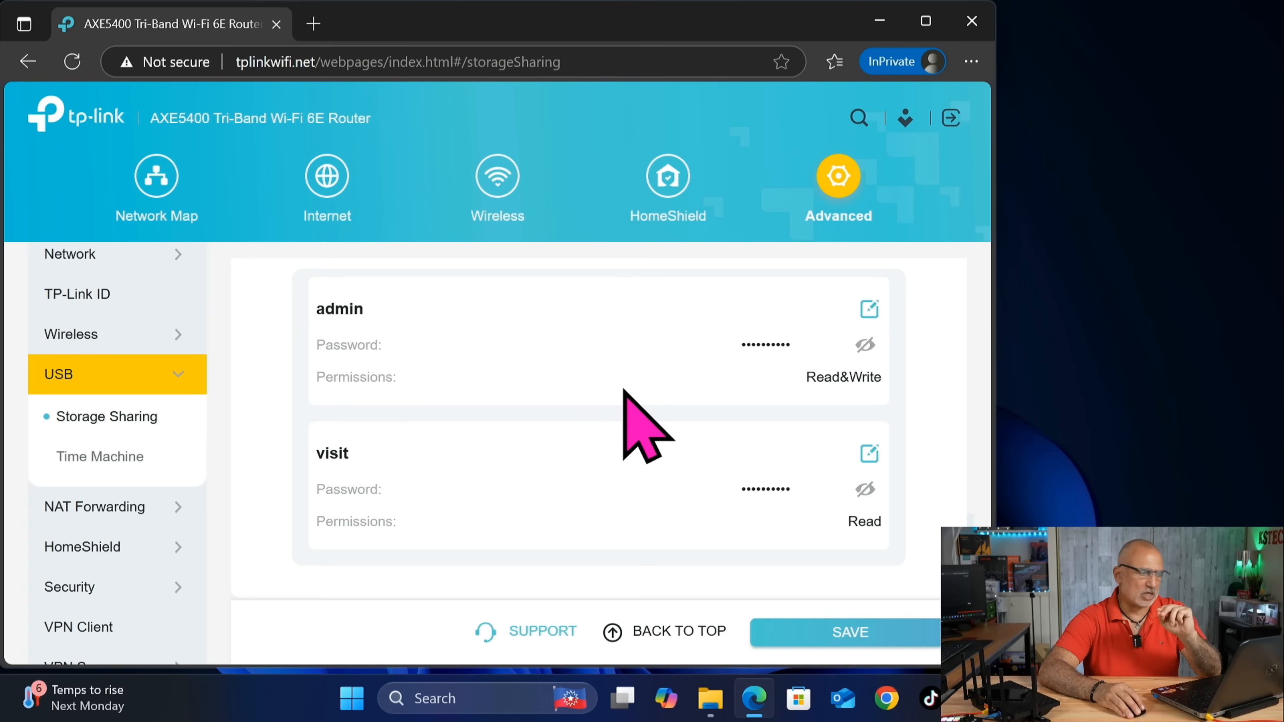
mouse_move(610, 401)
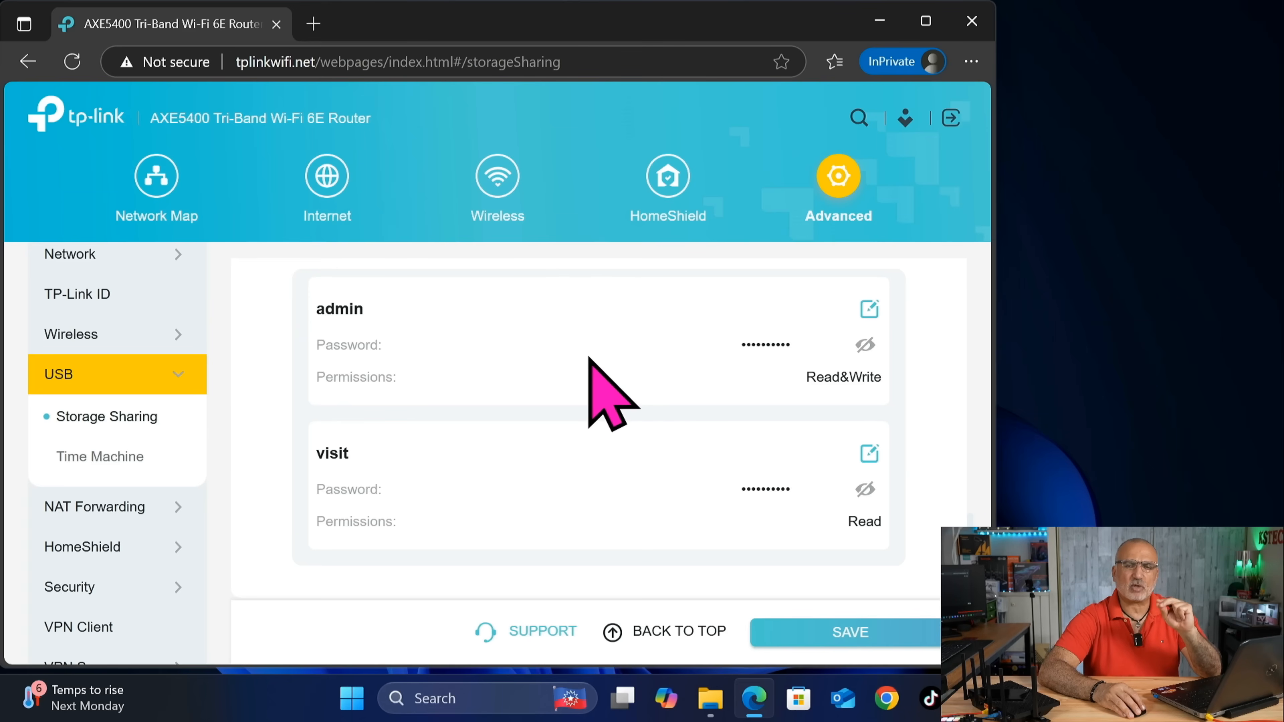
mouse_move(754, 393)
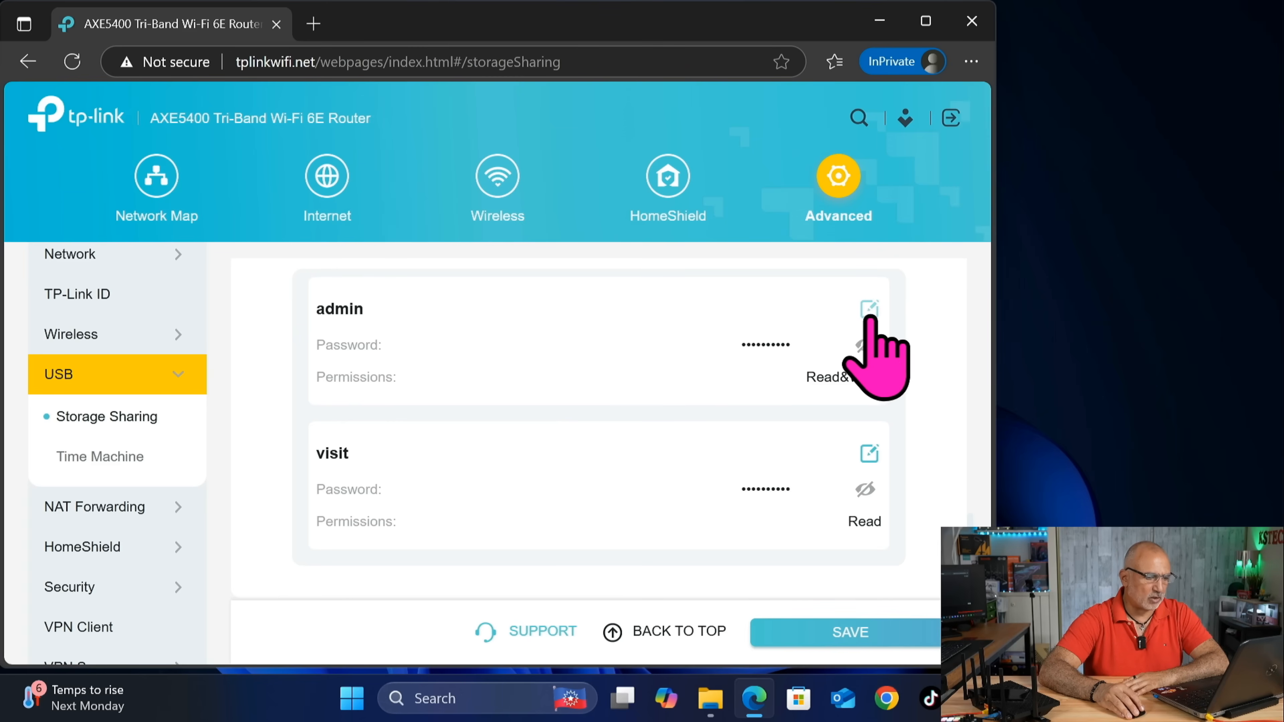
Edit the read-write admin account, rename it KSTSU, check its password and save.
left_click(869, 309)
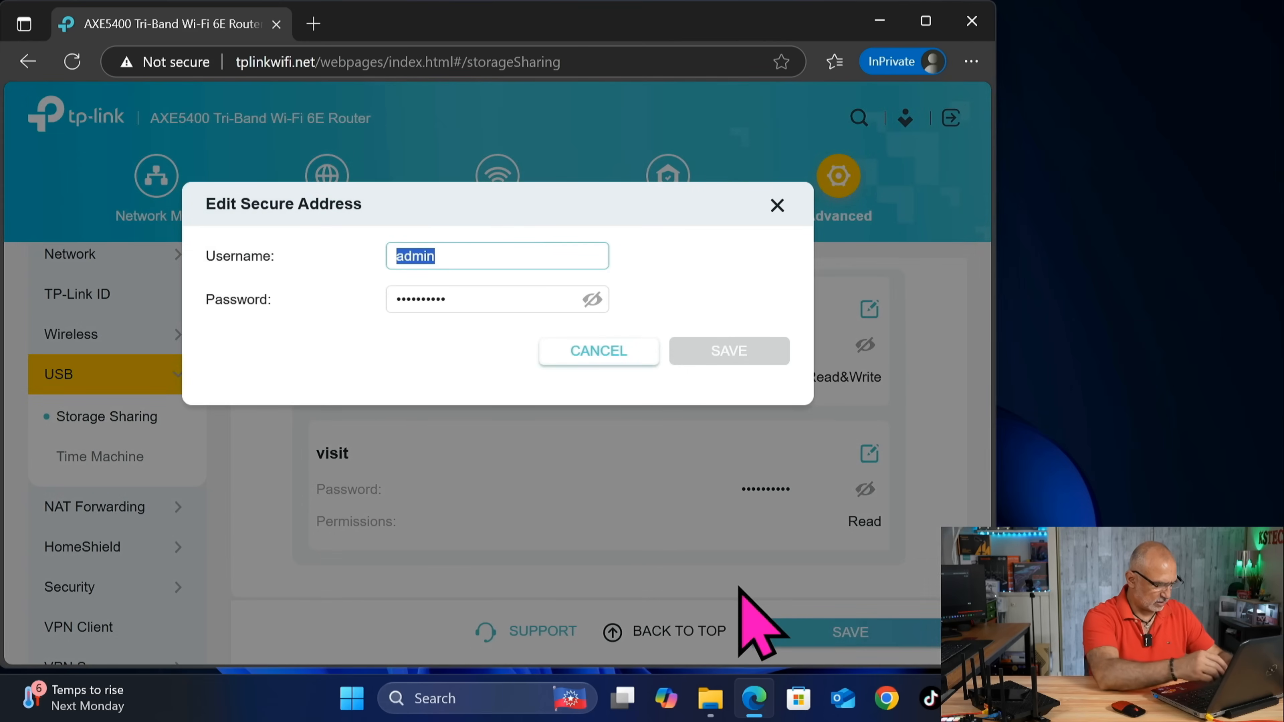
type("KSTSU")
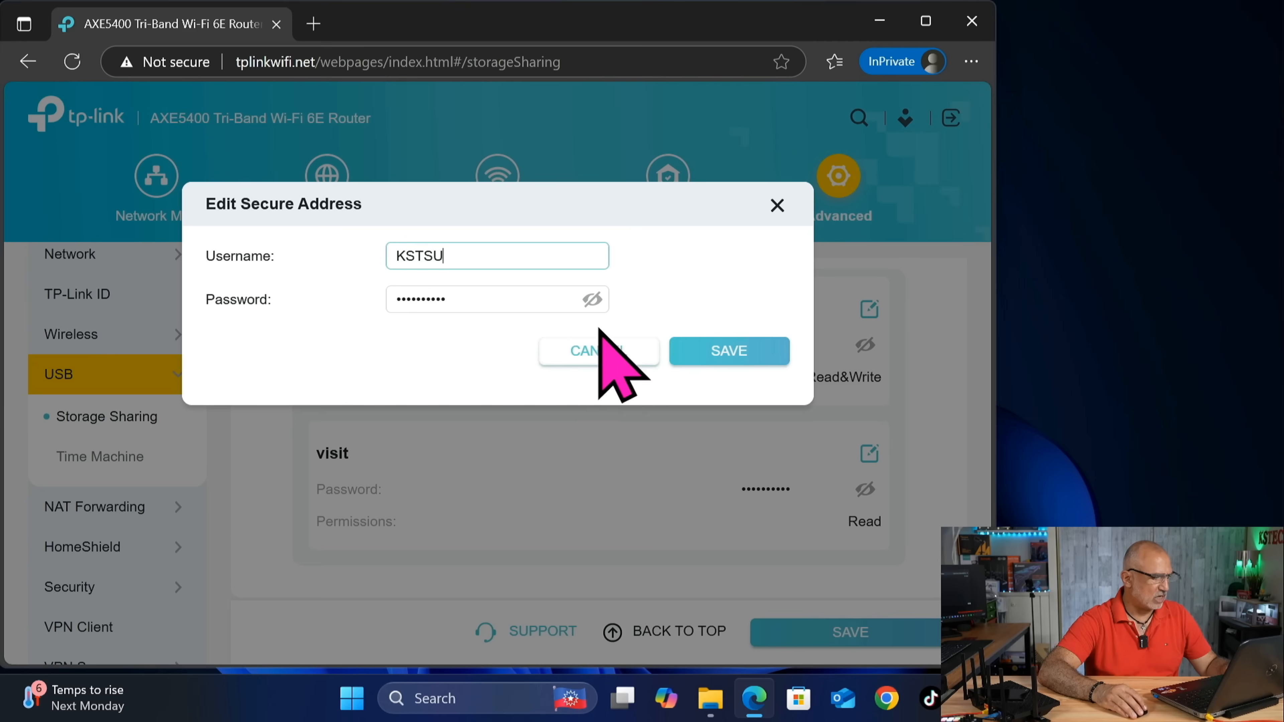
left_click(591, 299)
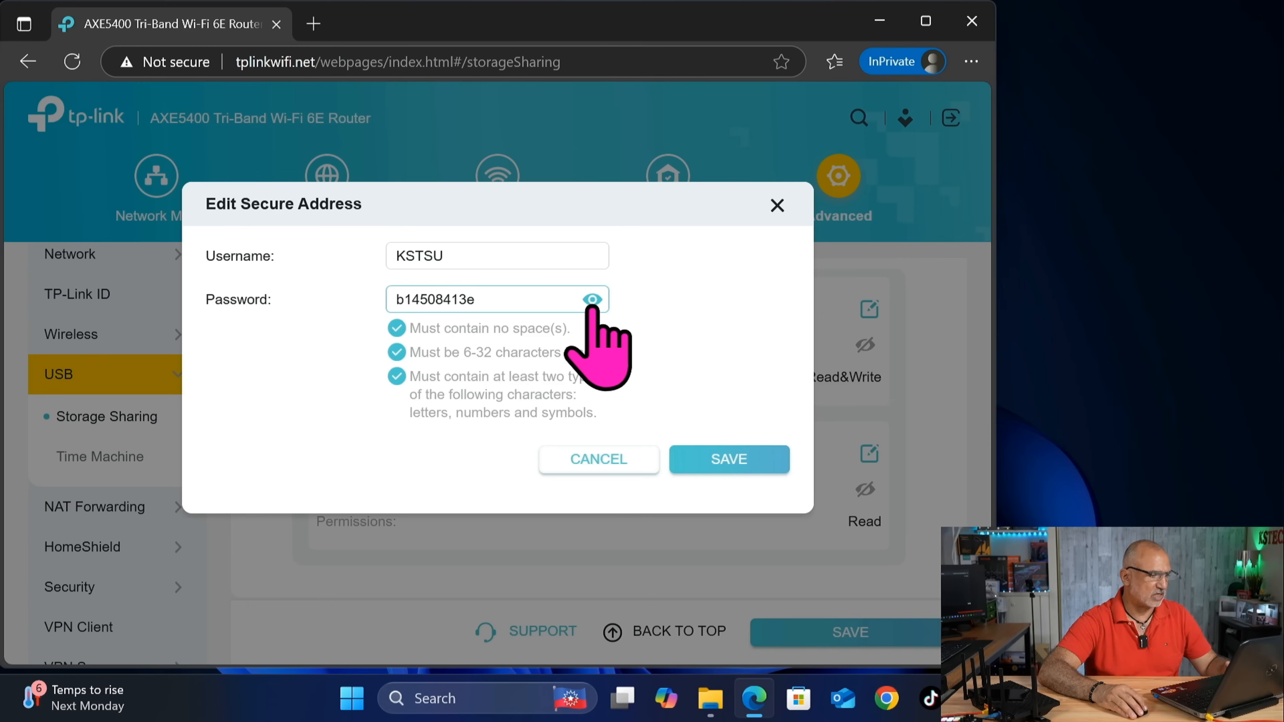
left_click(591, 299)
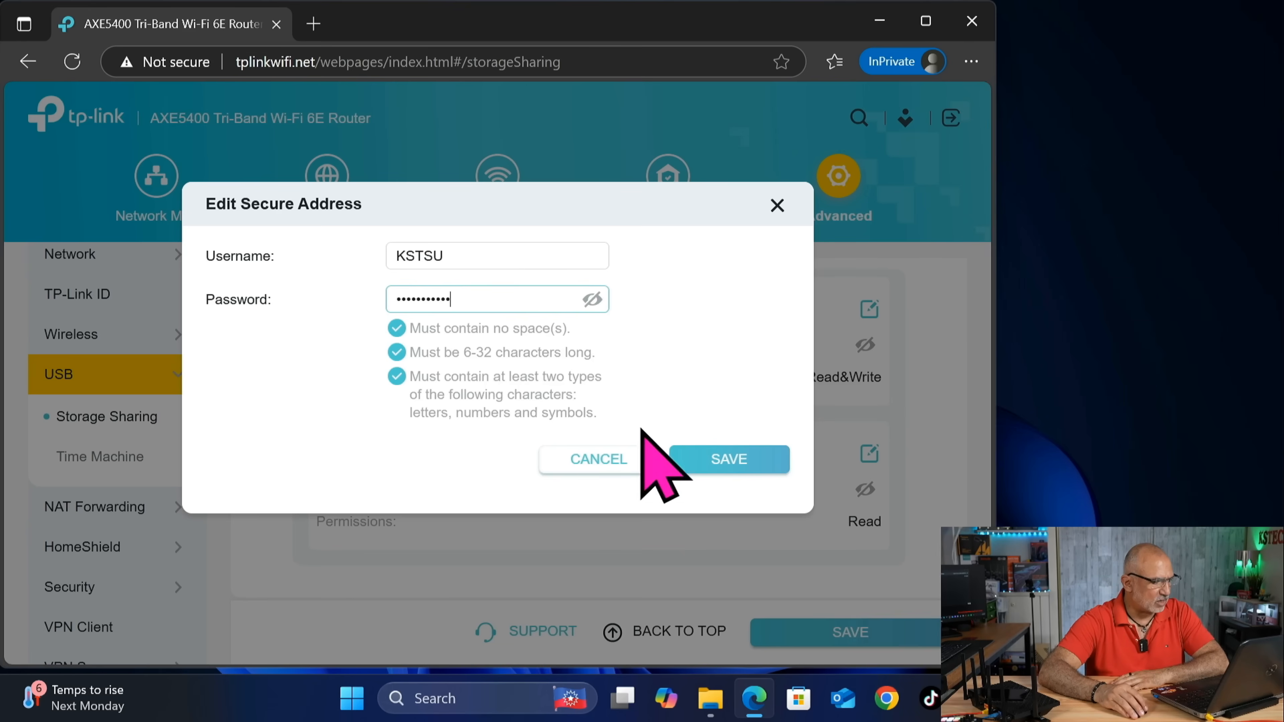
left_click(727, 458)
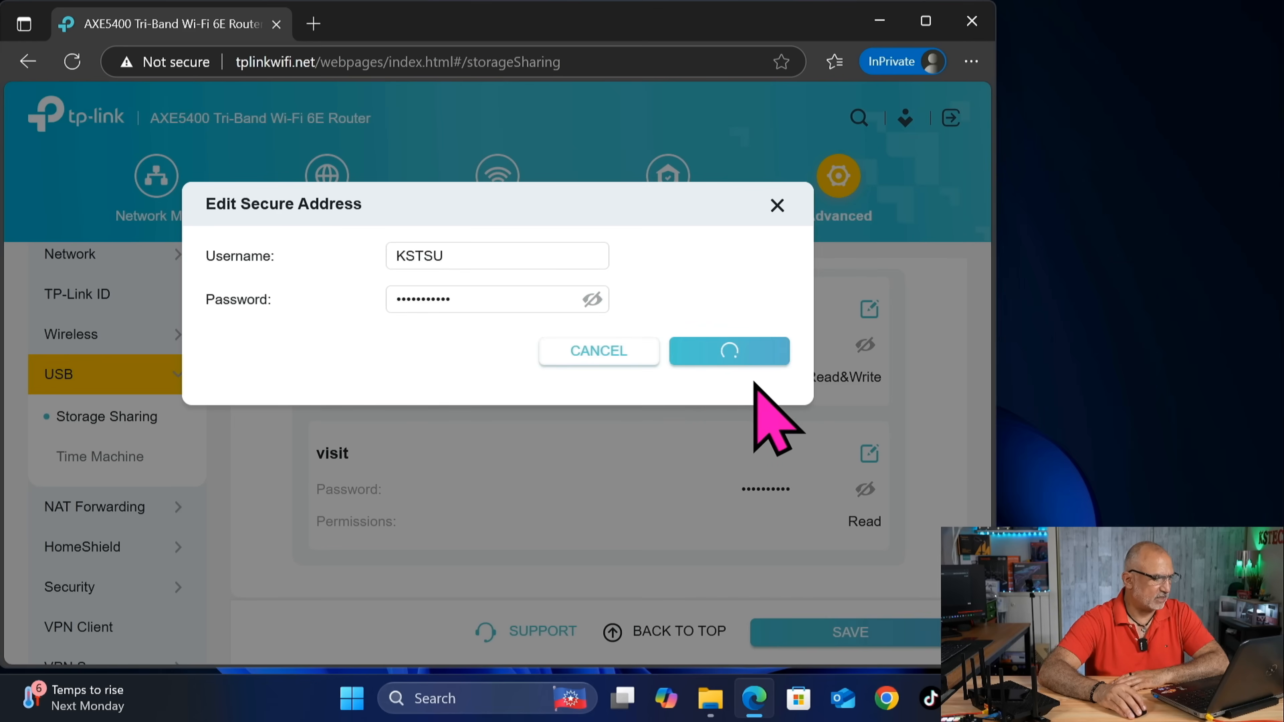
left_click(727, 350)
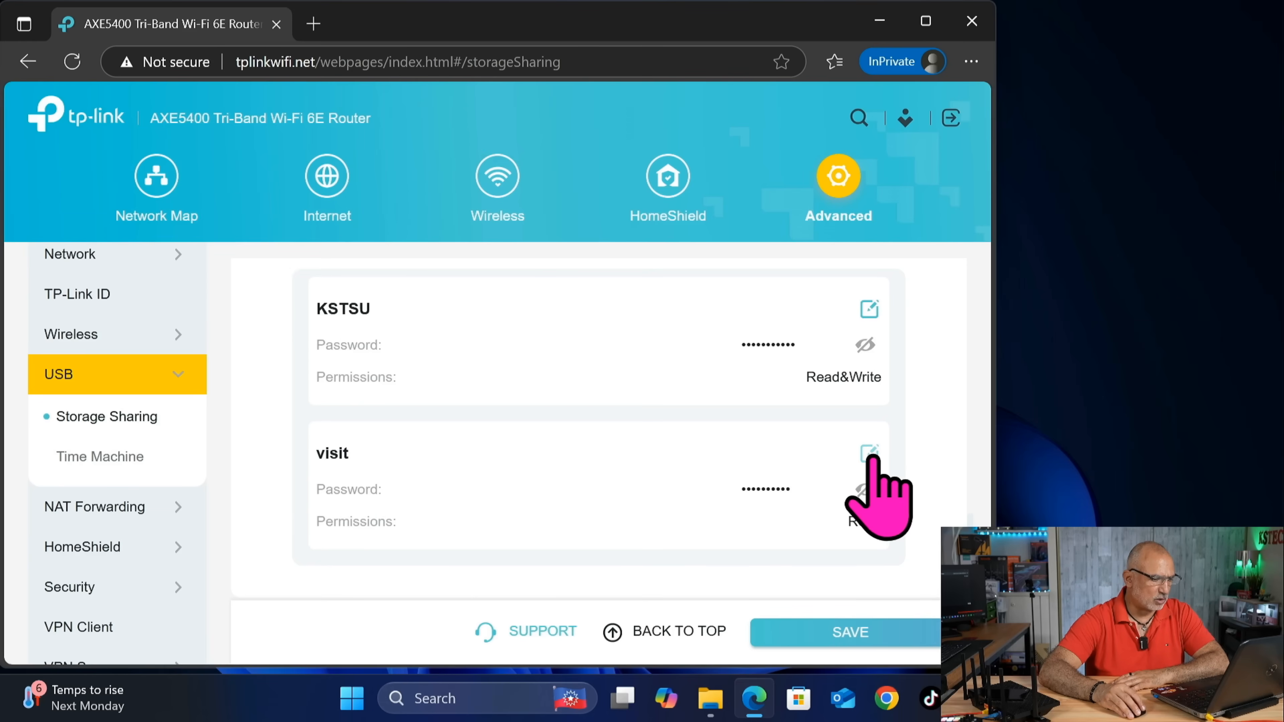
Edit the read-only visit account, rename it KSTGU and save.
left_click(869, 452)
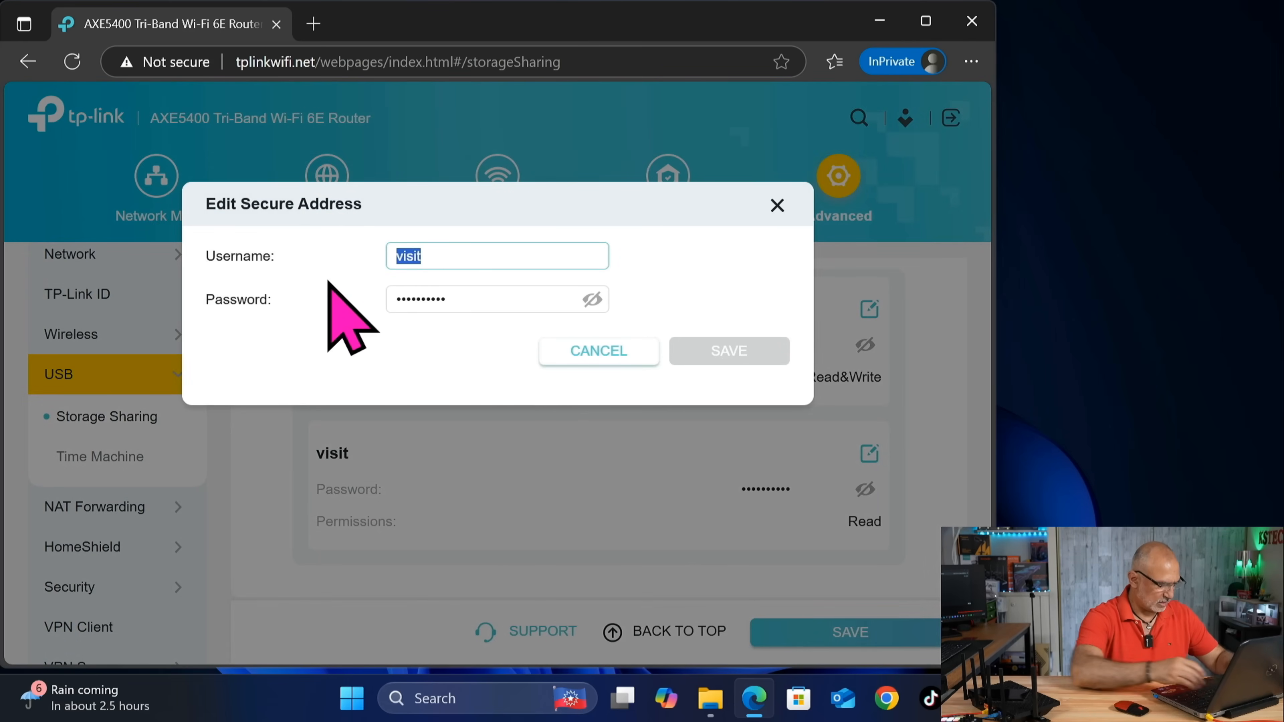
type("KSTG")
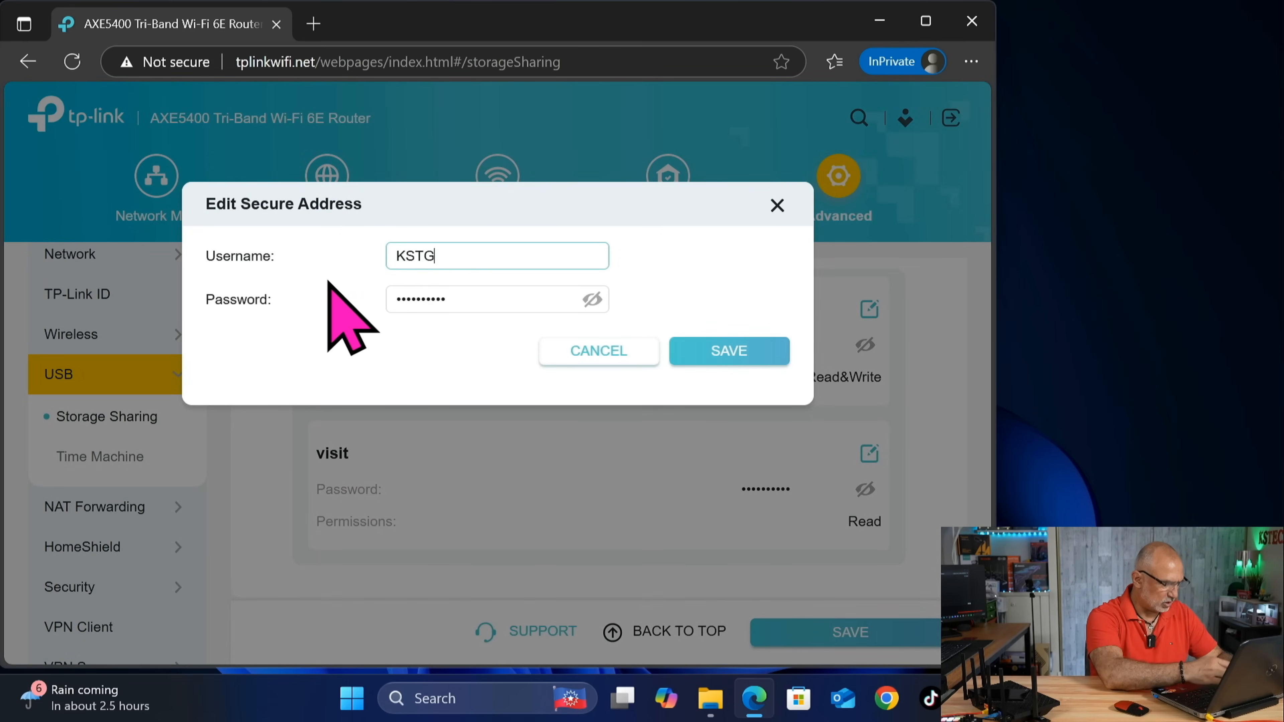
type("U")
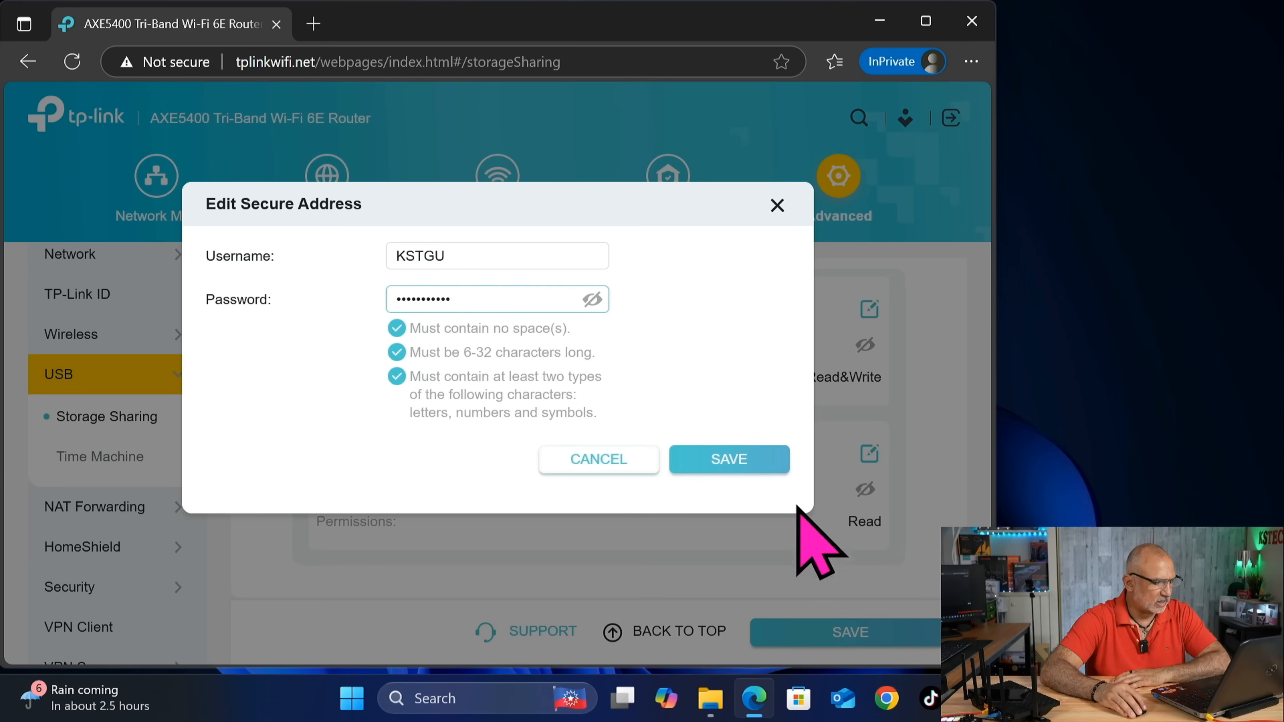
left_click(728, 460)
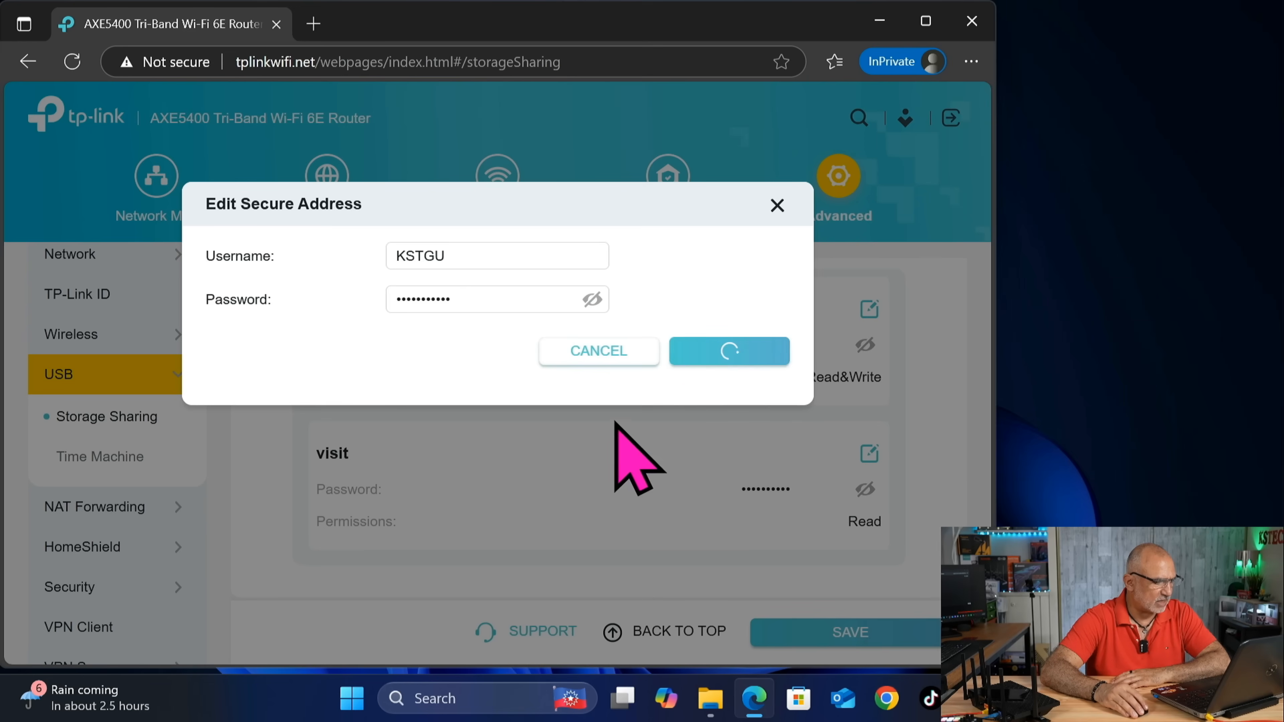
left_click(728, 350)
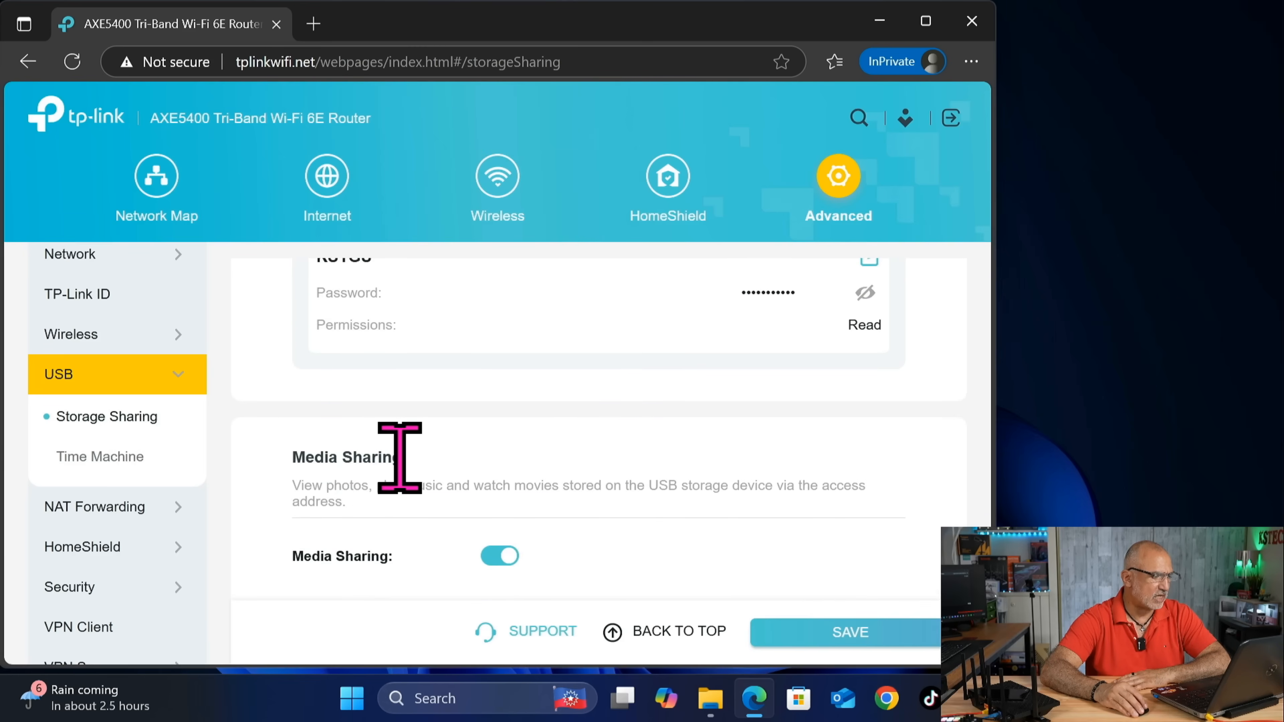
mouse_move(553, 597)
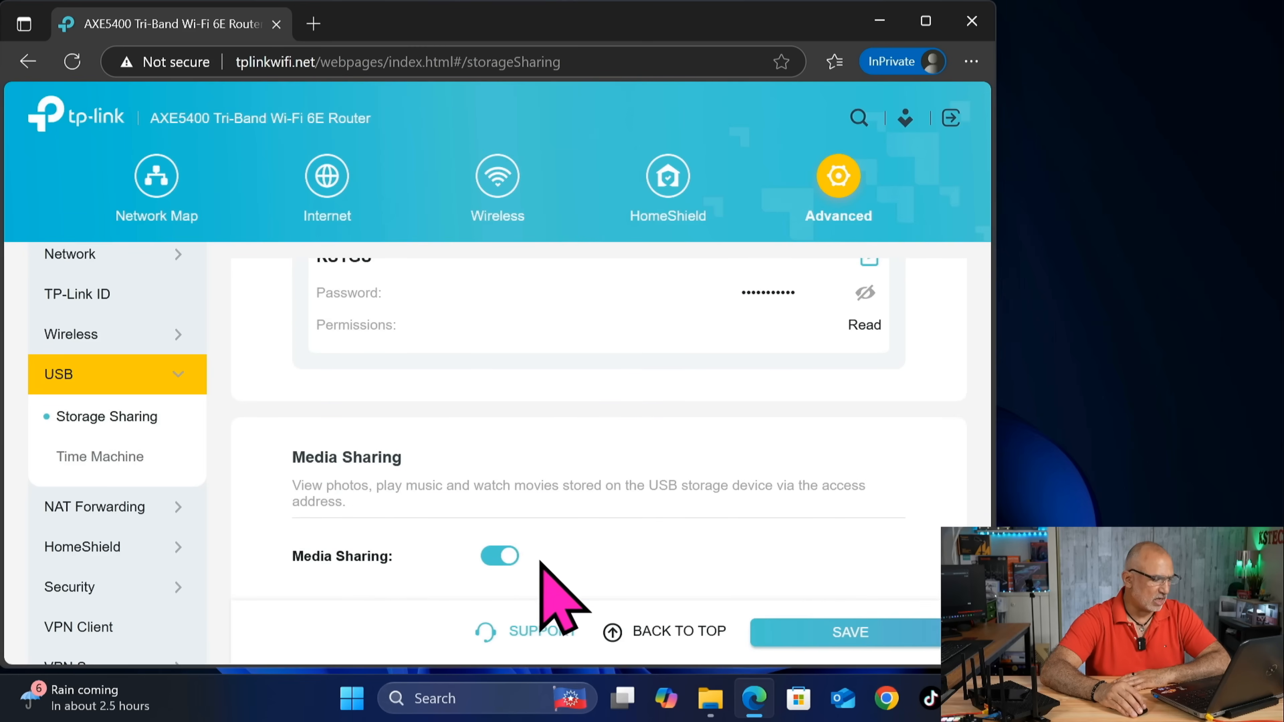
mouse_move(622, 581)
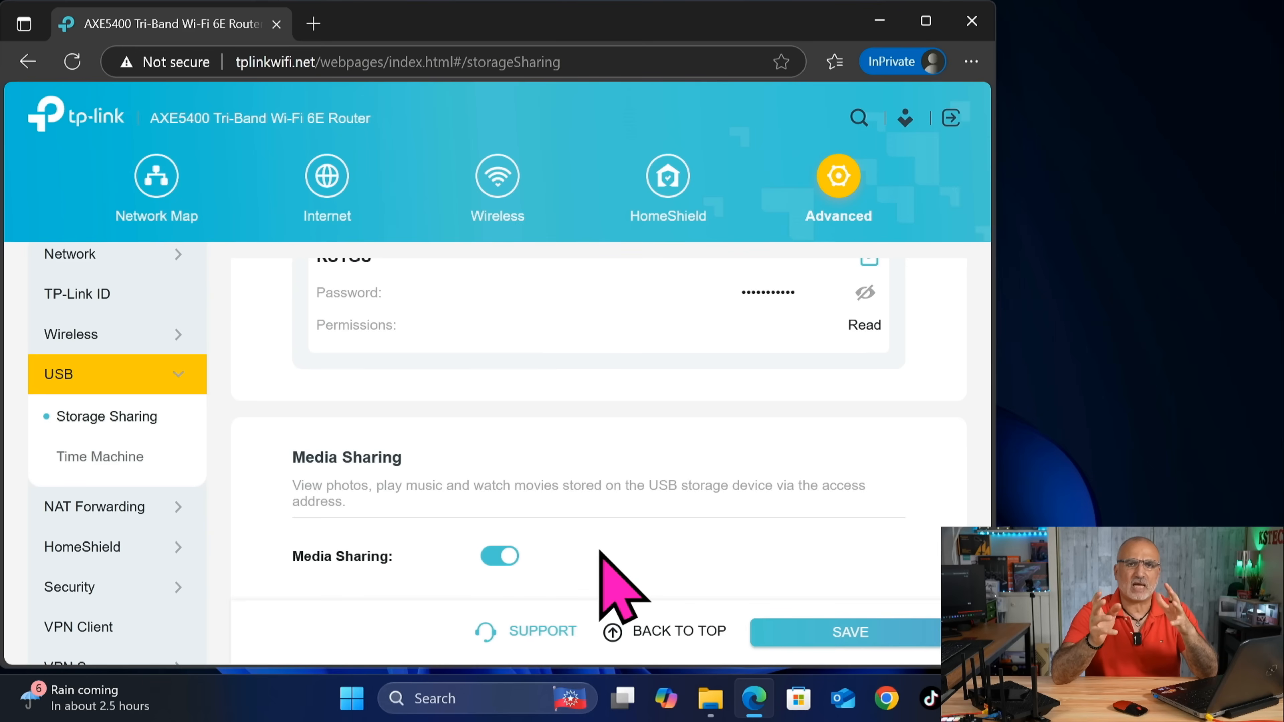
mouse_move(454, 573)
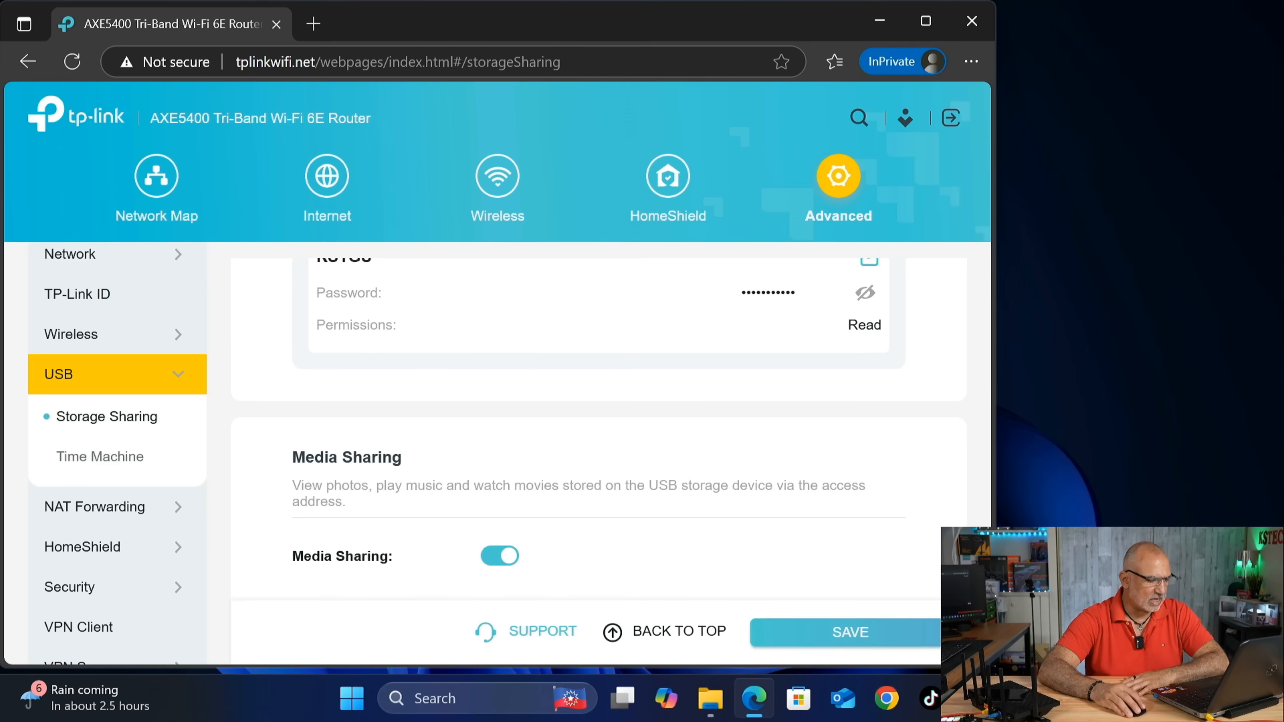
left_click(849, 632)
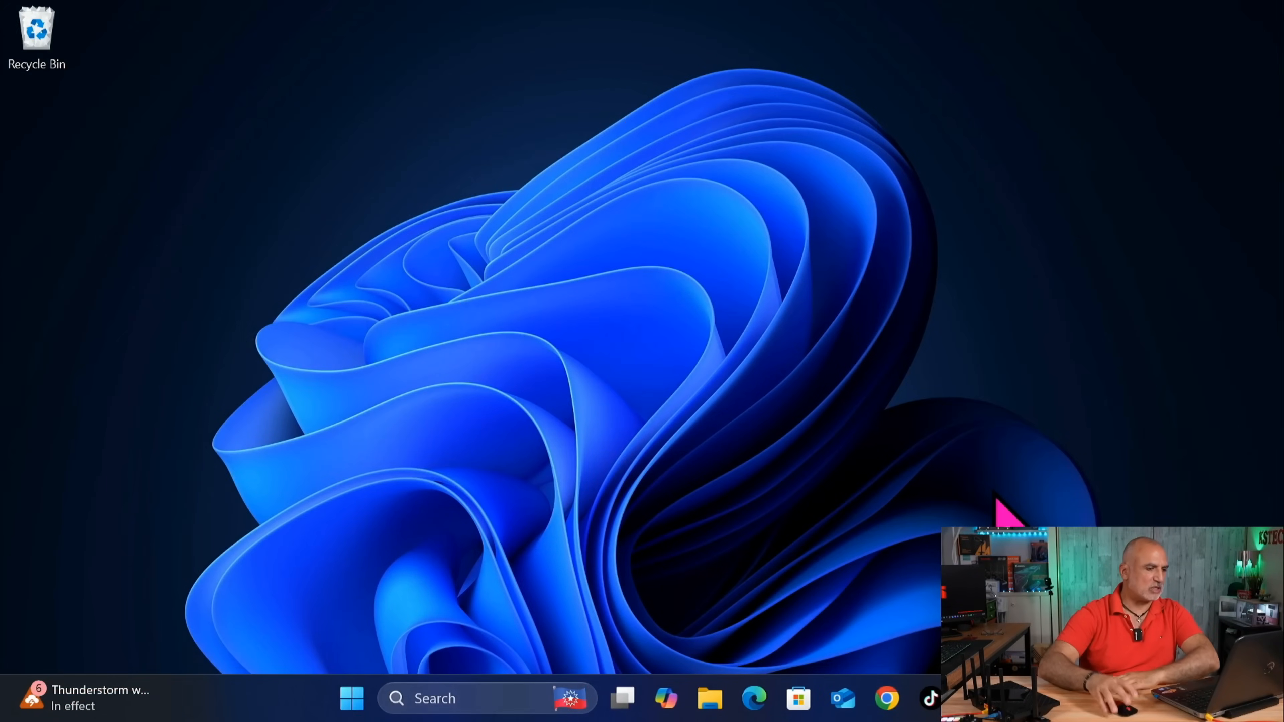
mouse_move(770, 459)
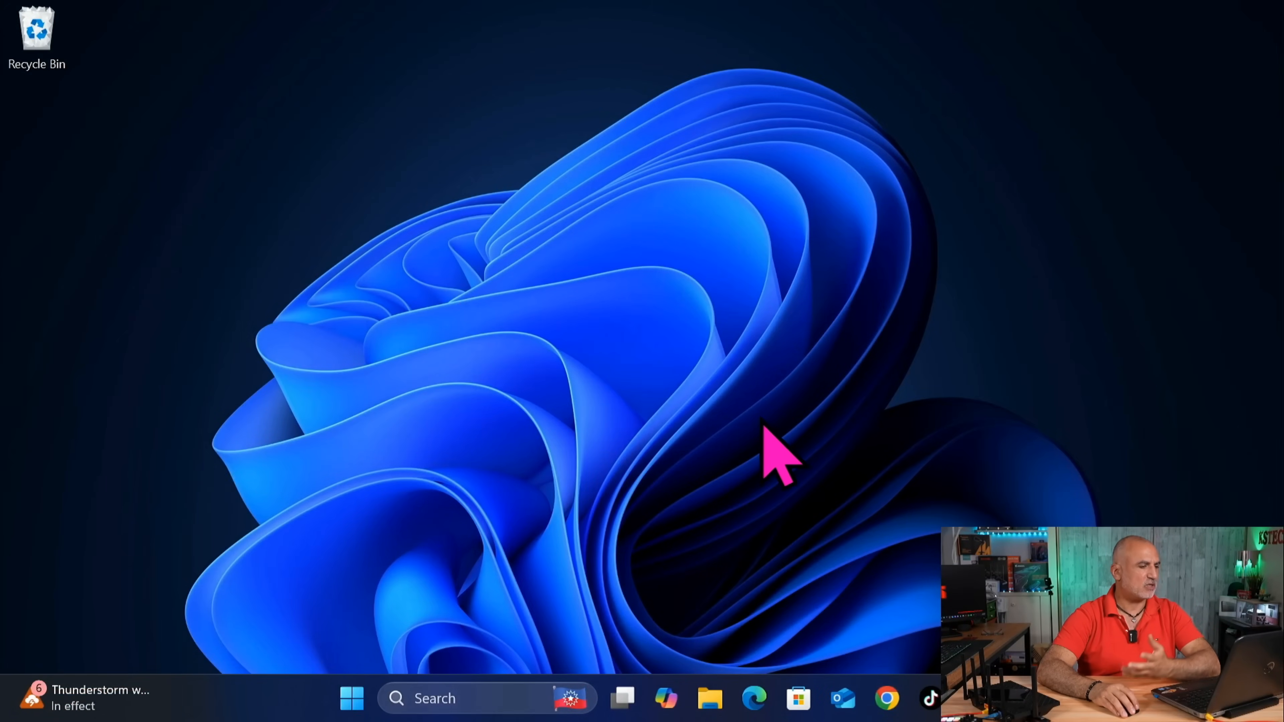
mouse_move(769, 446)
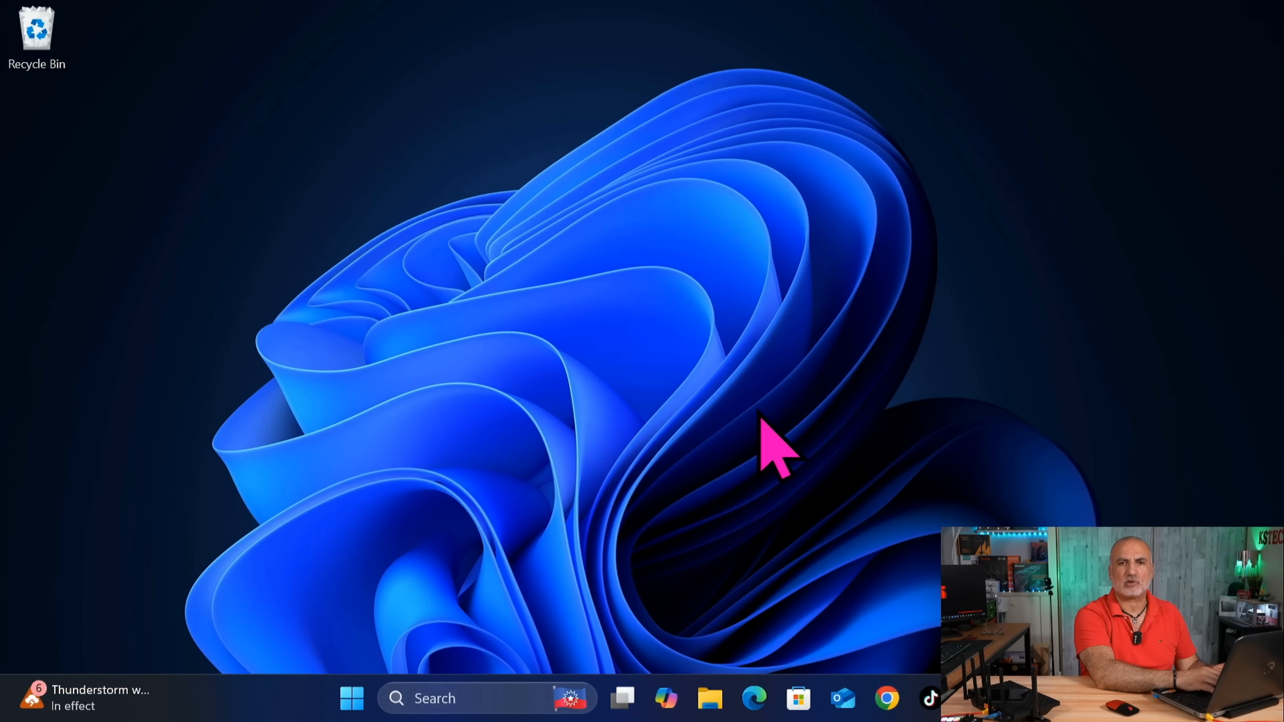
In Windows Settings' Advanced sharing settings, switch on Network discovery and File and printer sharing for private networks.
key("super")
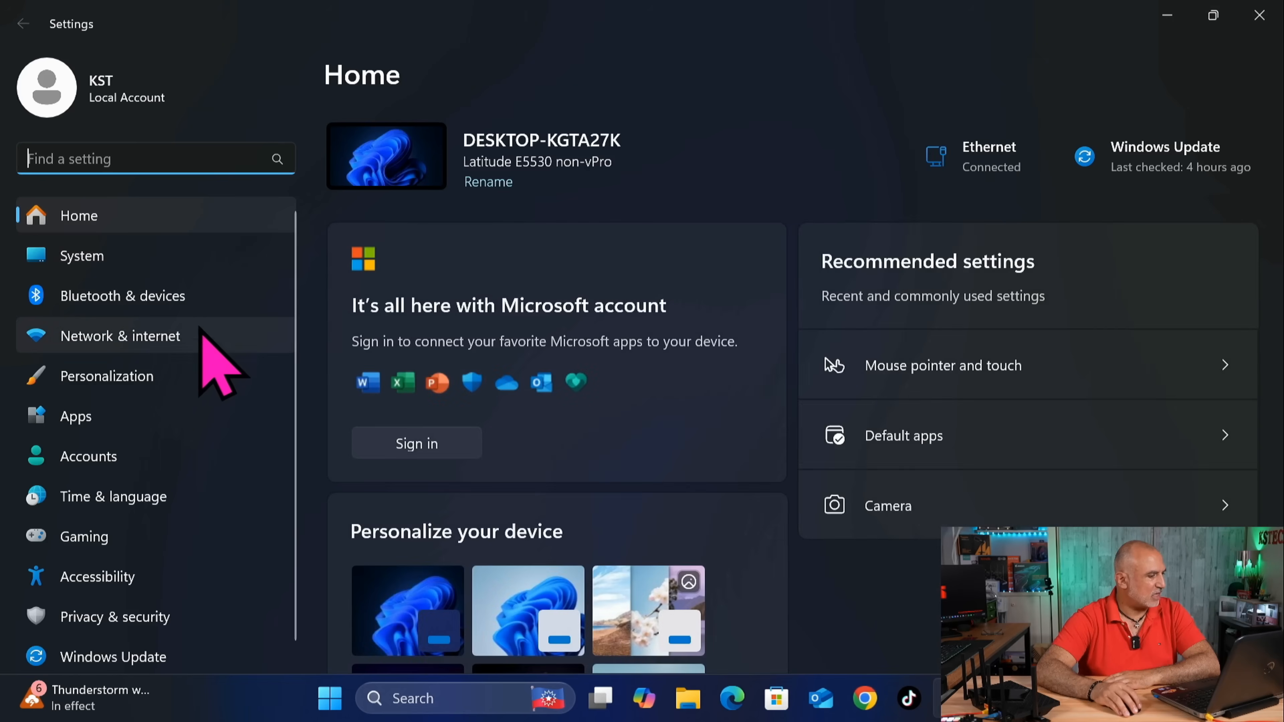
left_click(120, 336)
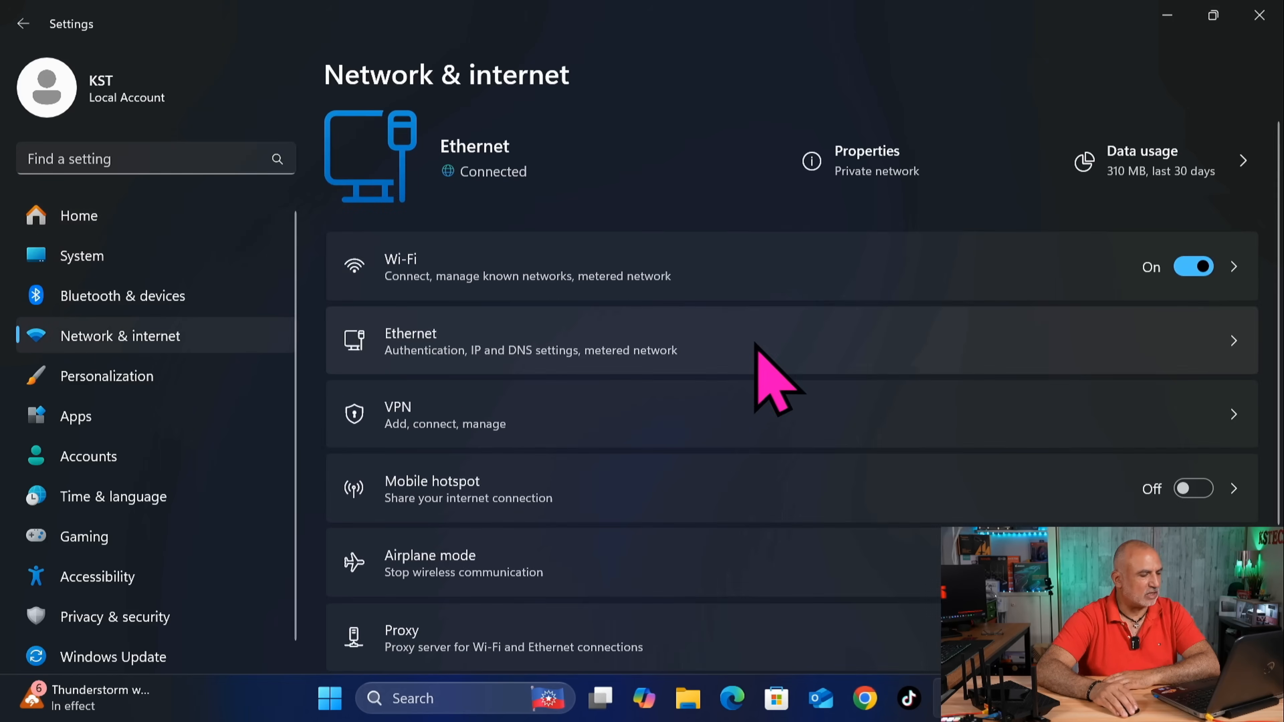
scroll("down", 3)
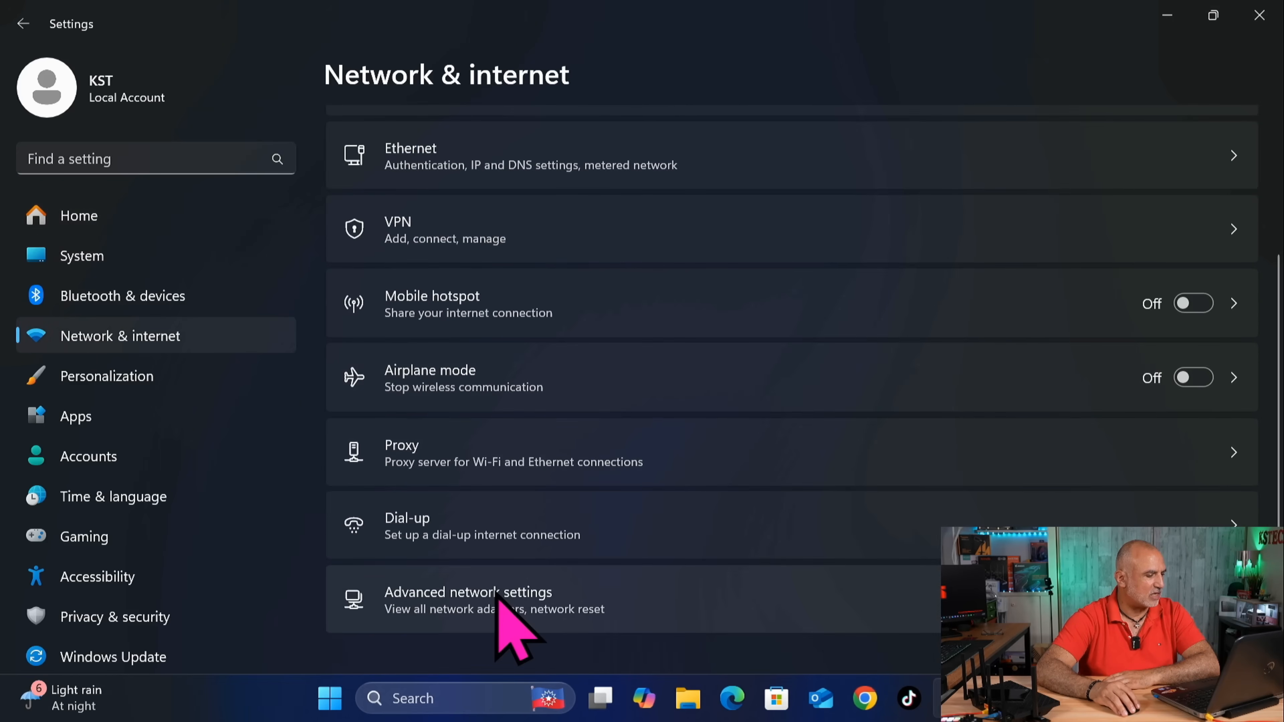
left_click(467, 599)
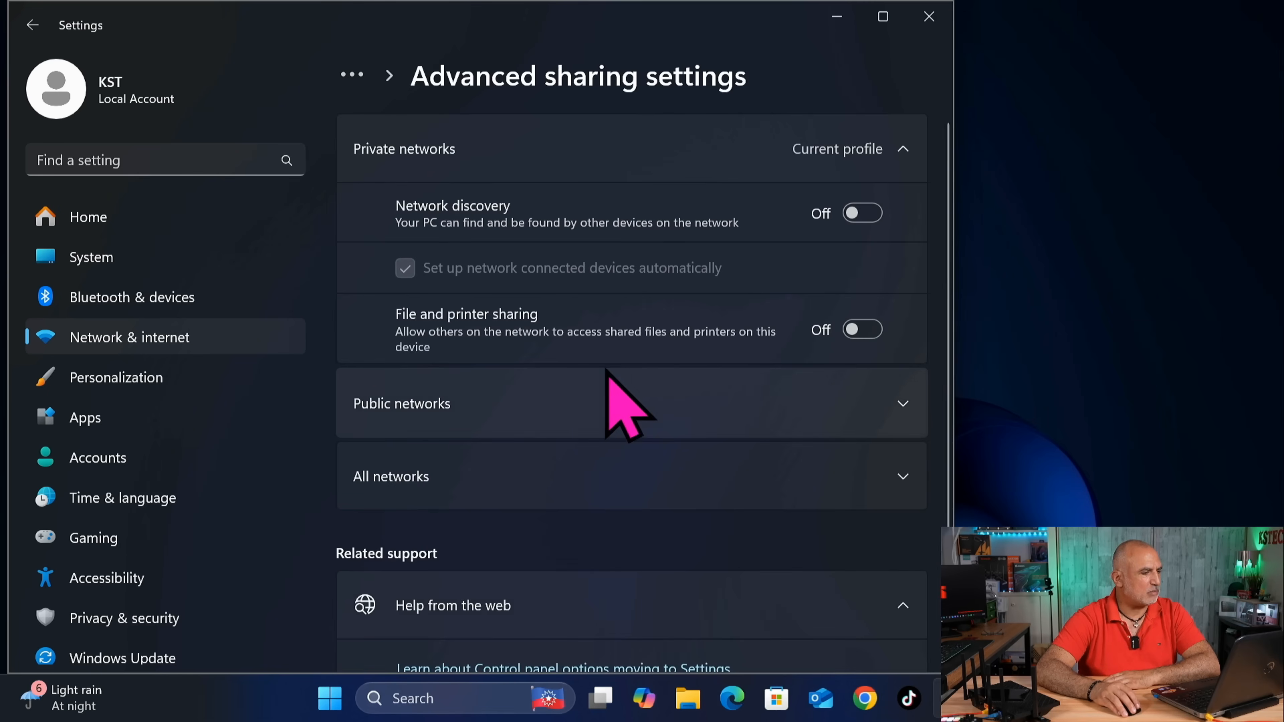
mouse_move(862, 213)
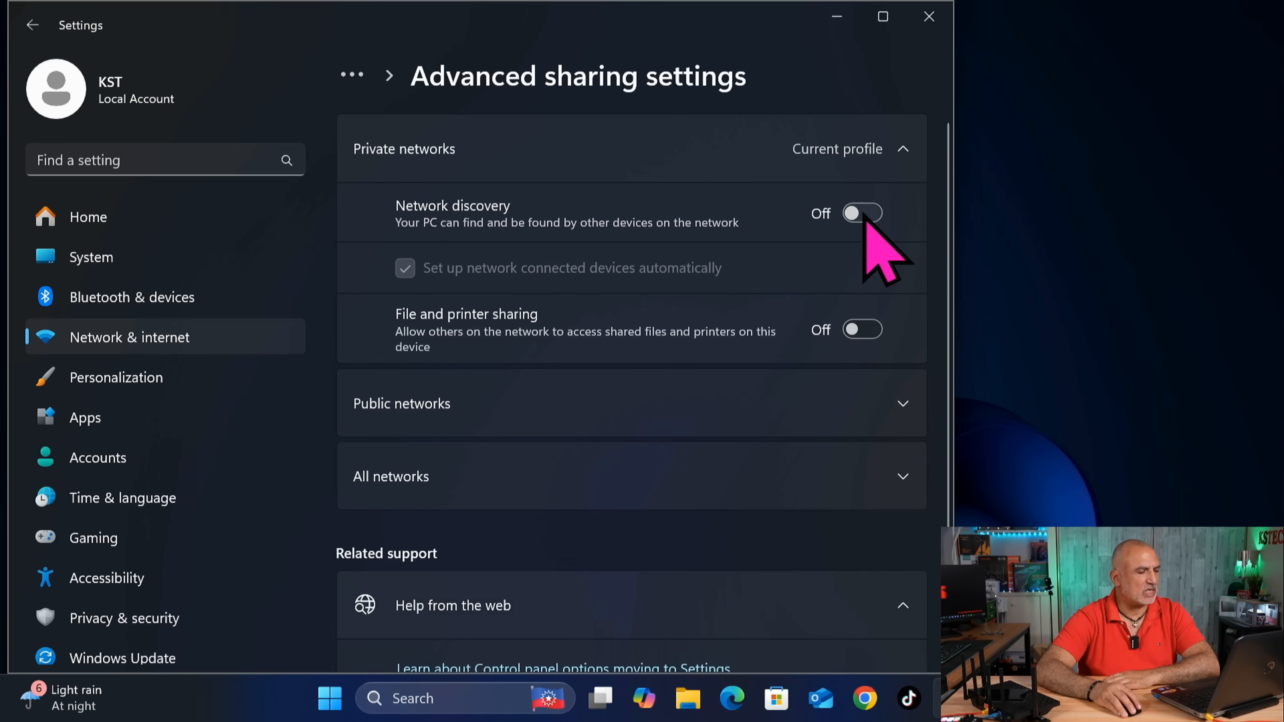
left_click(862, 212)
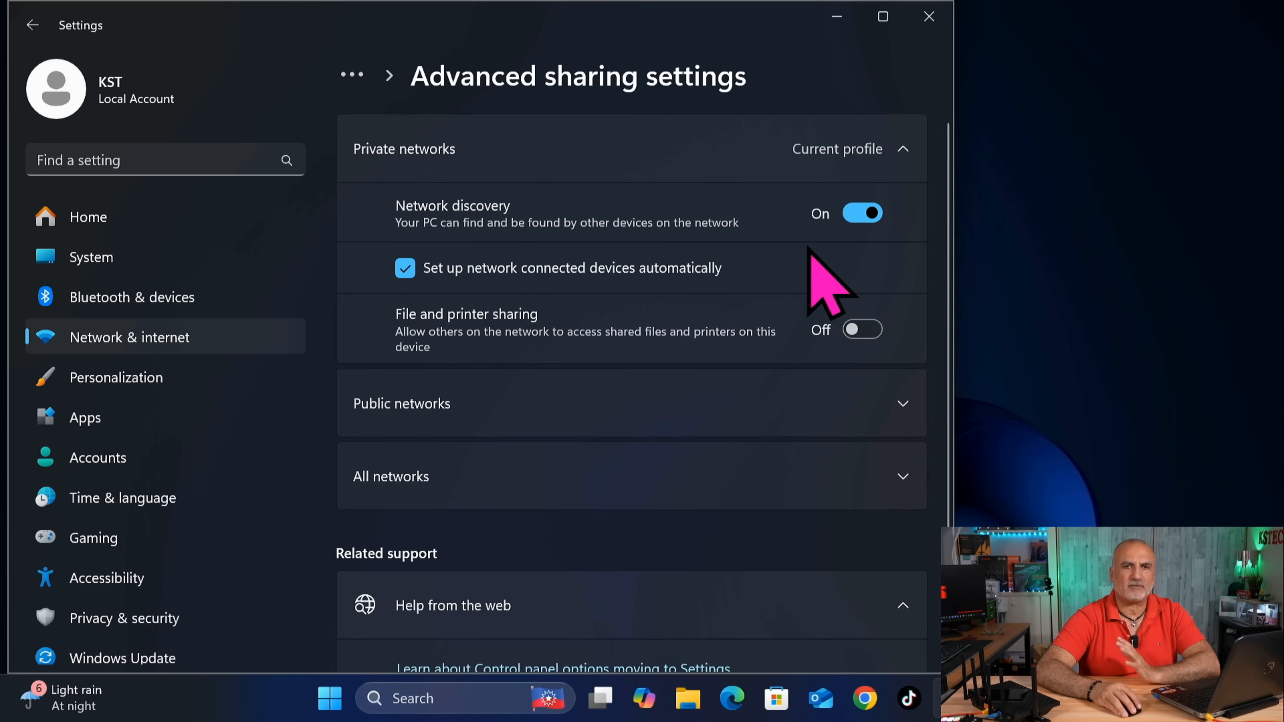
mouse_move(470, 353)
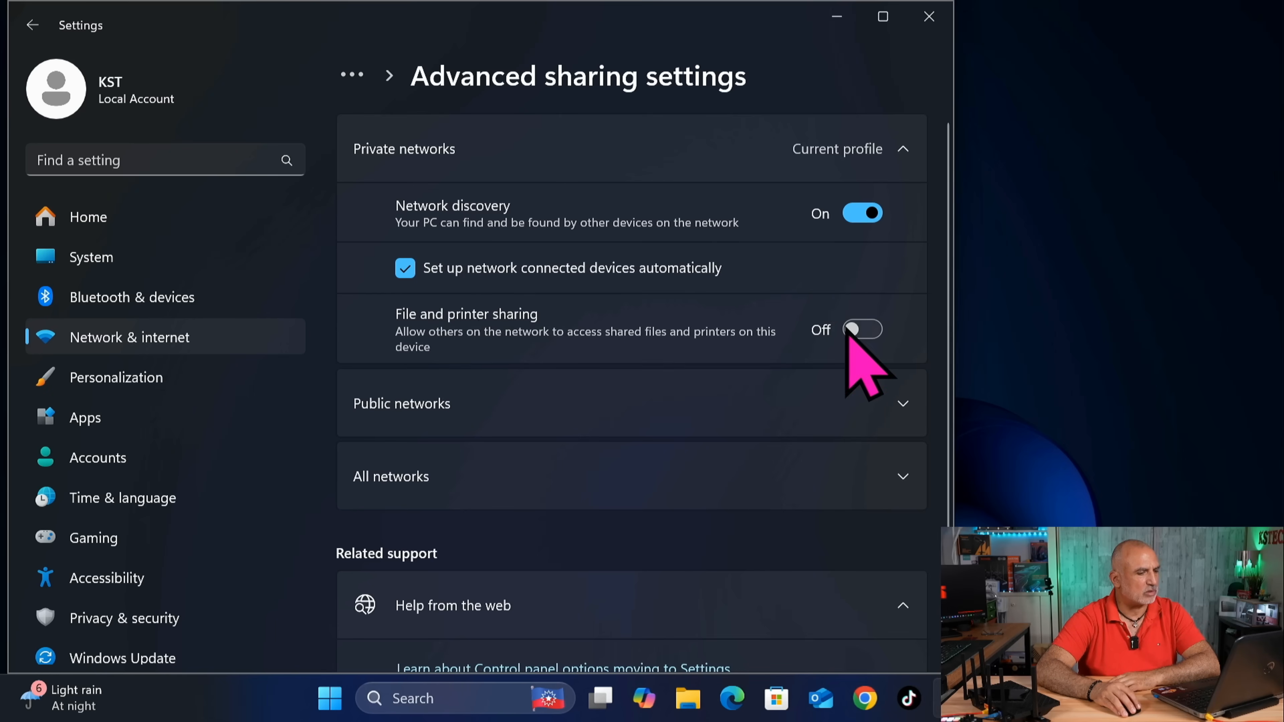
left_click(862, 329)
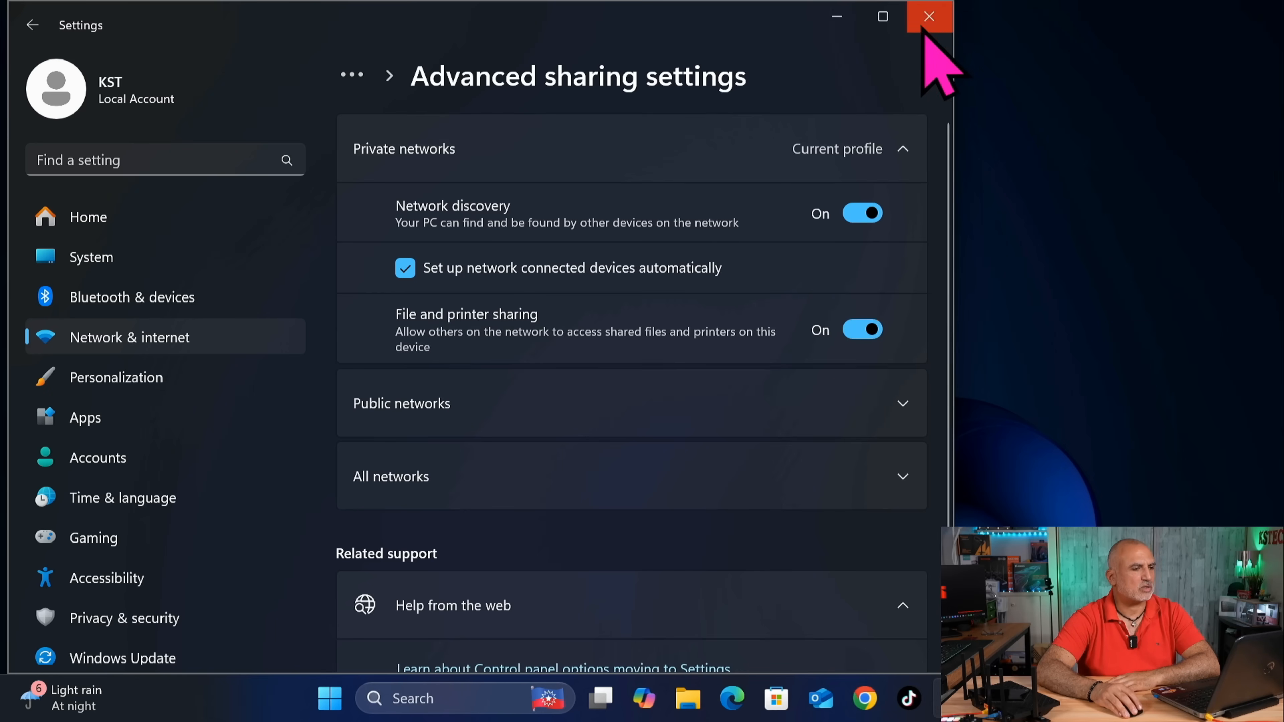
Close Settings and navigate File Explorer to \\kst-share so it prompts for network credentials.
left_click(929, 16)
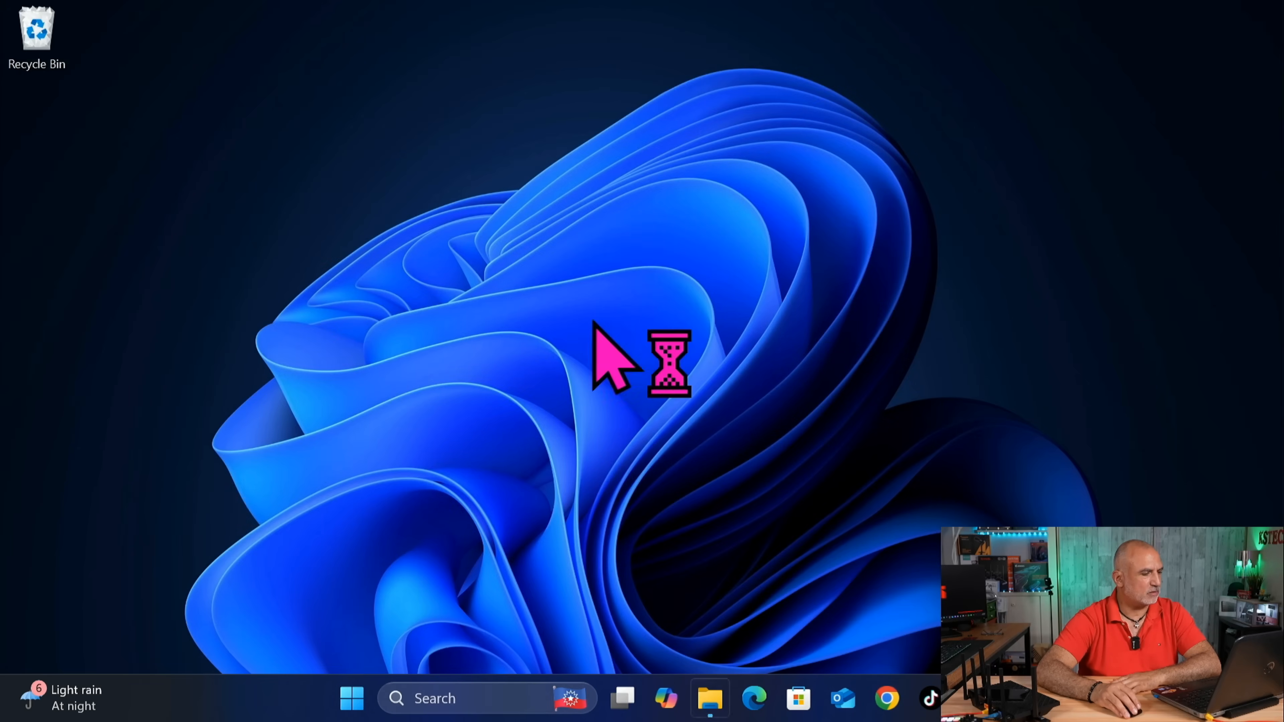
left_click(709, 698)
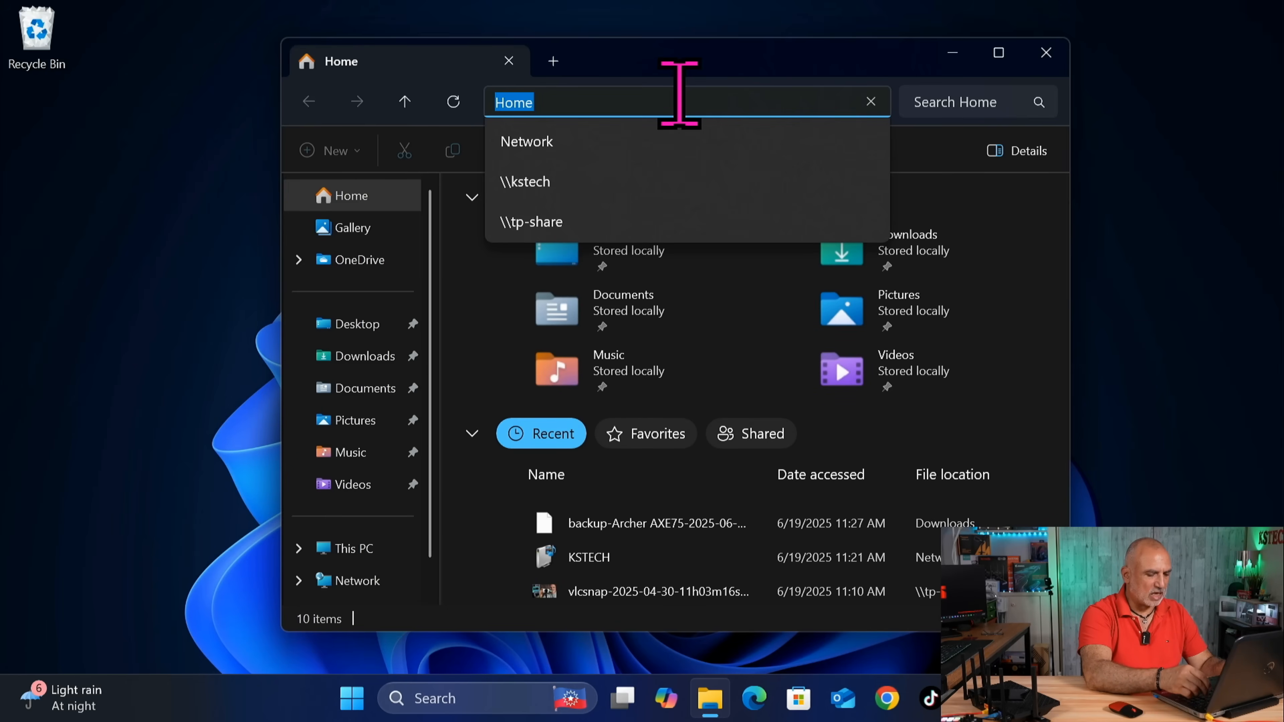
type("\\\\kst")
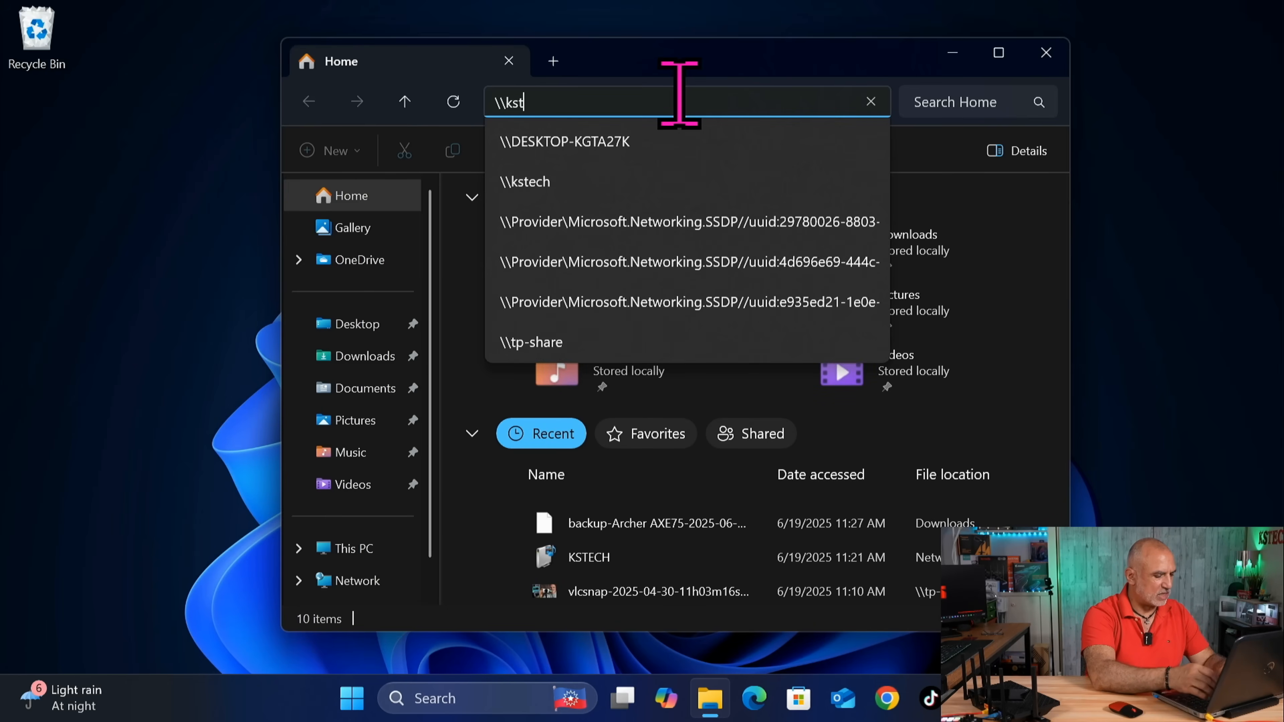
type("-sa")
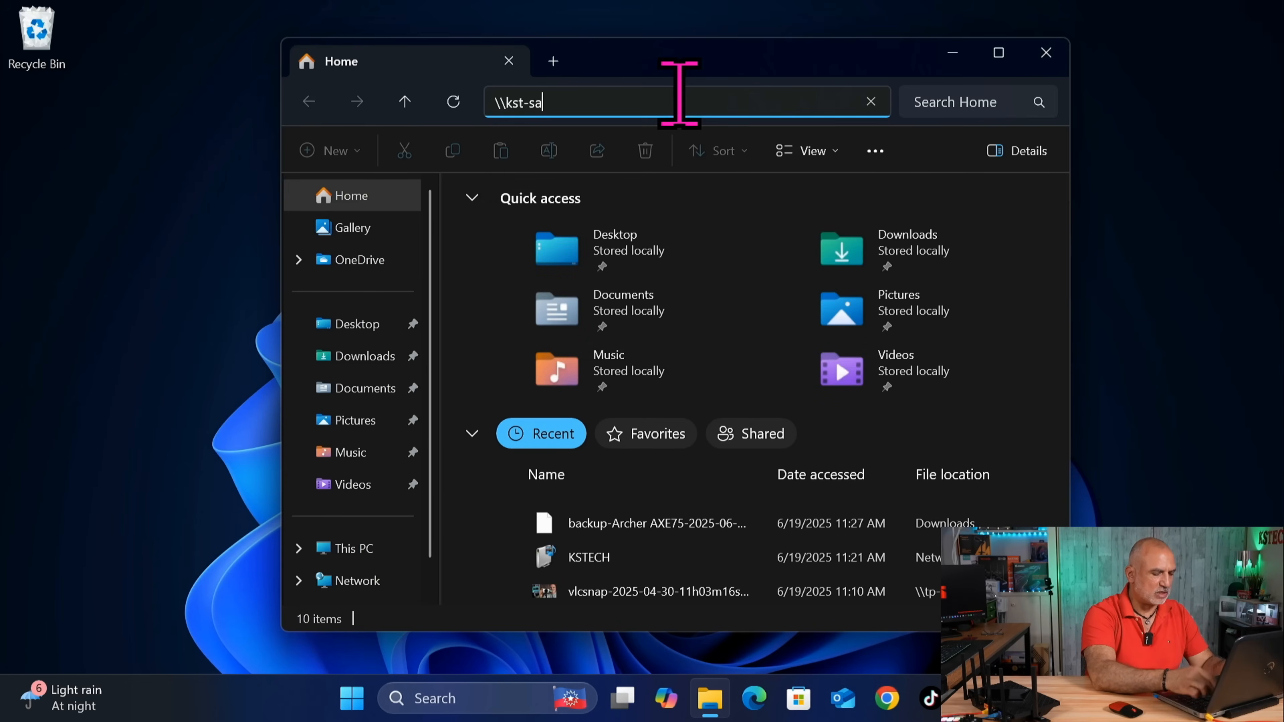
type("hare")
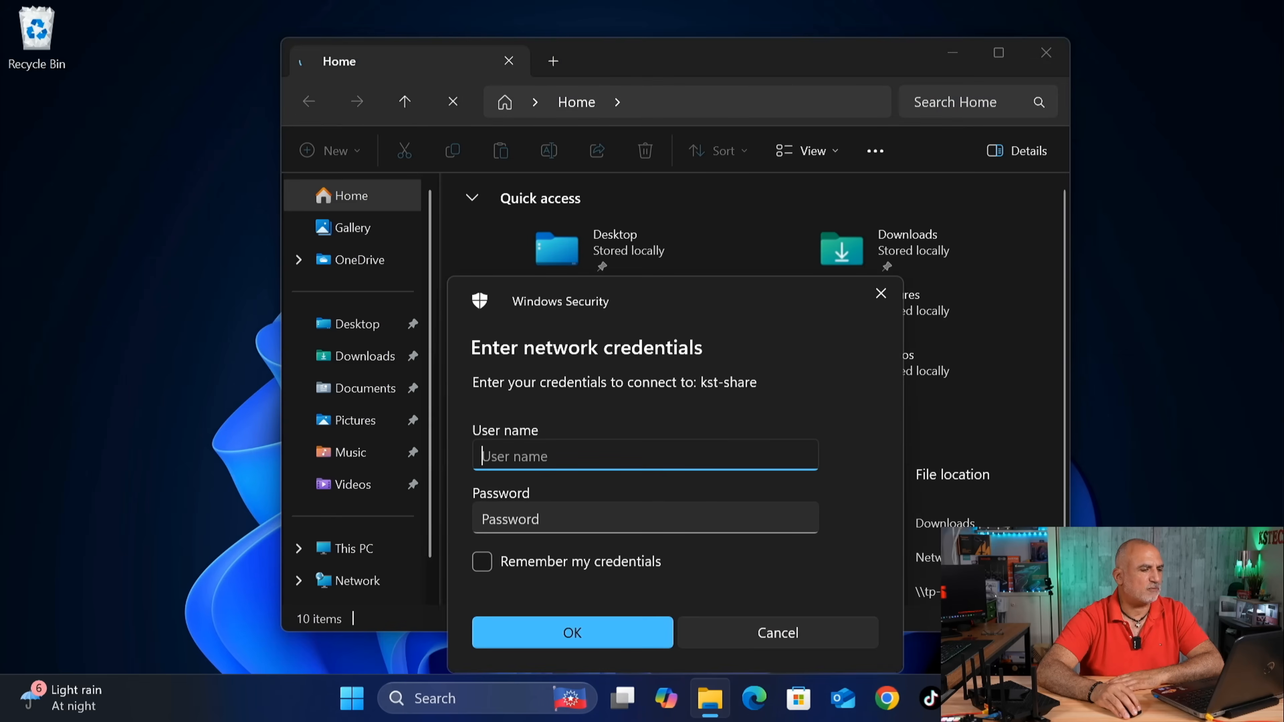
Sign in to kst-share as kstsu with its password and reach the G folder holding Files and Media.
left_click(572, 631)
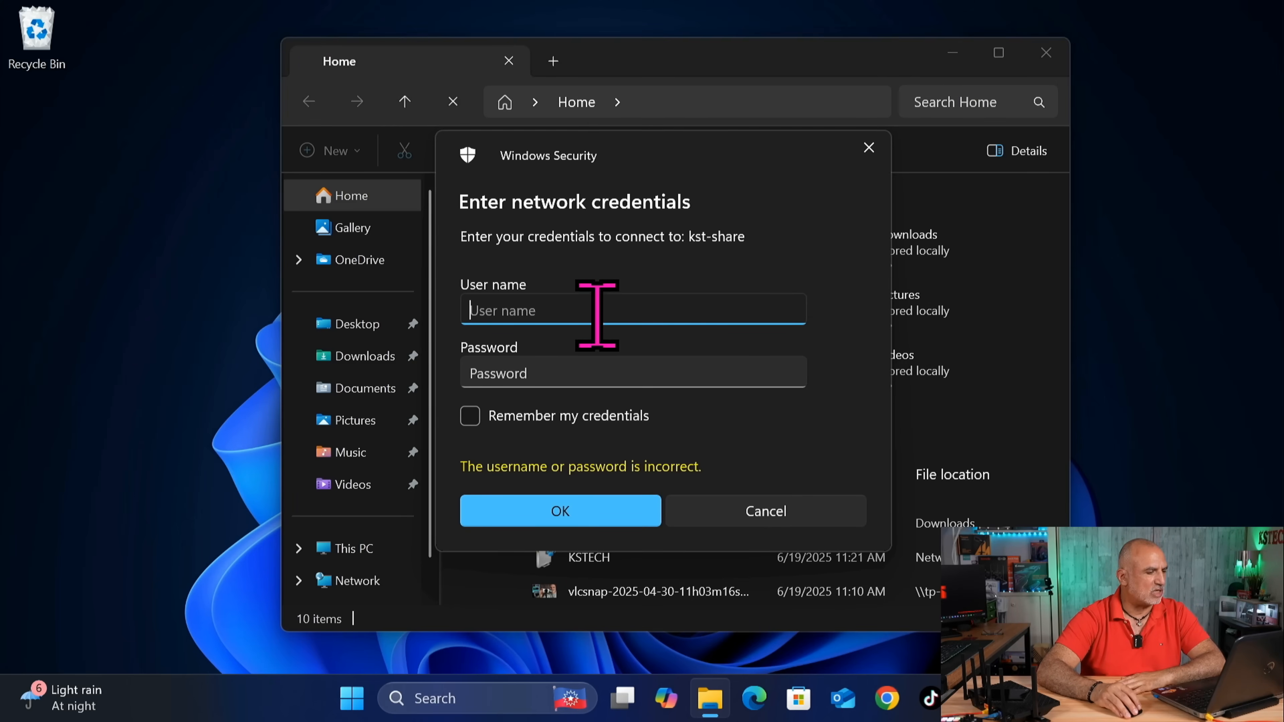
type("k")
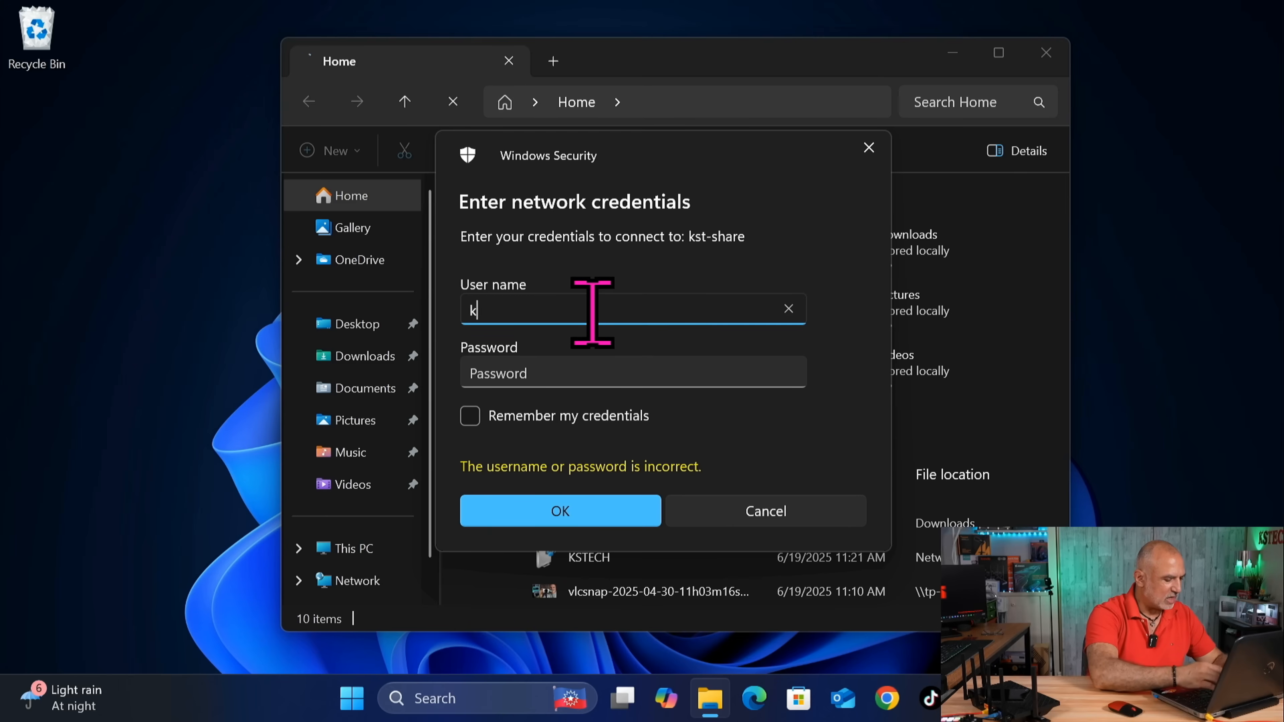
type("stsu")
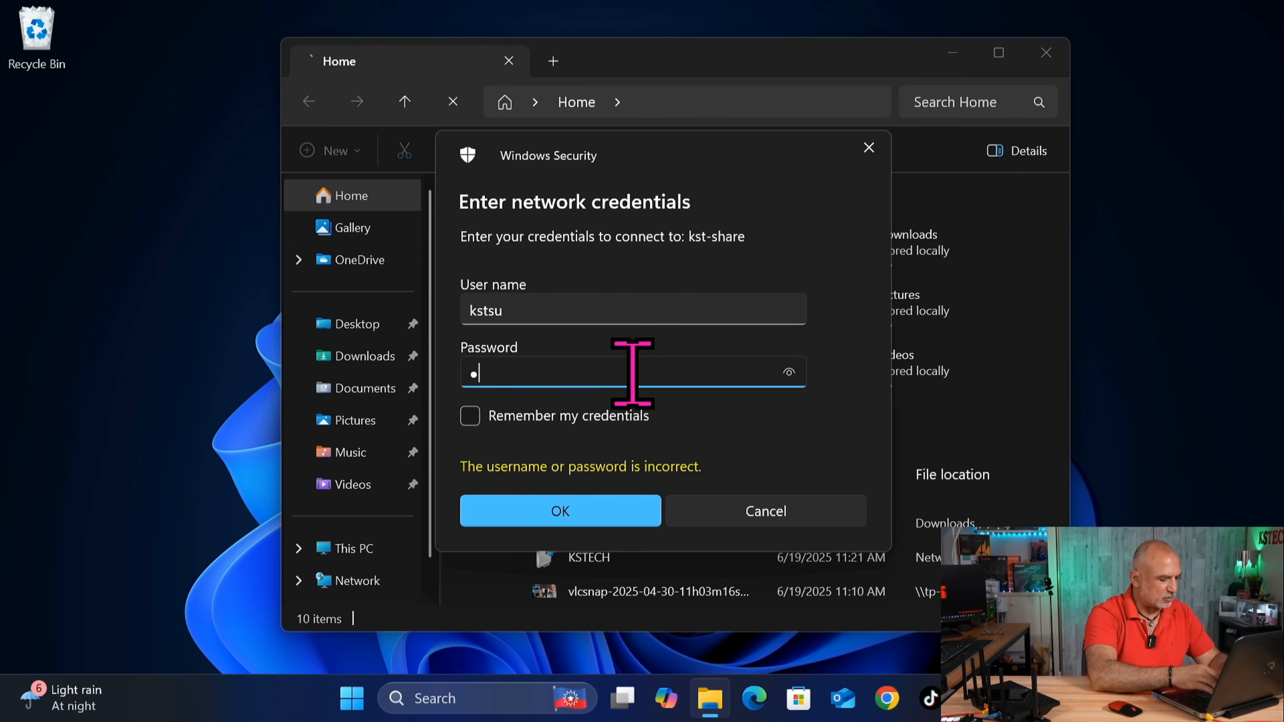
left_click(561, 510)
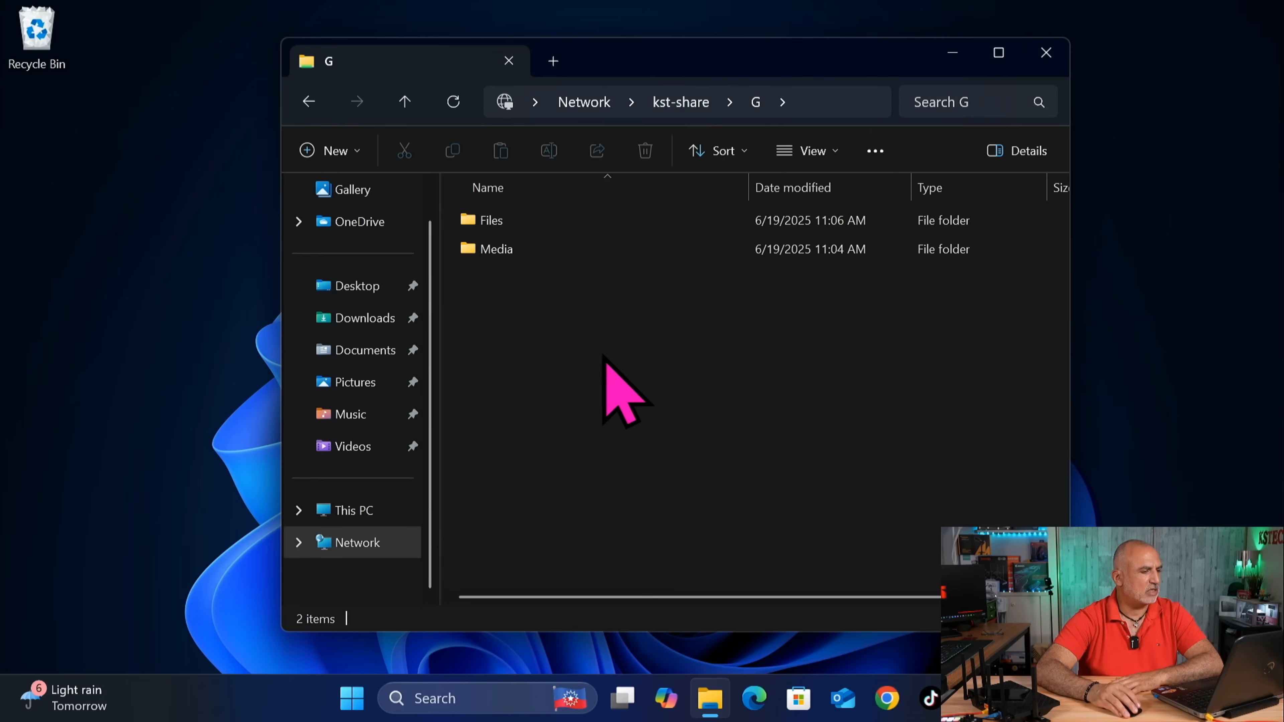
mouse_move(798, 365)
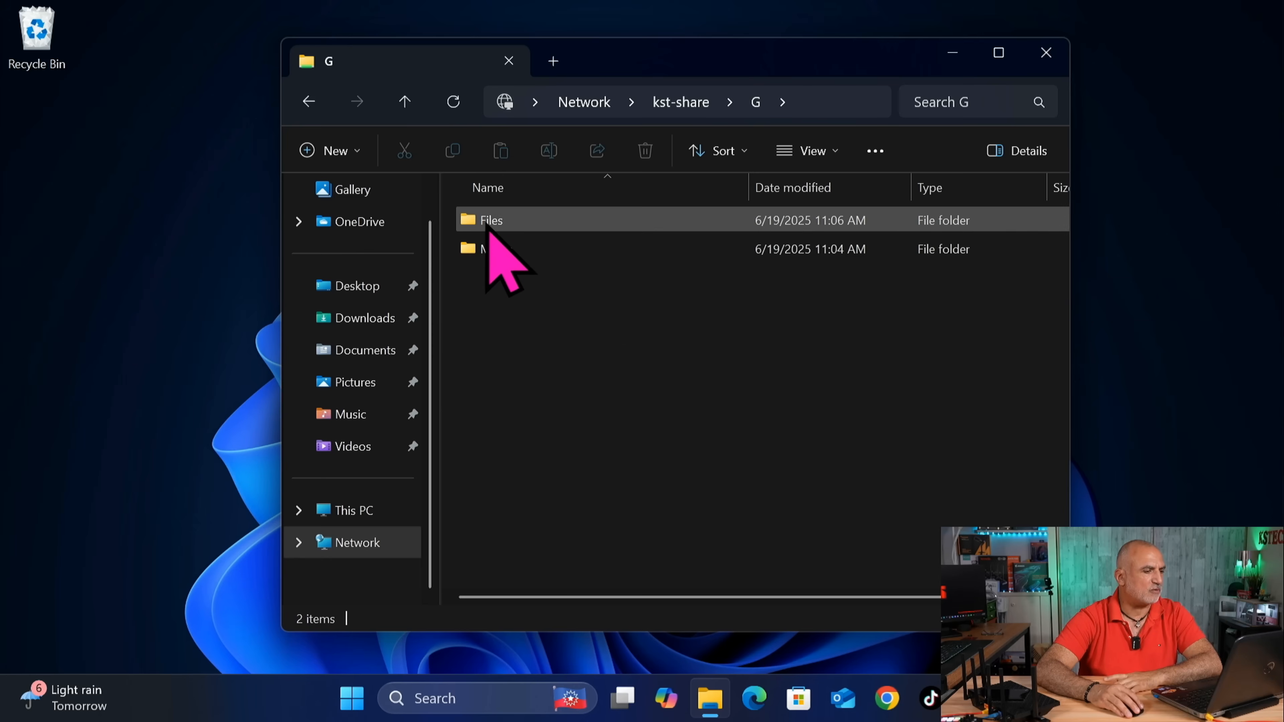
Create a New folder inside Files on the share and open Hello.docx in Writer.
double_click(490, 220)
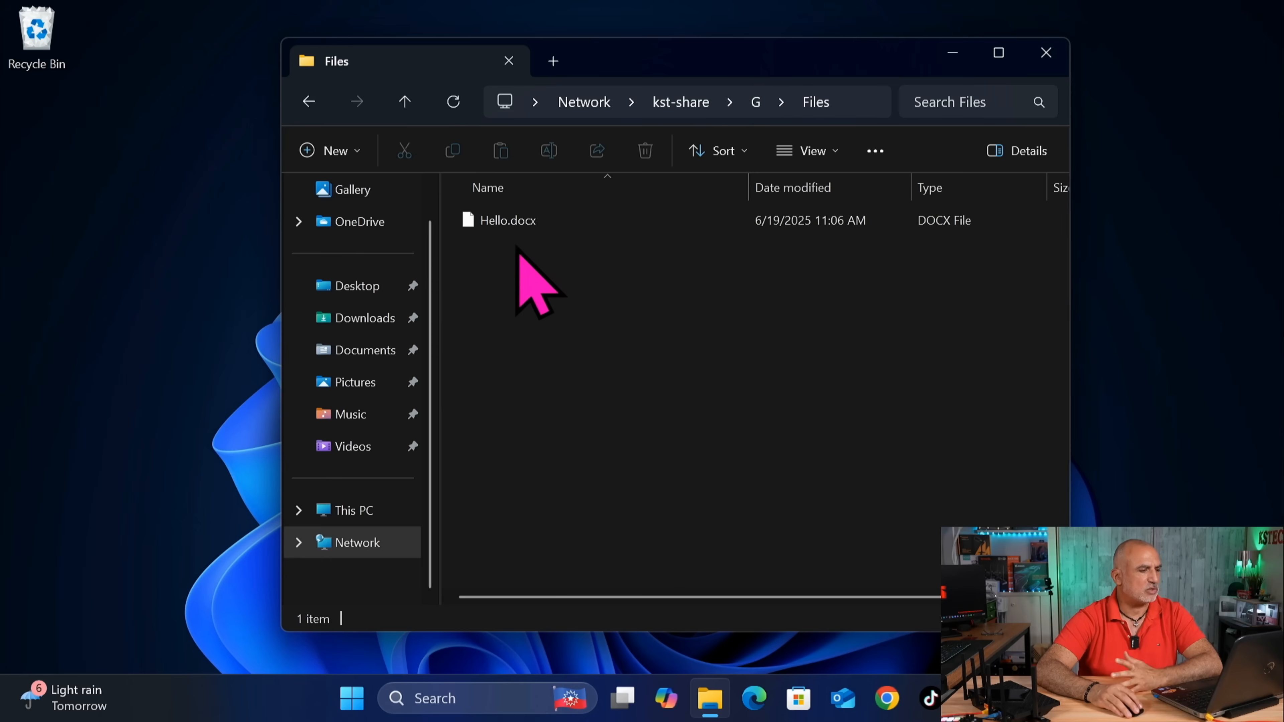
right_click(533, 282)
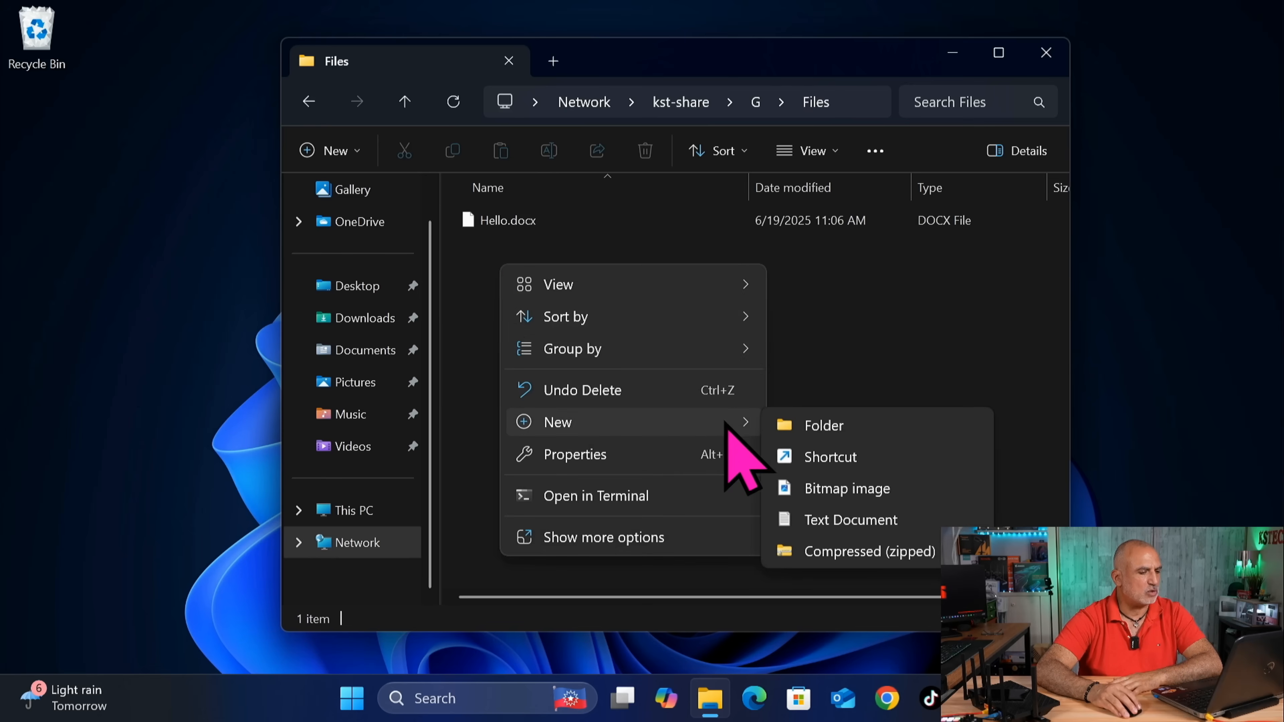
left_click(824, 425)
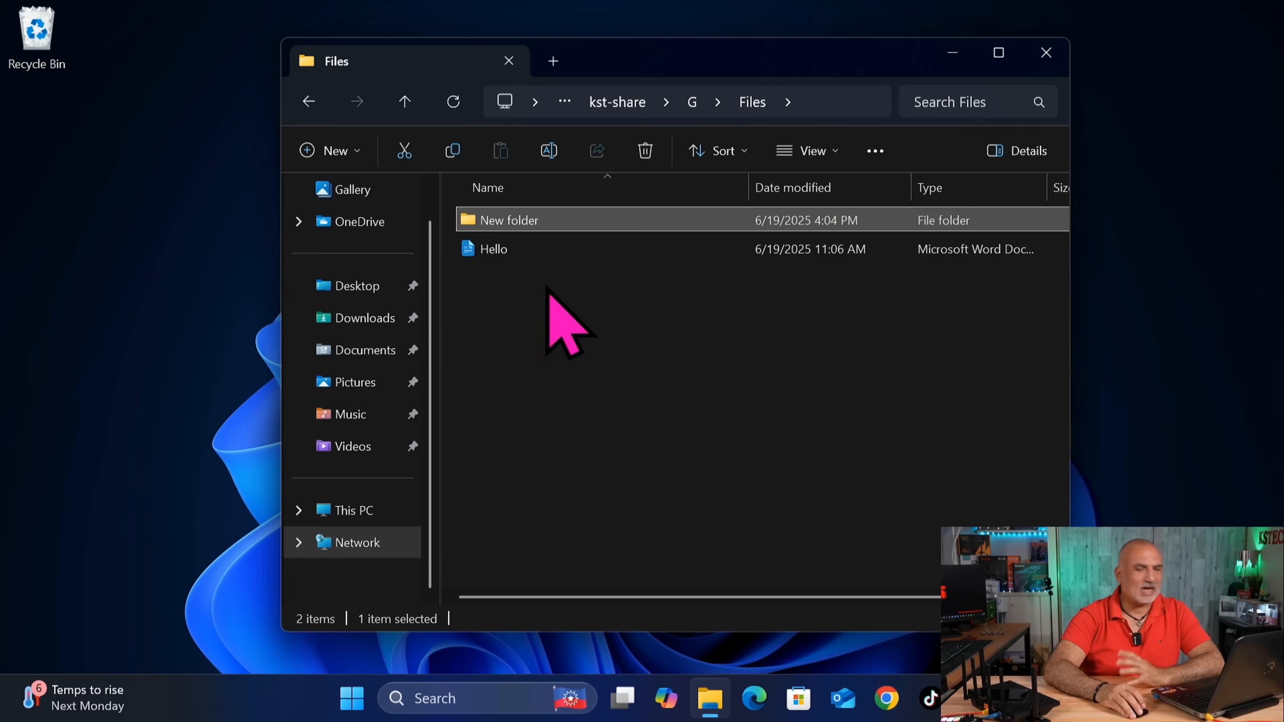
mouse_move(494, 249)
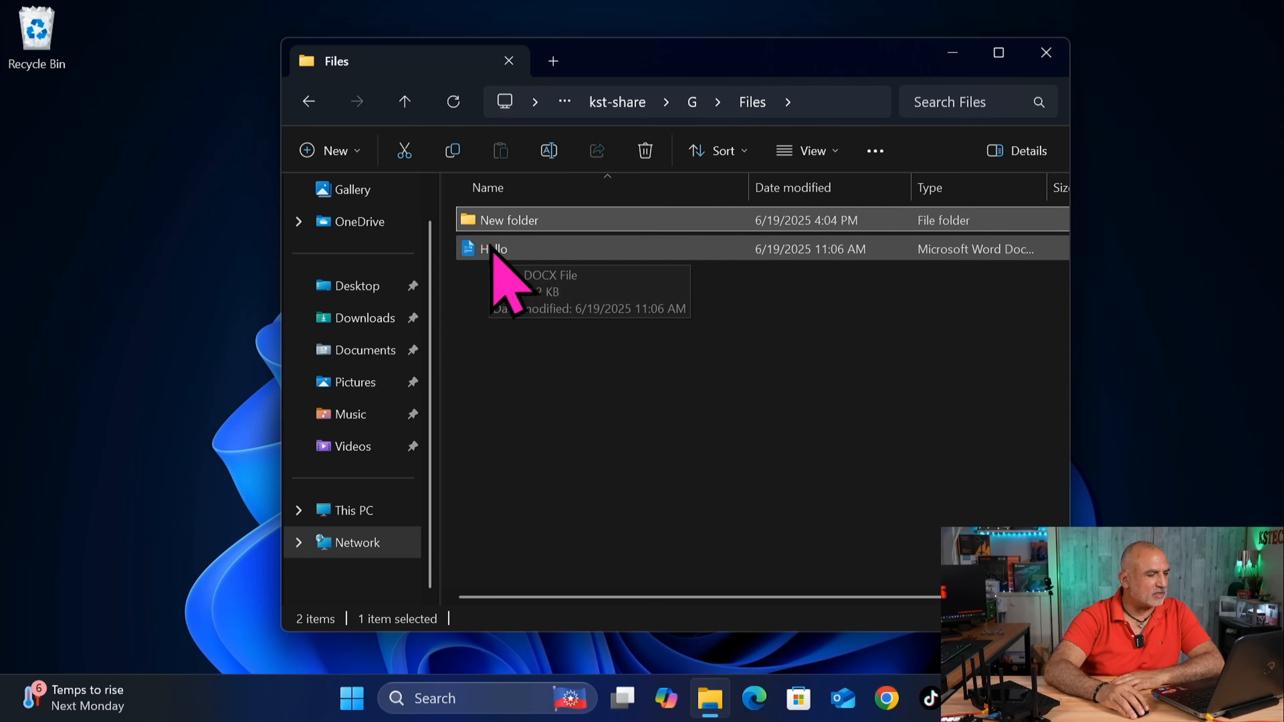
double_click(493, 249)
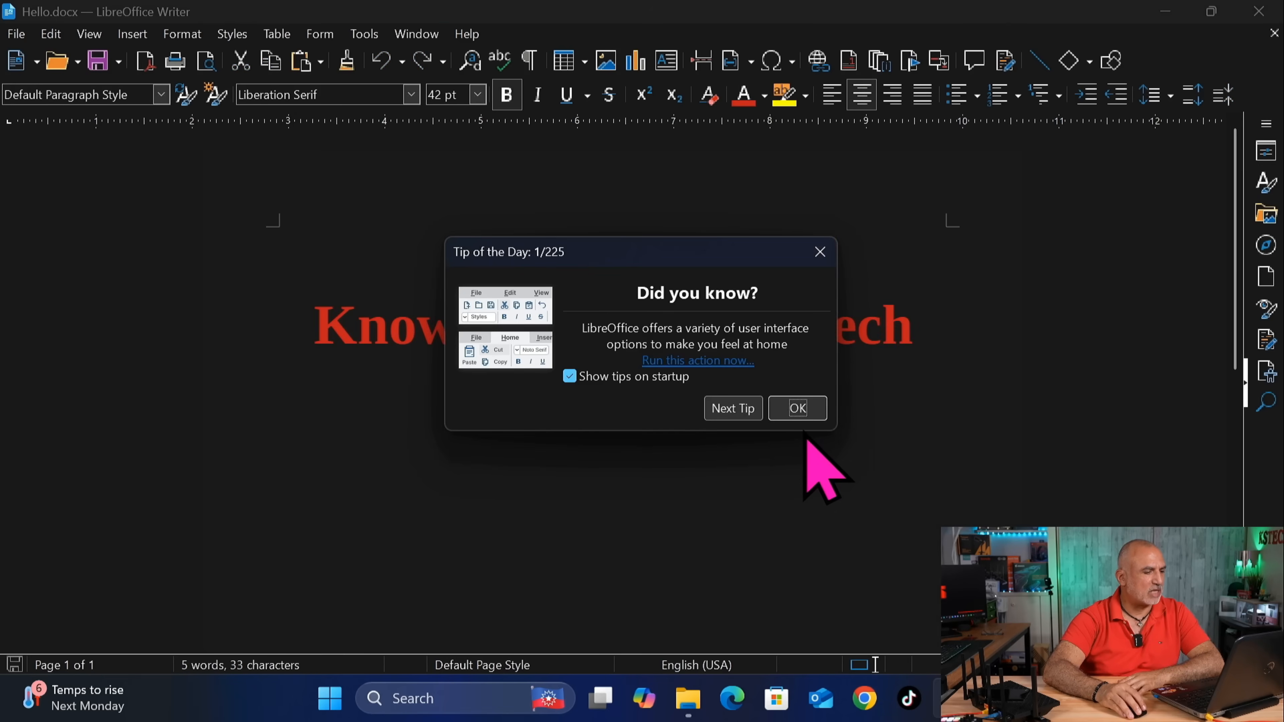
Dismiss the tip and add the line 'Don't Forget to Subscribe' below the heading.
left_click(795, 408)
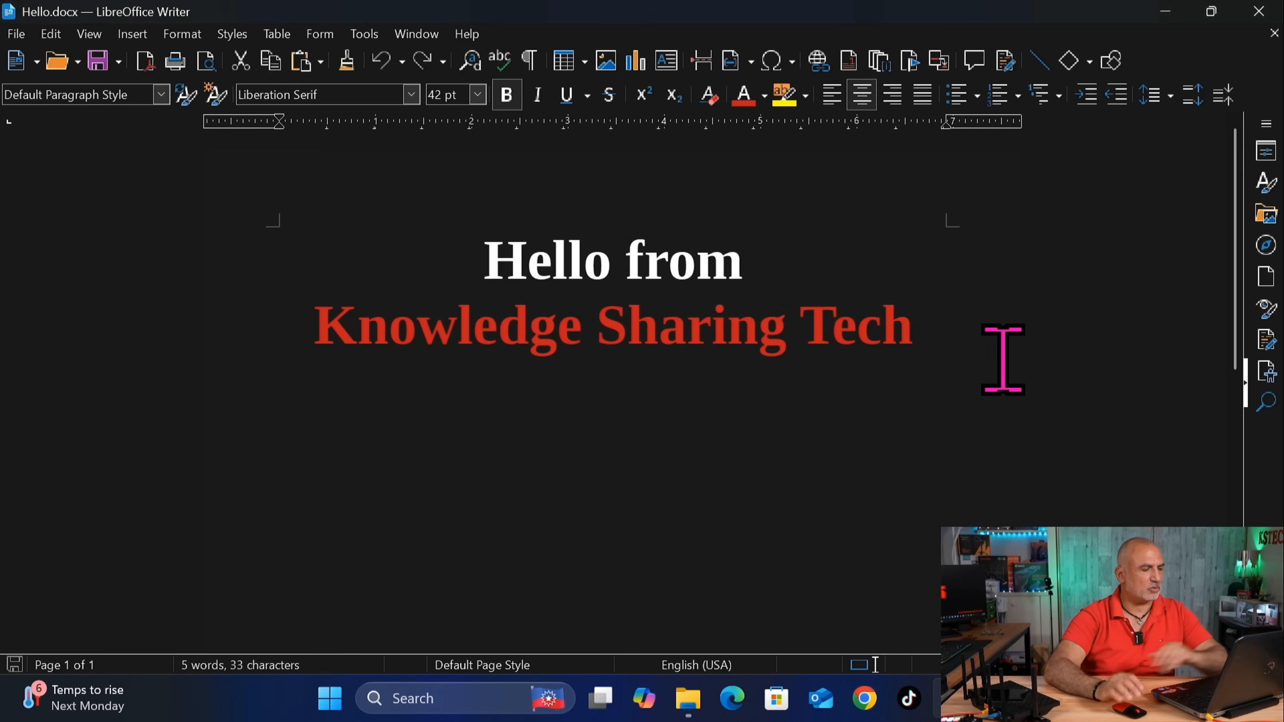
type("Do")
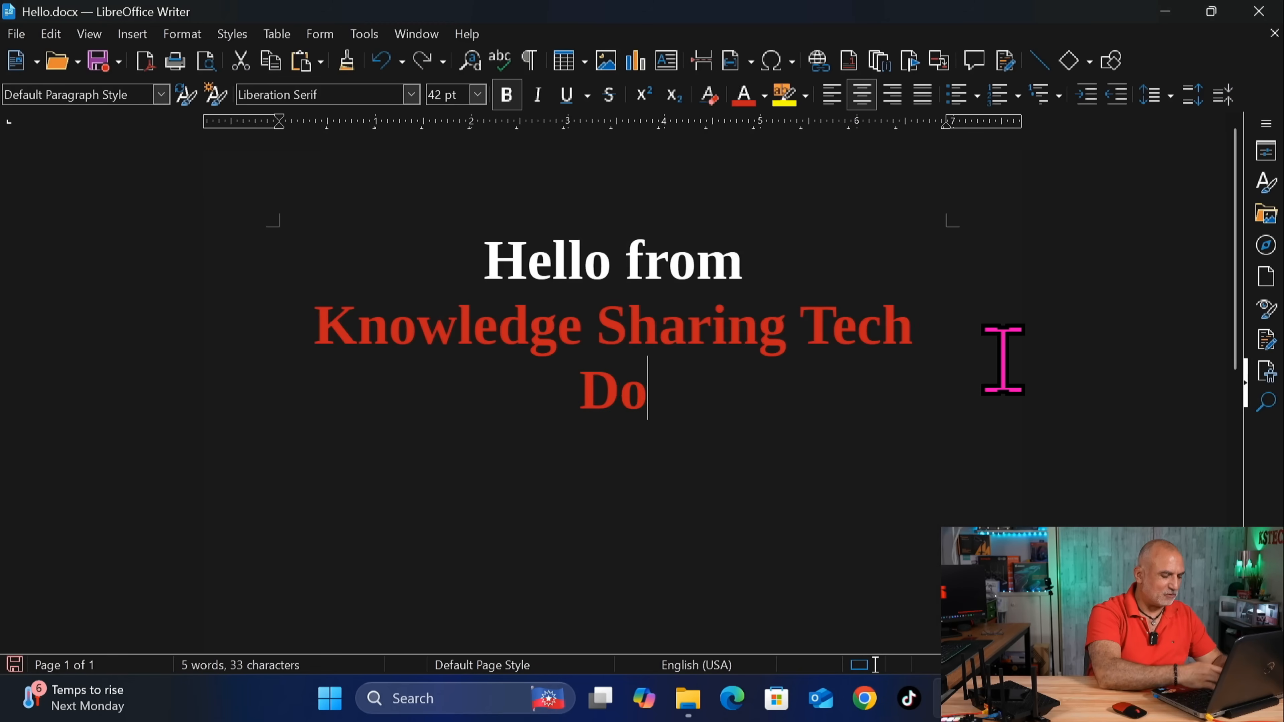
type("n't Fo")
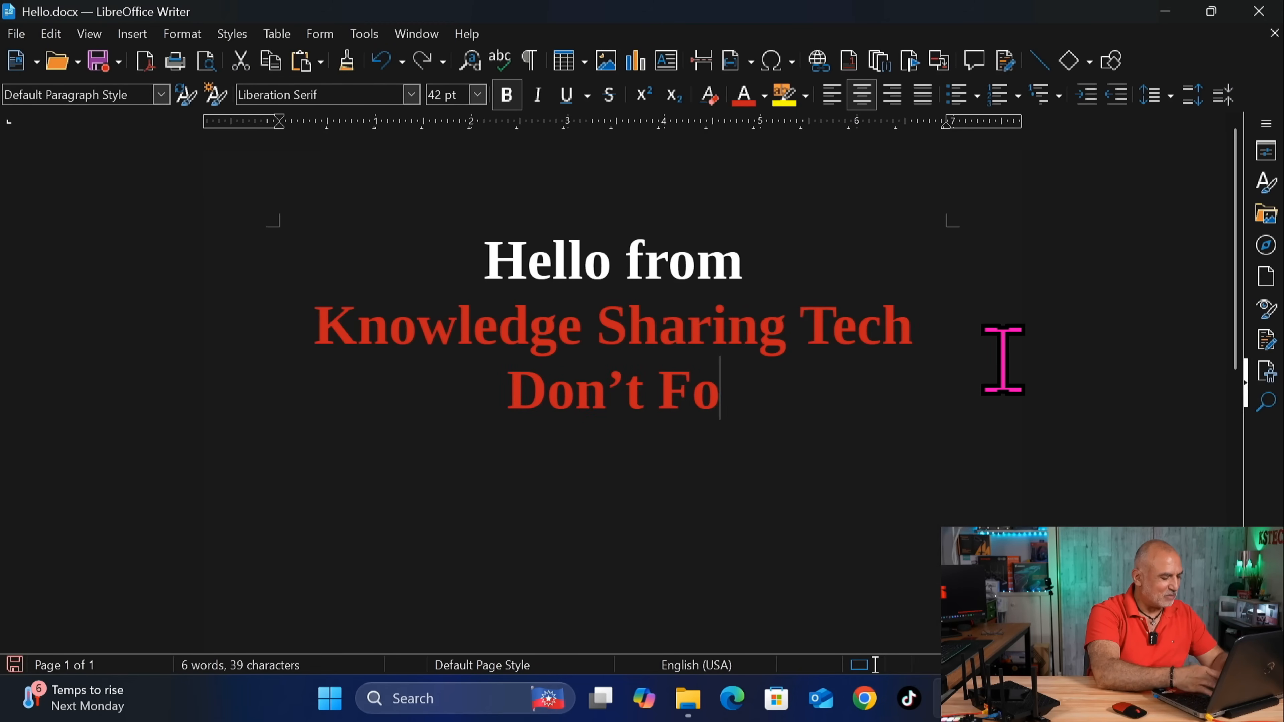
type("rget t")
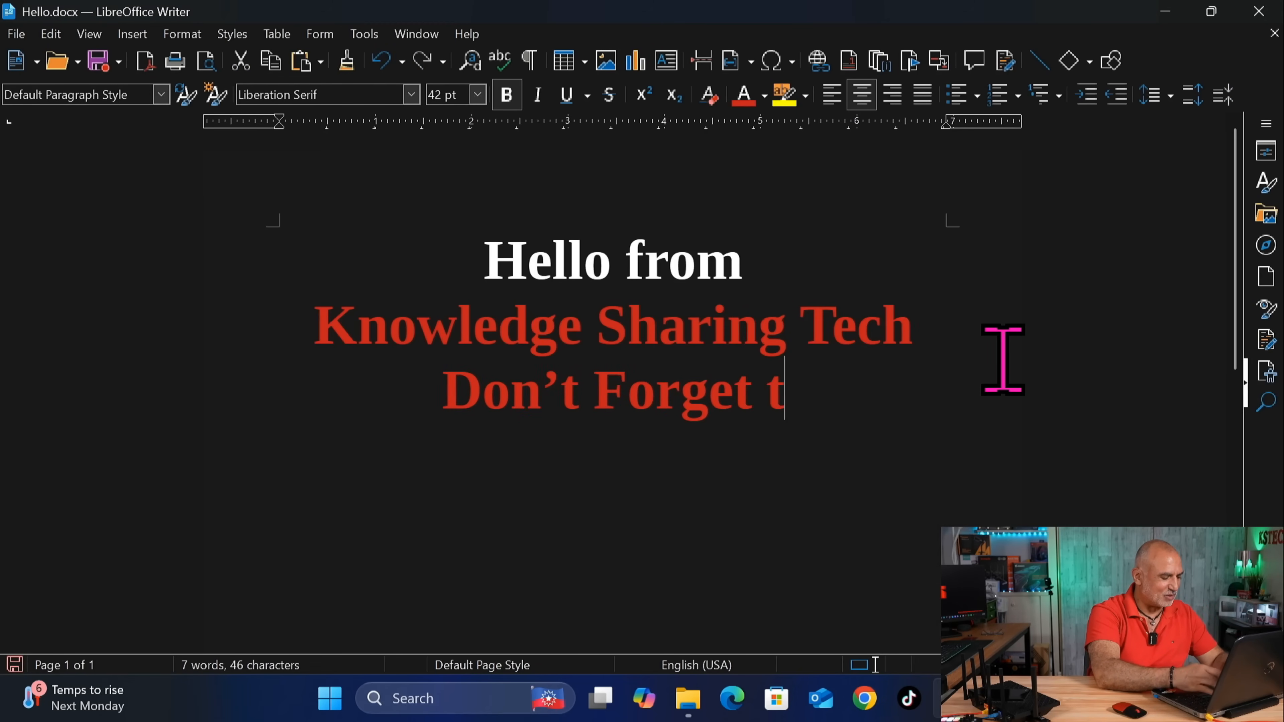
type("o Subscribe")
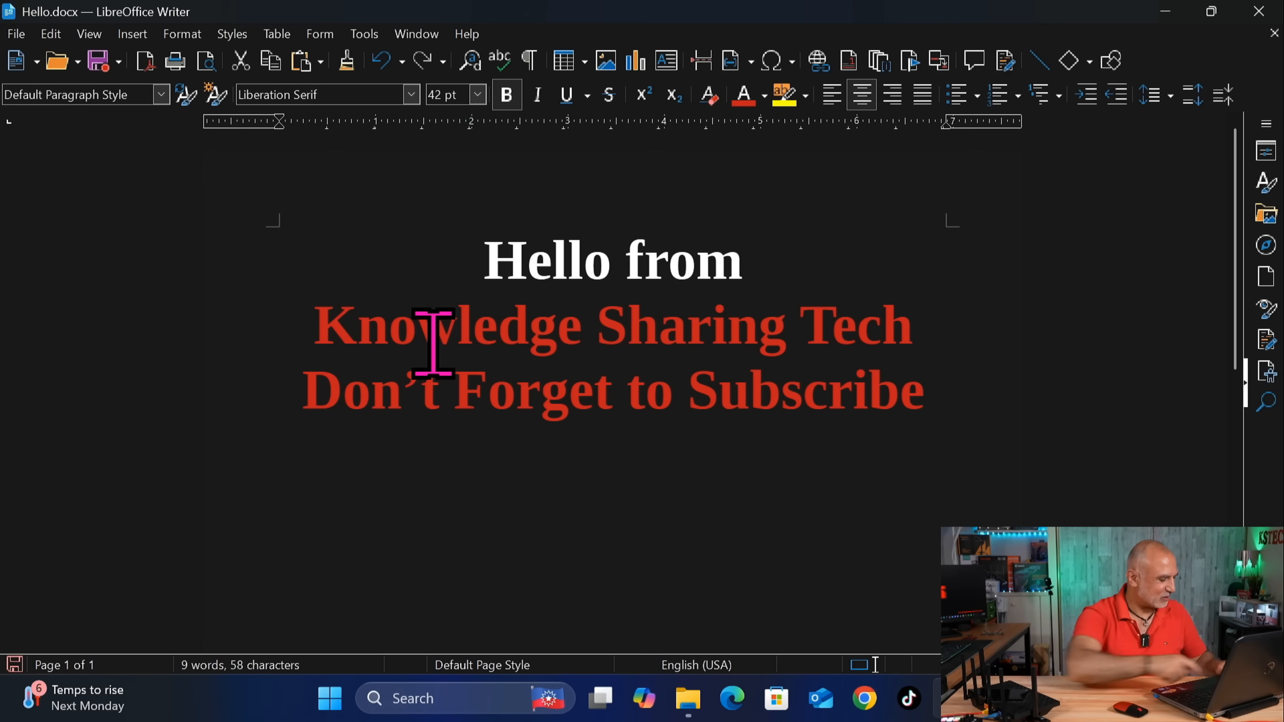
Save Hello.docx, keeping the current file format.
left_click(101, 61)
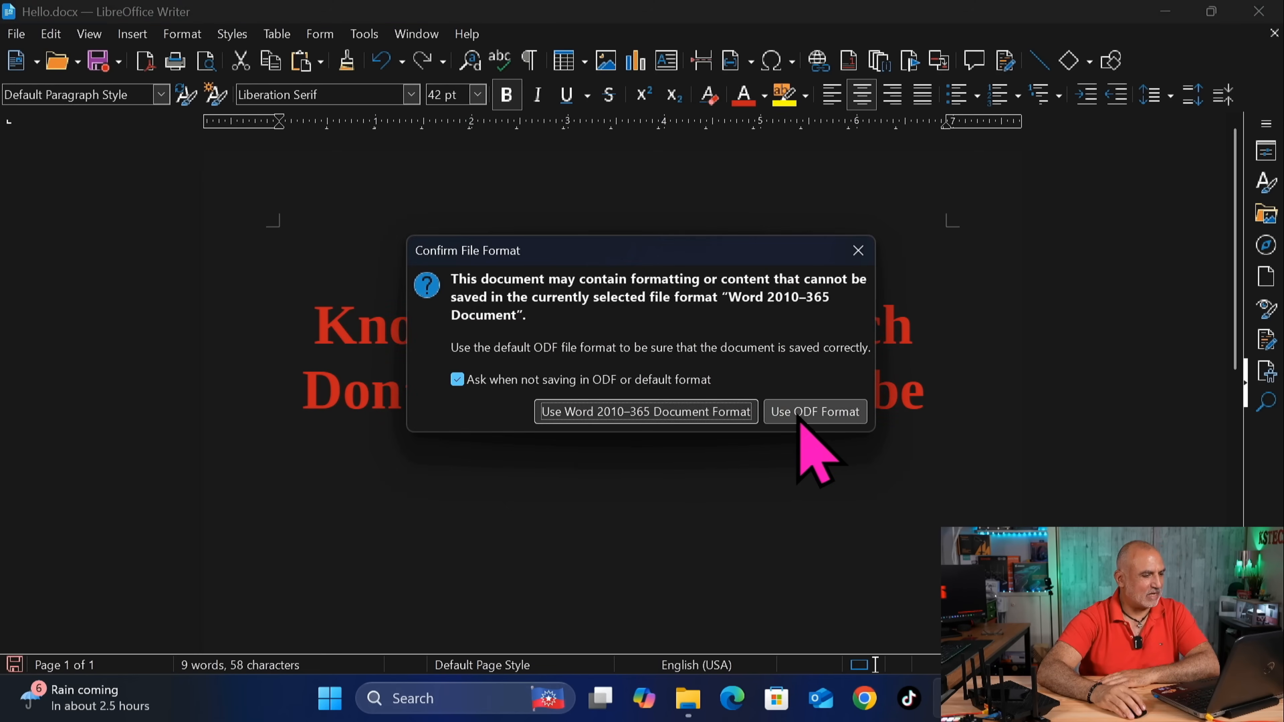
left_click(645, 411)
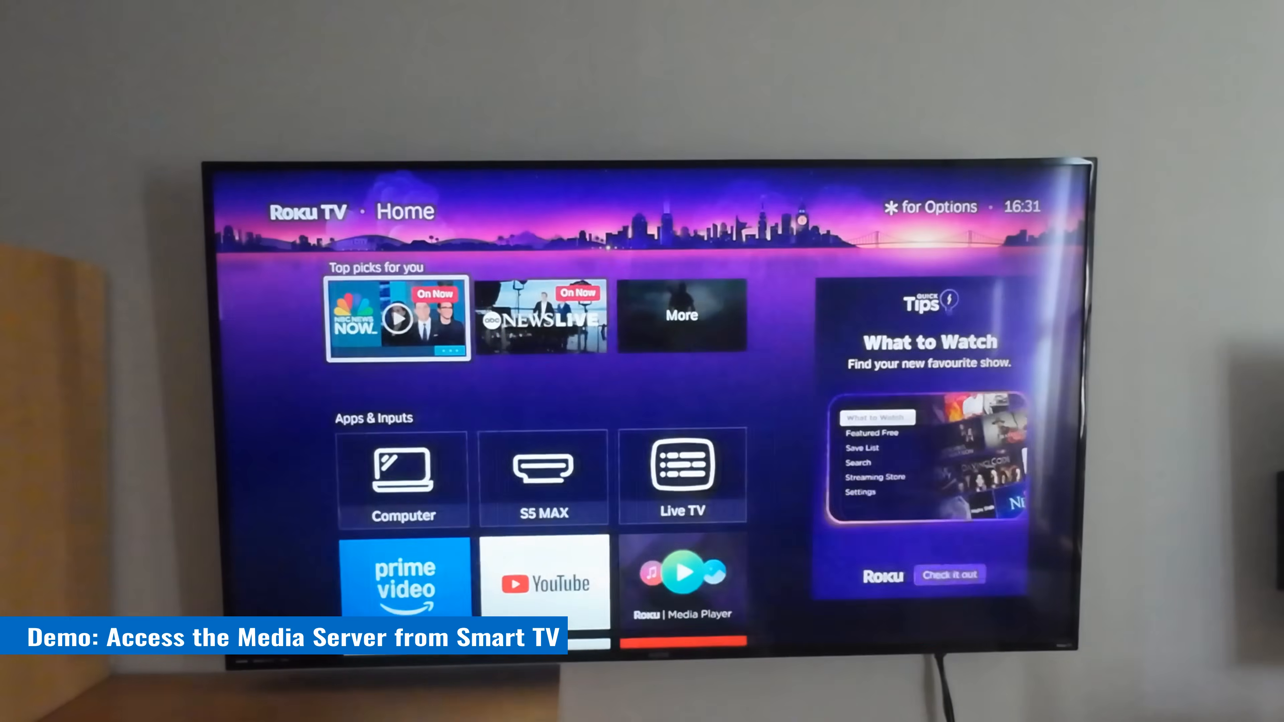
Select KST-Share Media Server in Roku Media Player to show its Music, Pictures and Video folders.
scroll("down", 3)
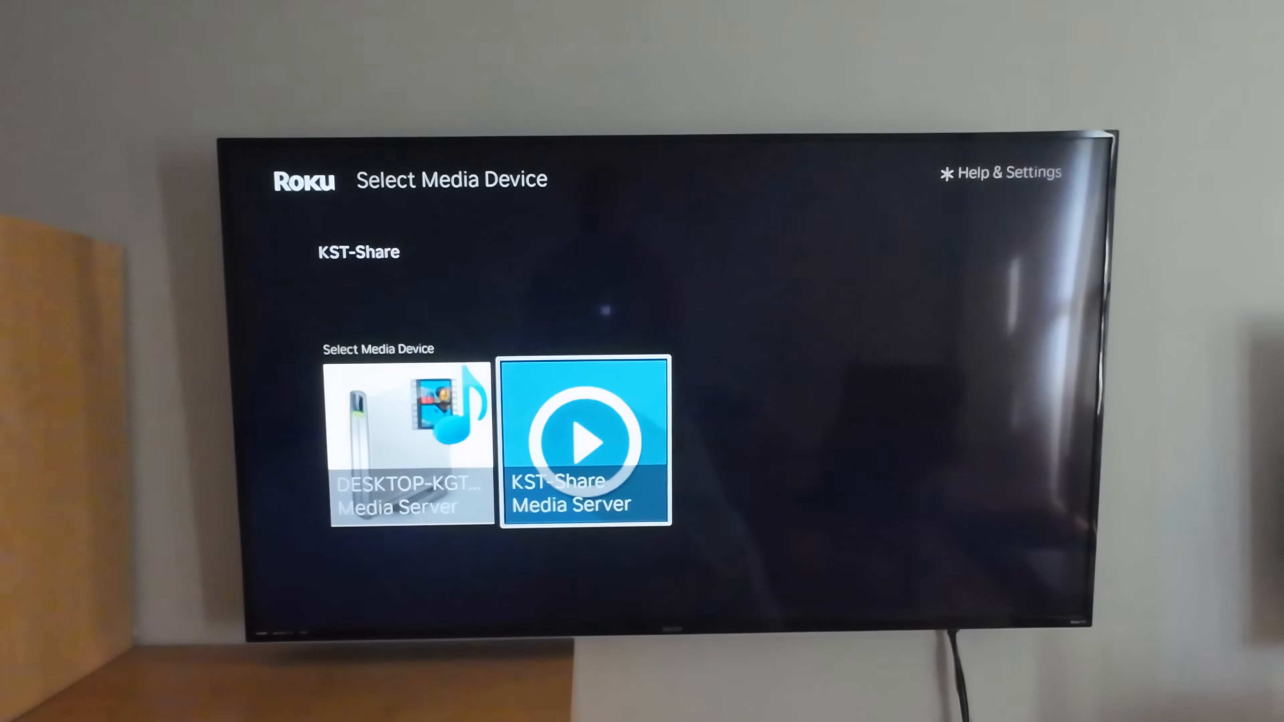
left_click(584, 440)
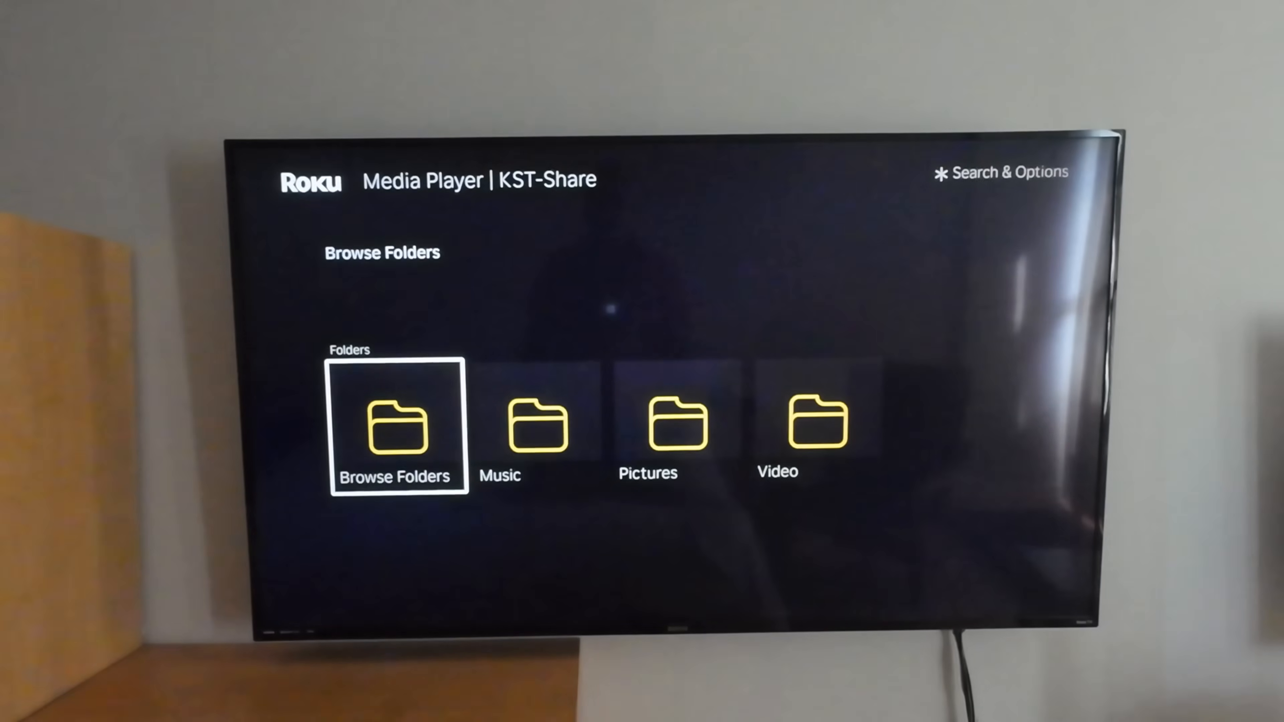